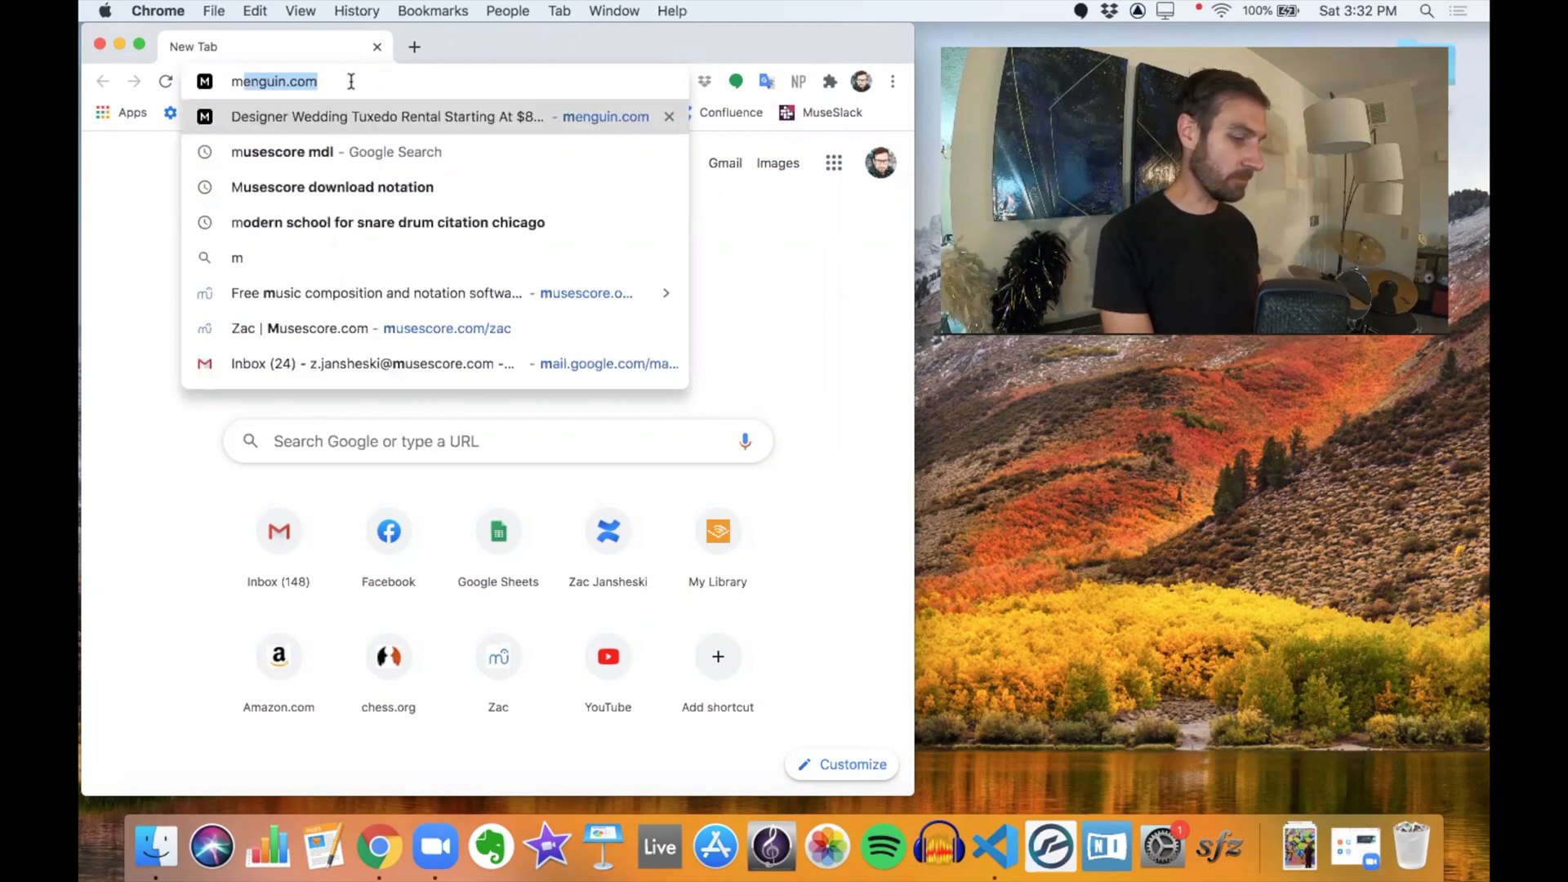
Step: Go to musescore.org and start the free MuseScore 3.5 macOS download
text(musescore.org)
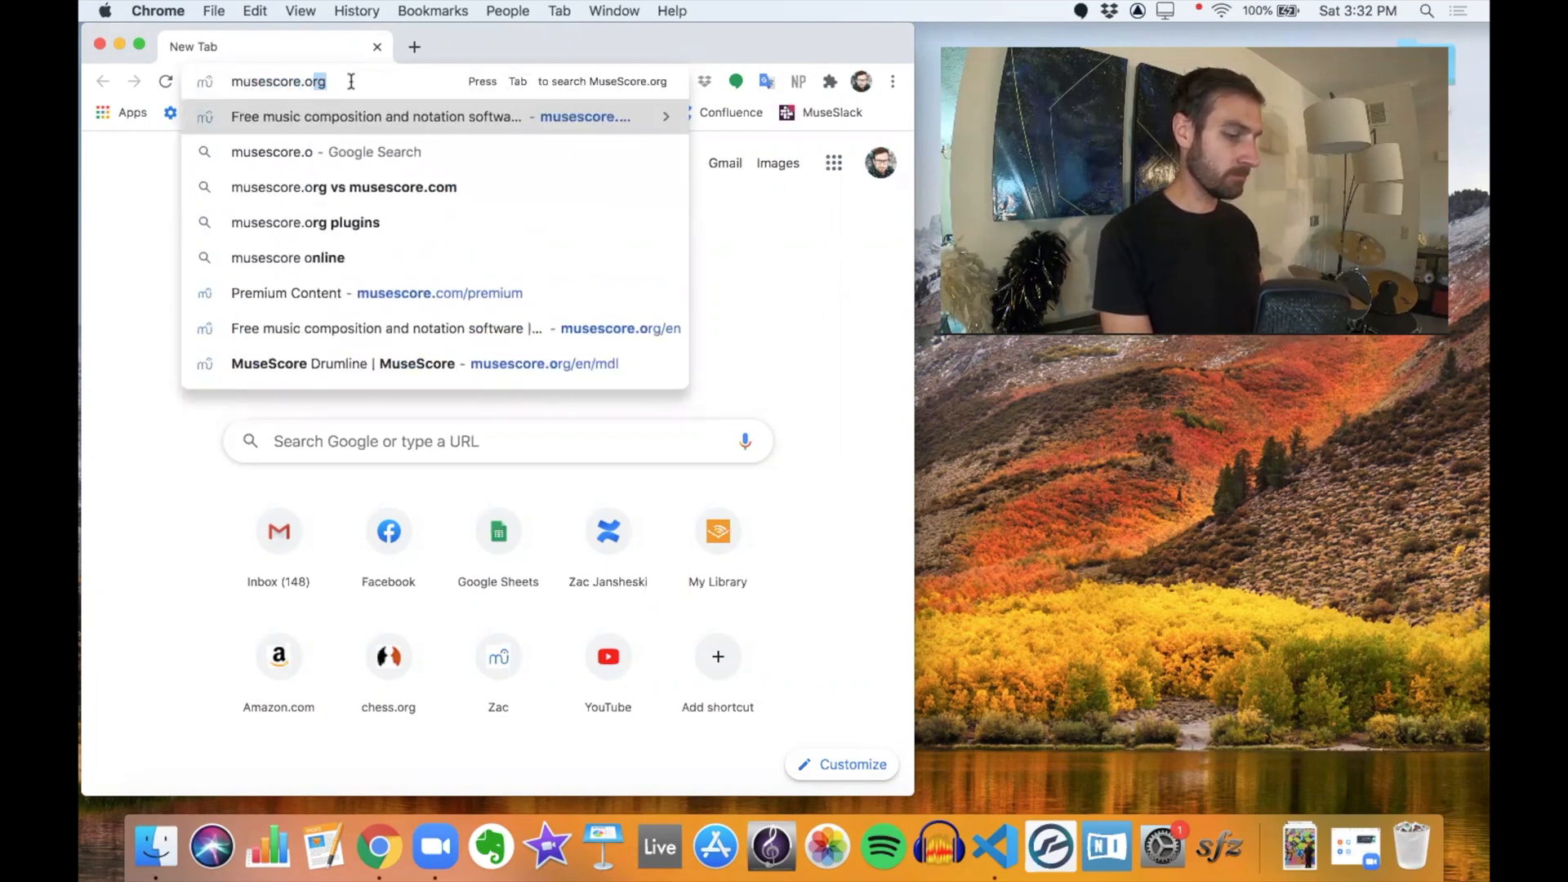
key(Return)
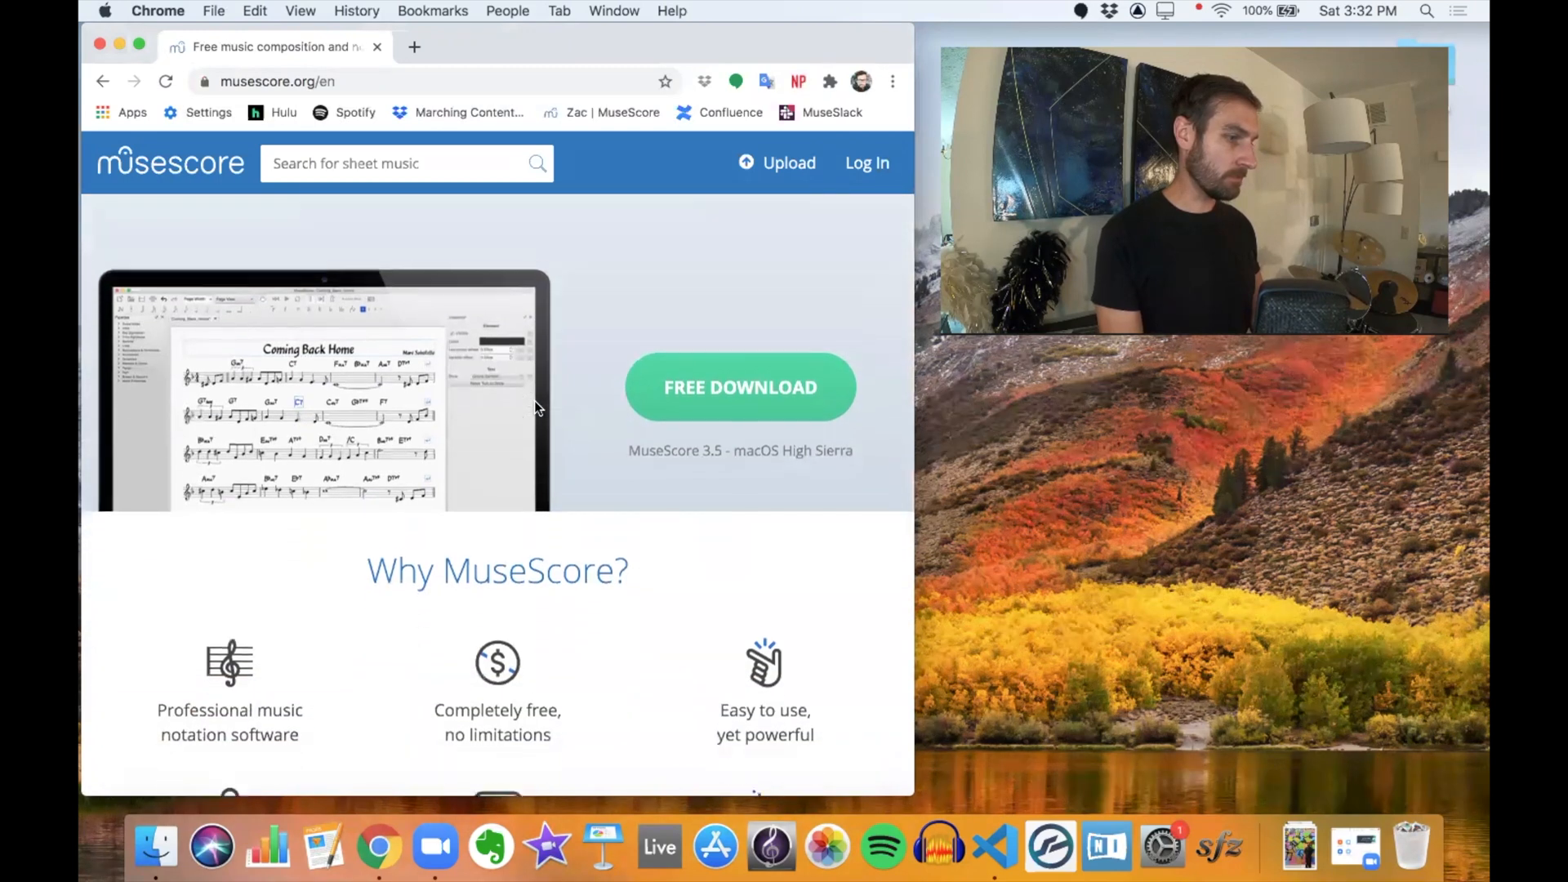
click(740, 388)
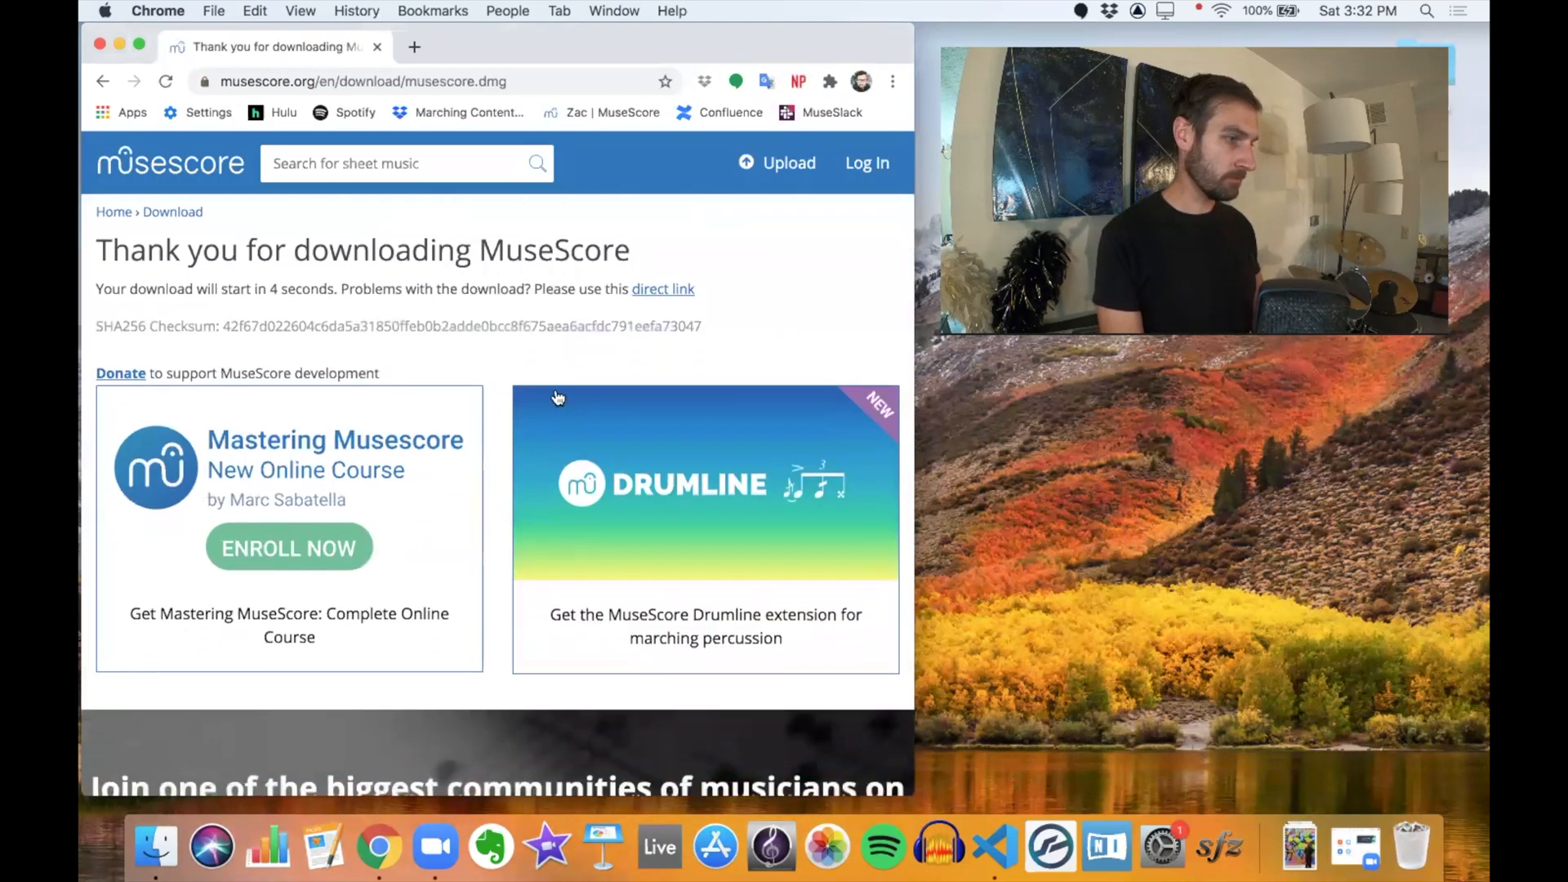
Step: Read through the download thank-you page while the .dmg downloads
scroll(down, 3)
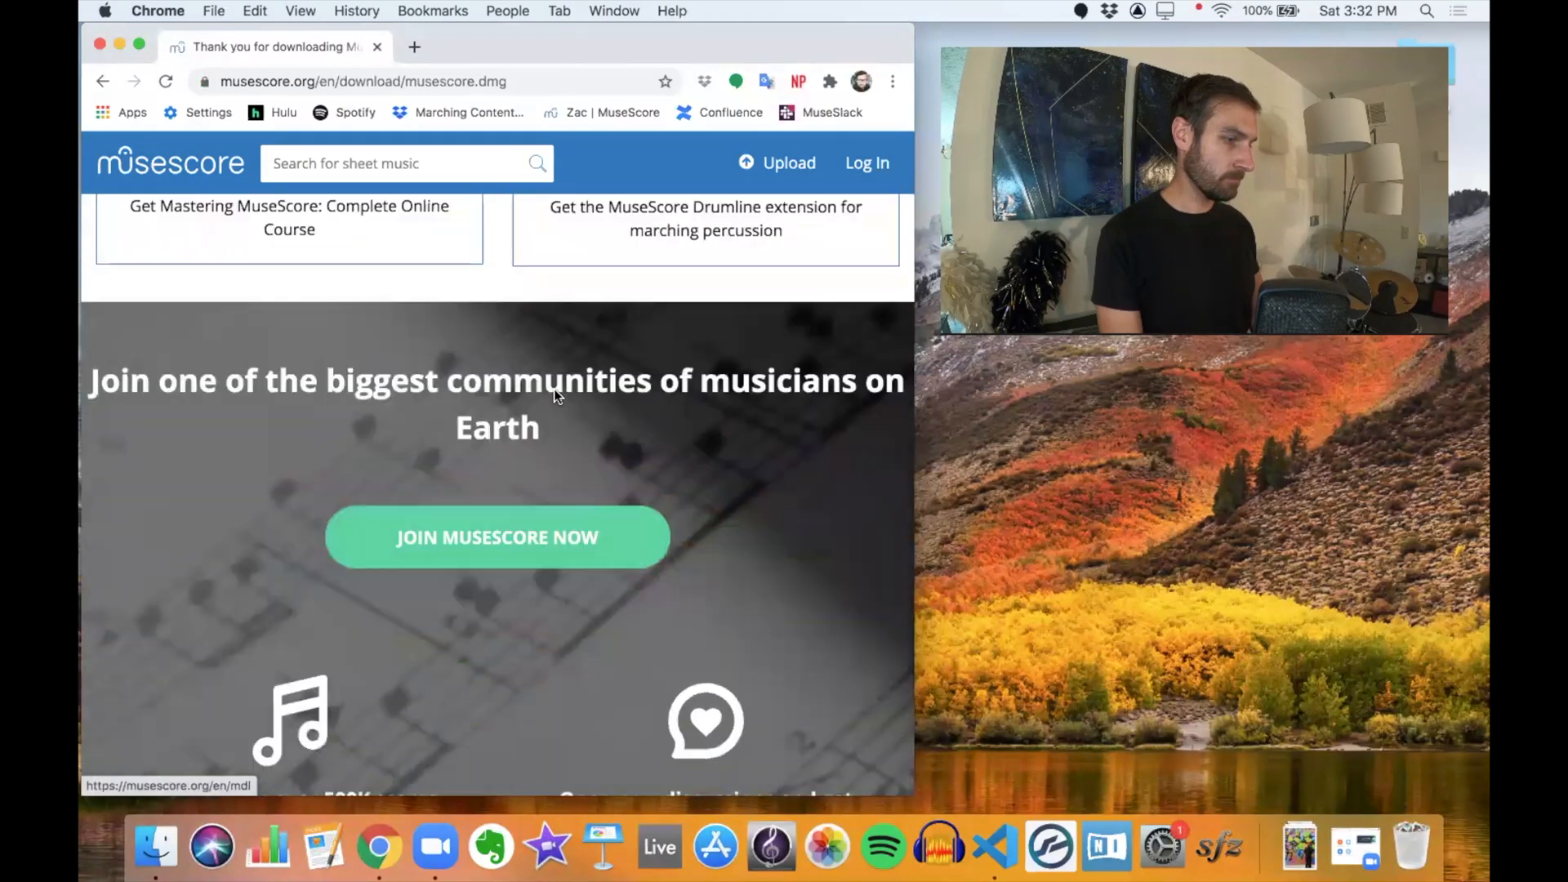
scroll(down, 3)
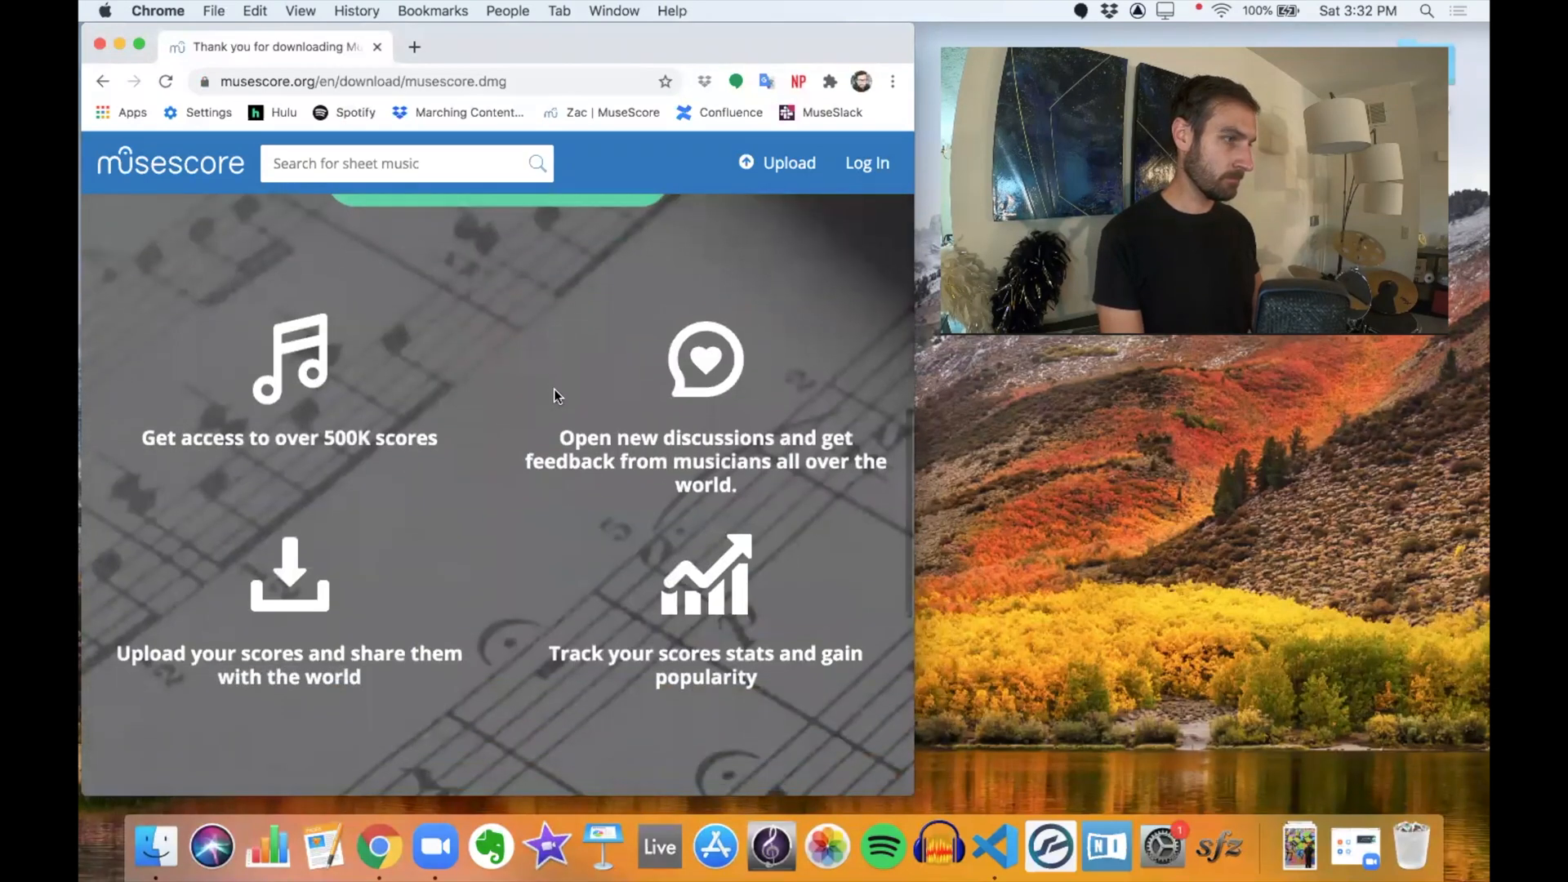
scroll(down, 3)
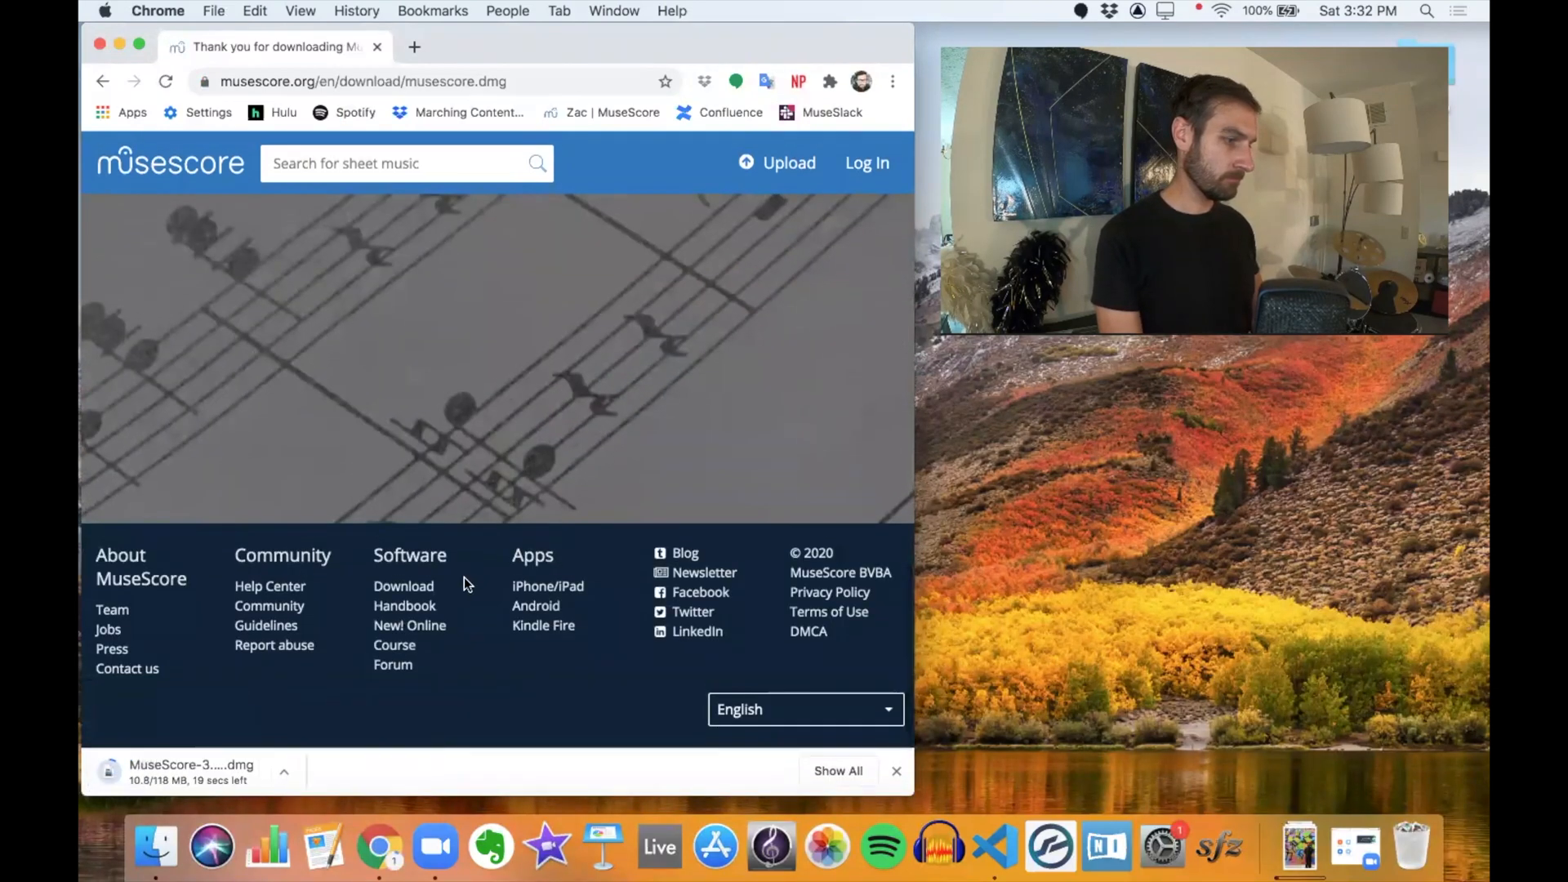
scroll(up, 3)
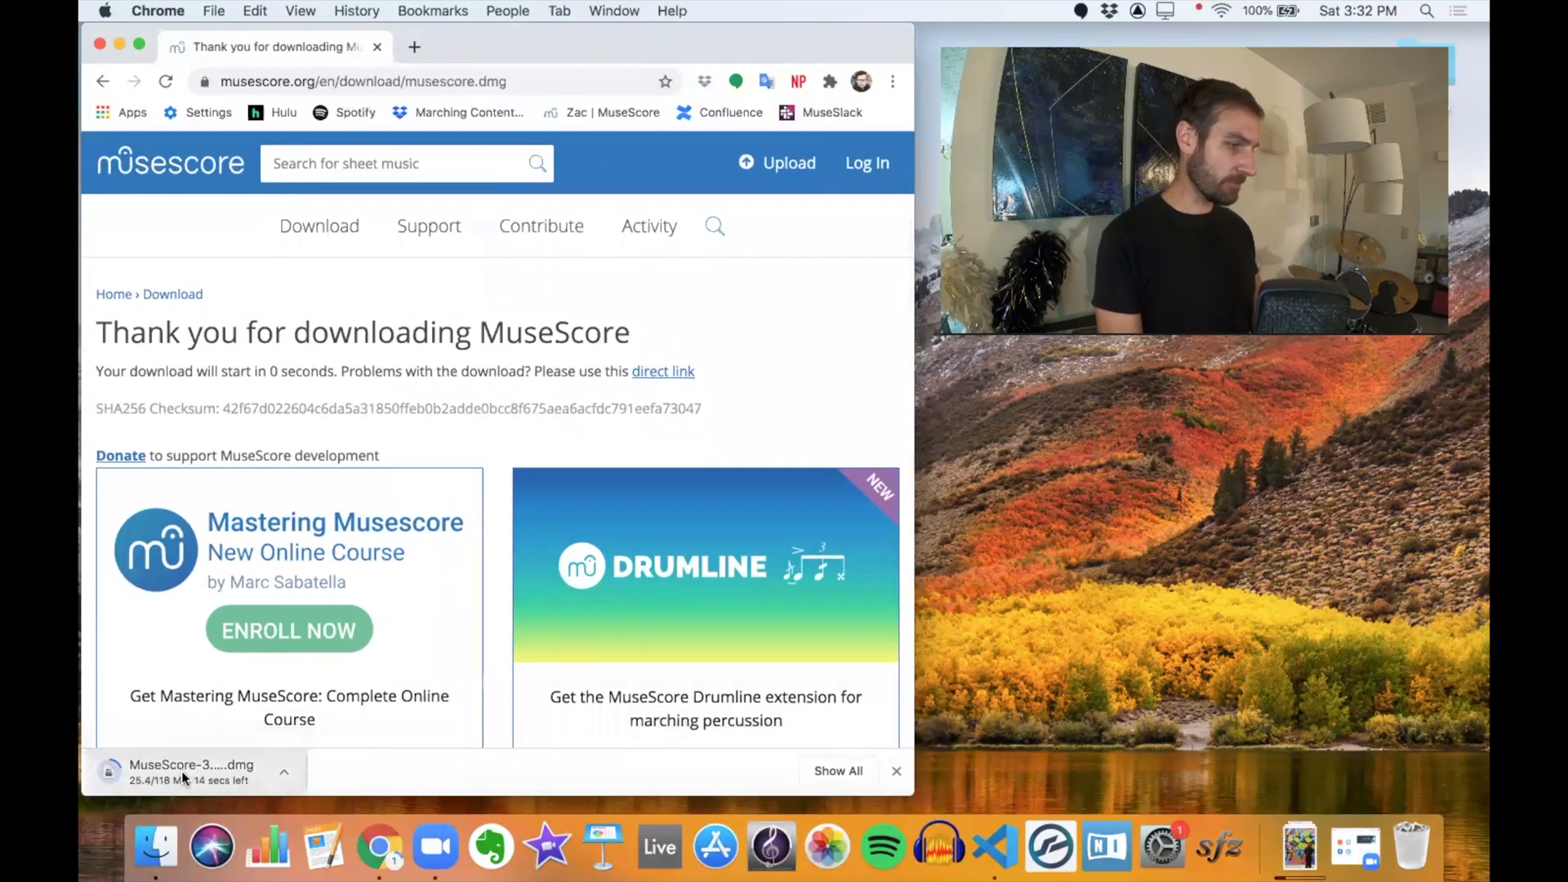
mouse_move(189, 765)
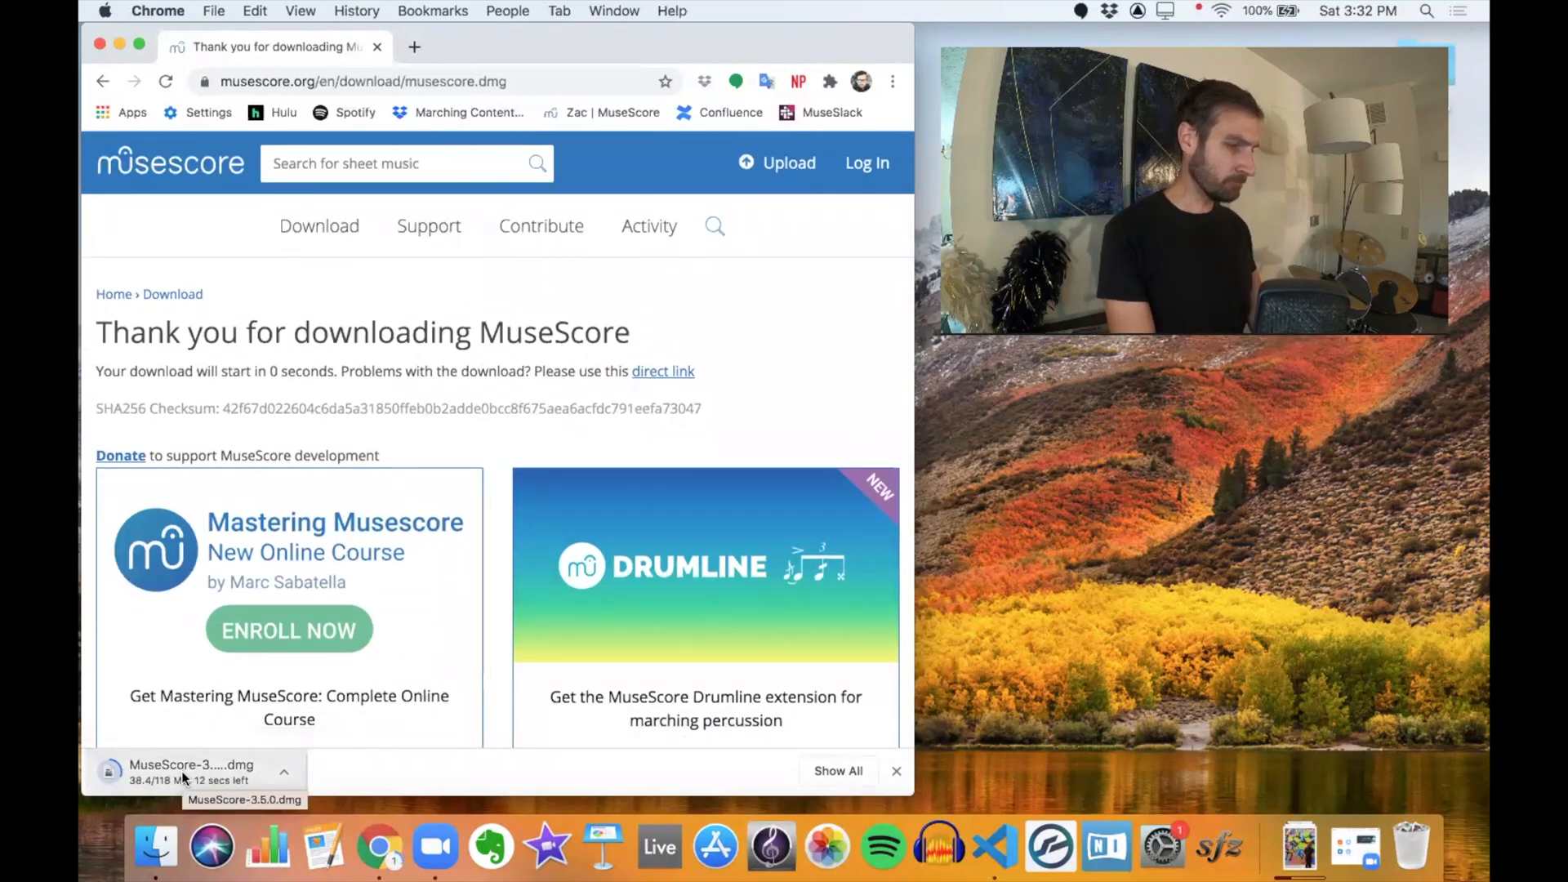
scroll(down, 3)
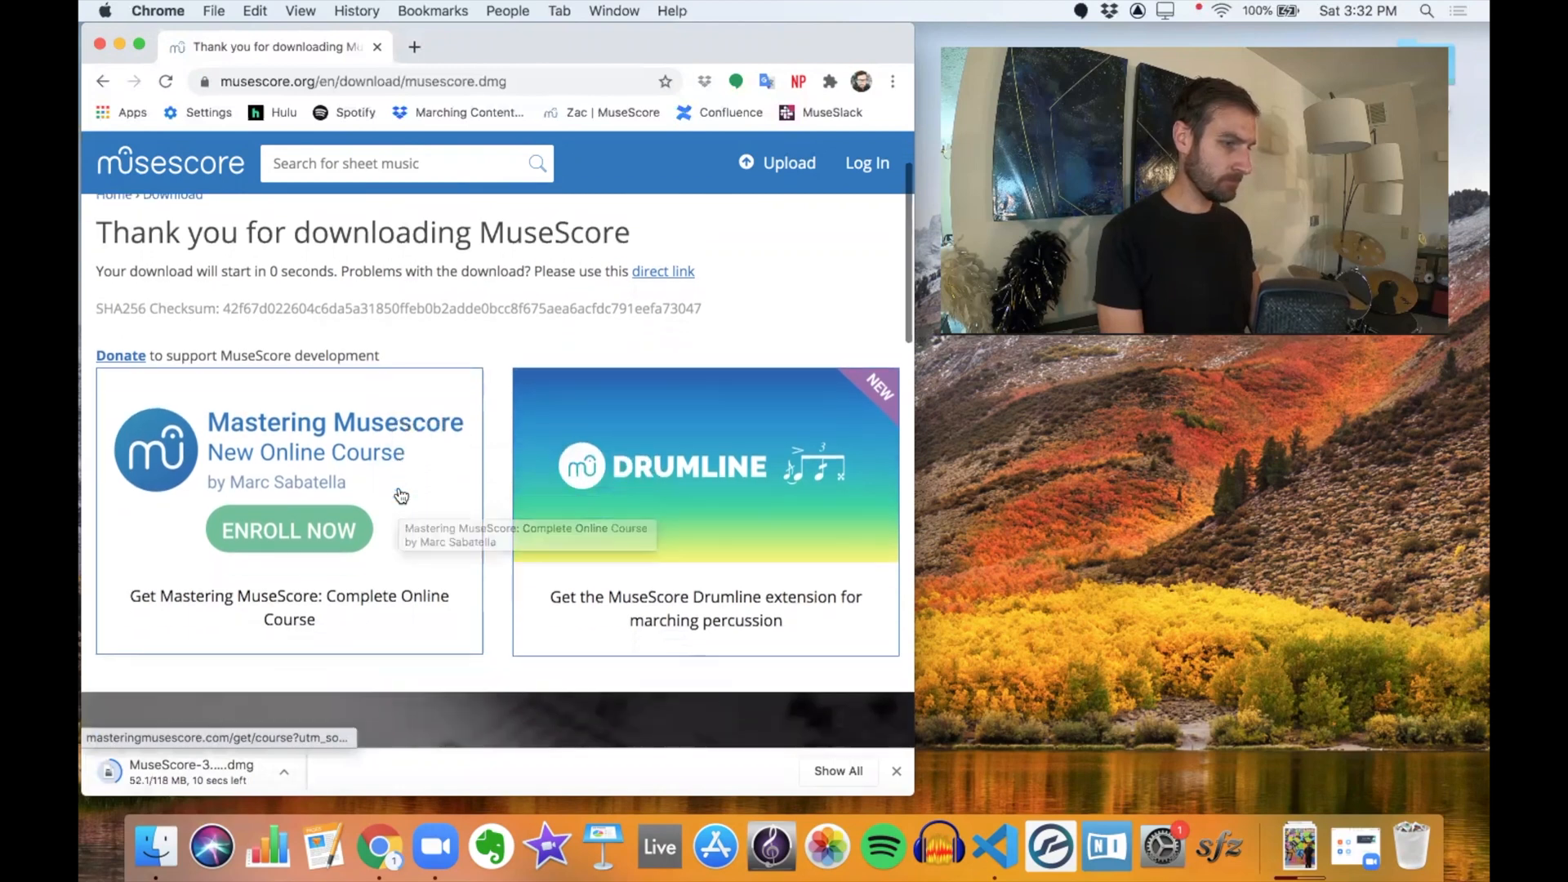
mouse_move(667, 600)
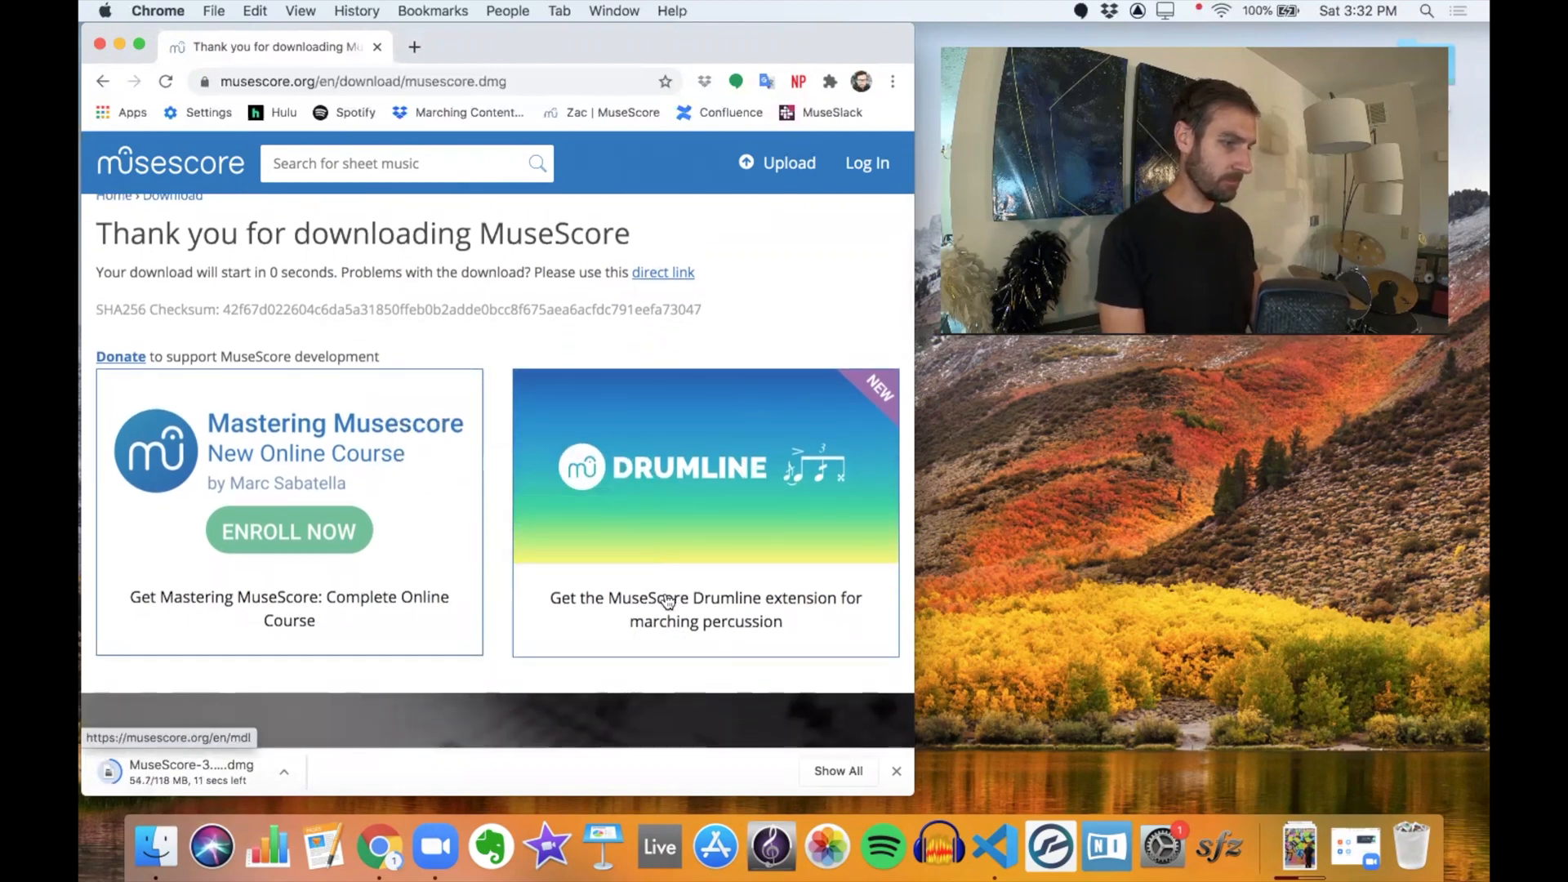
mouse_move(701, 533)
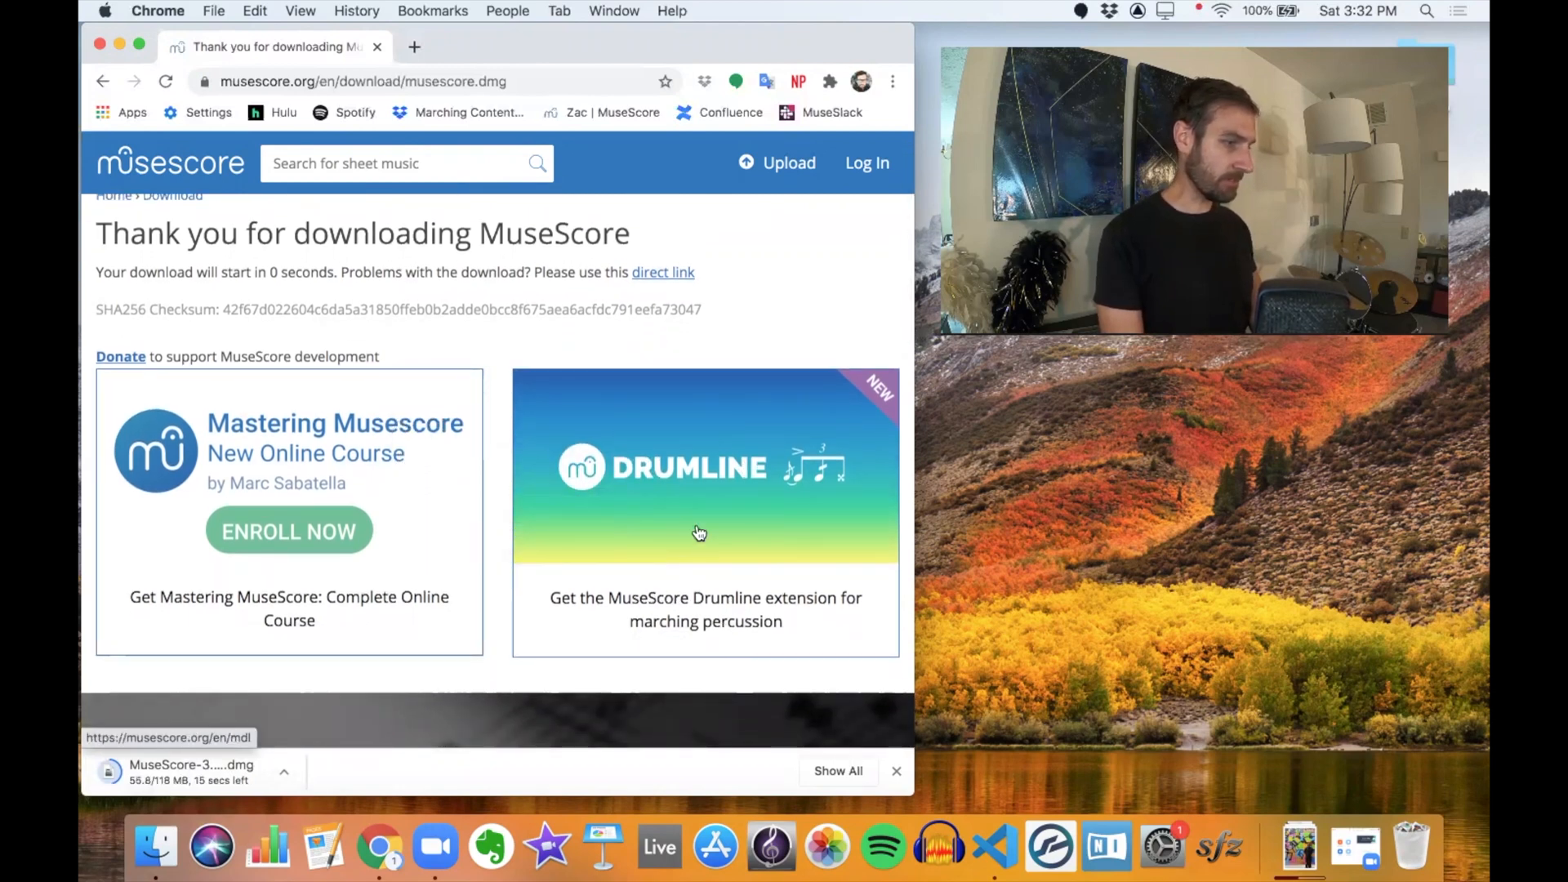
Step: Follow the Drumline banner and read down the MuseScore Drumline extension page
click(701, 532)
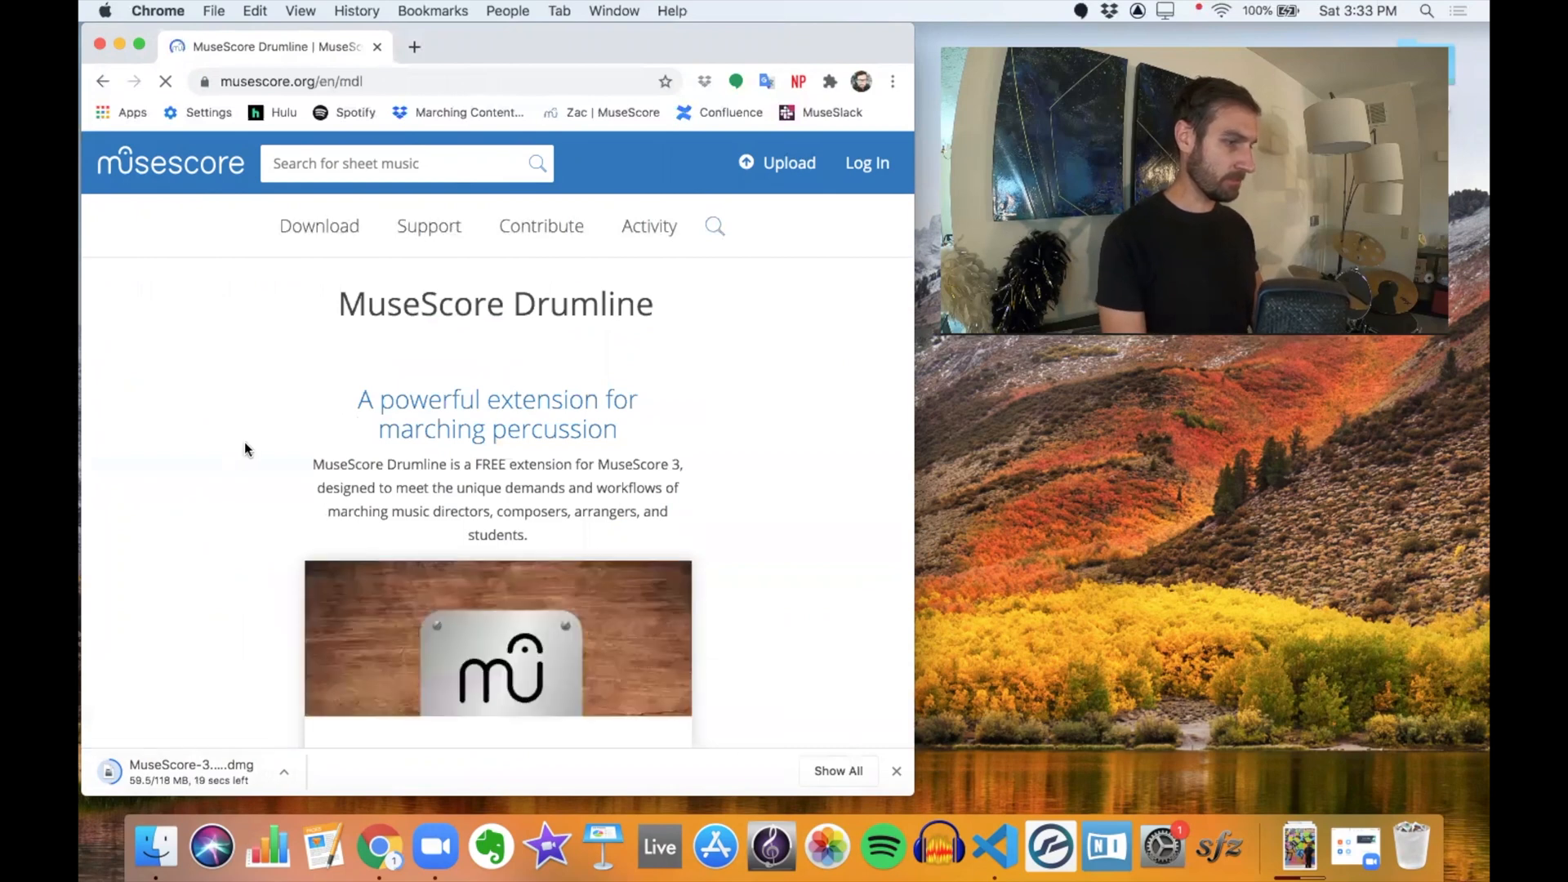
scroll(down, 3)
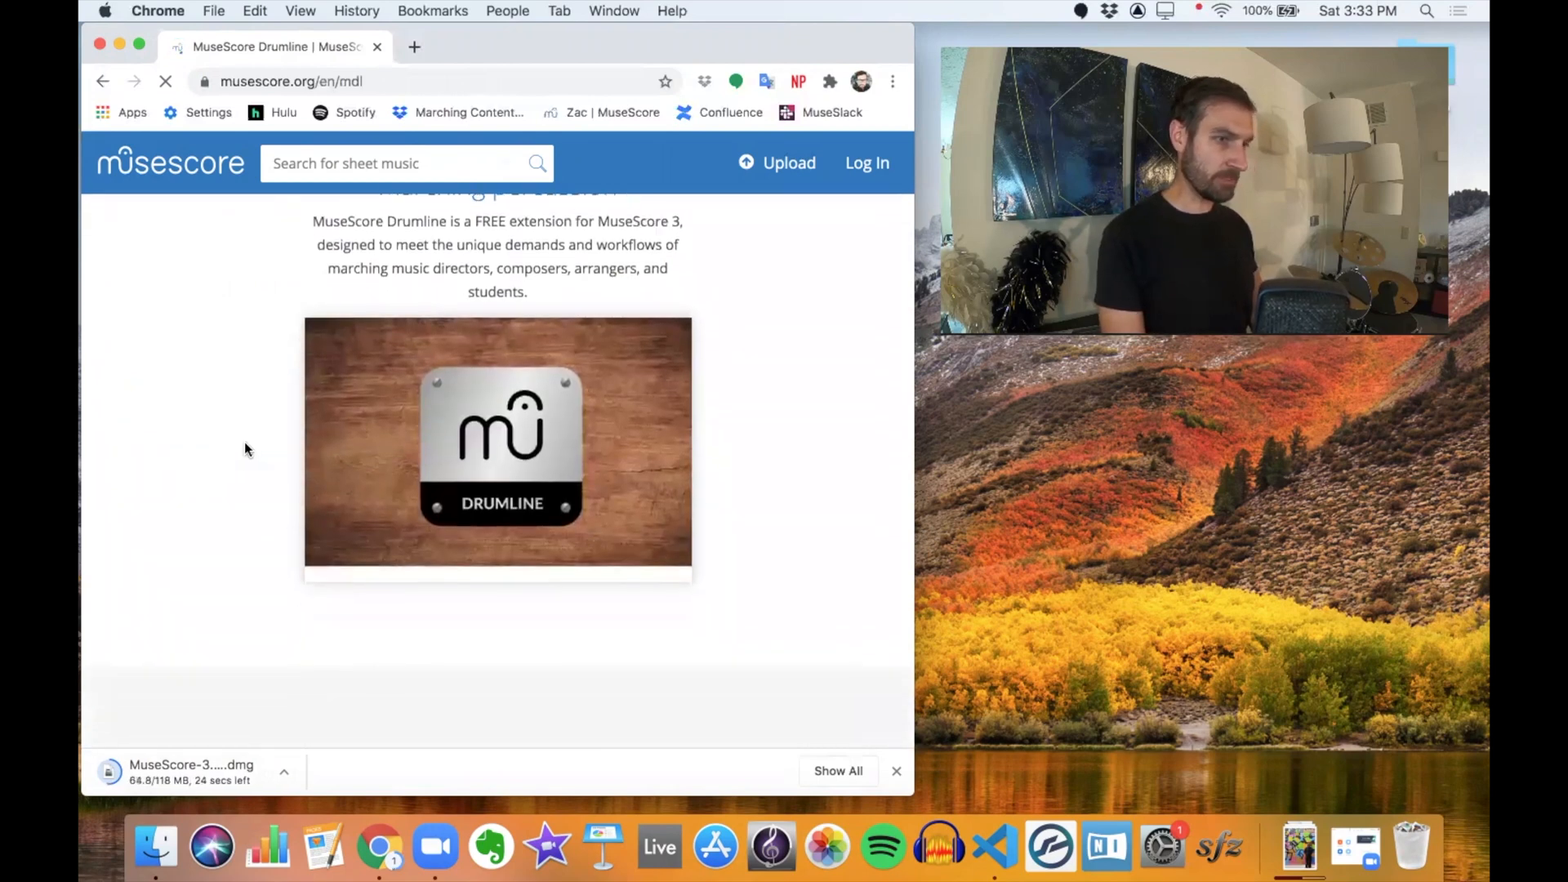
scroll(down, 3)
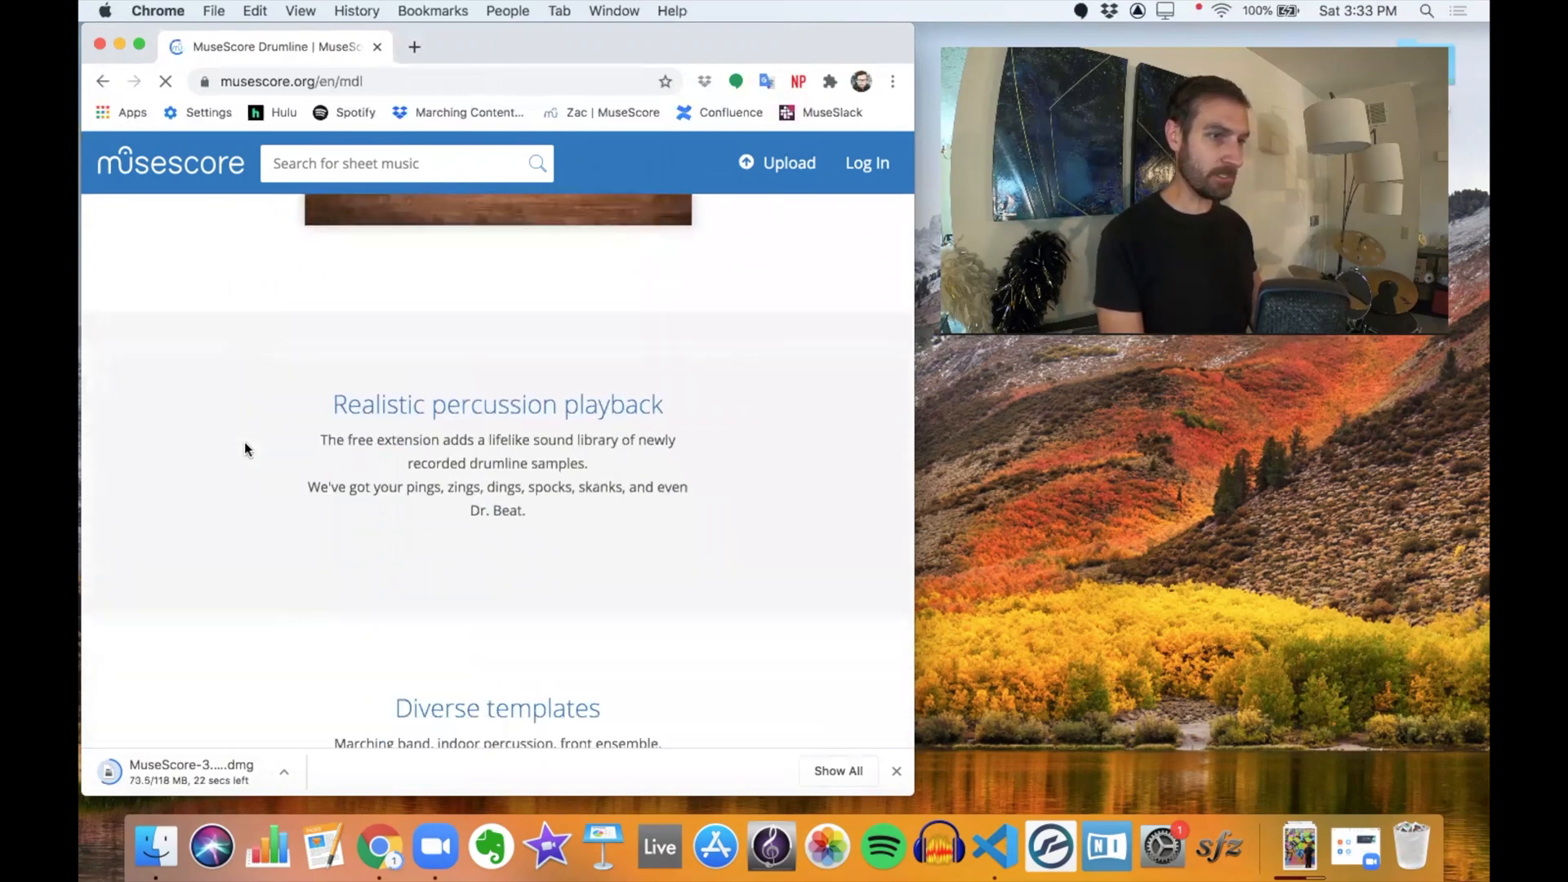
scroll(down, 3)
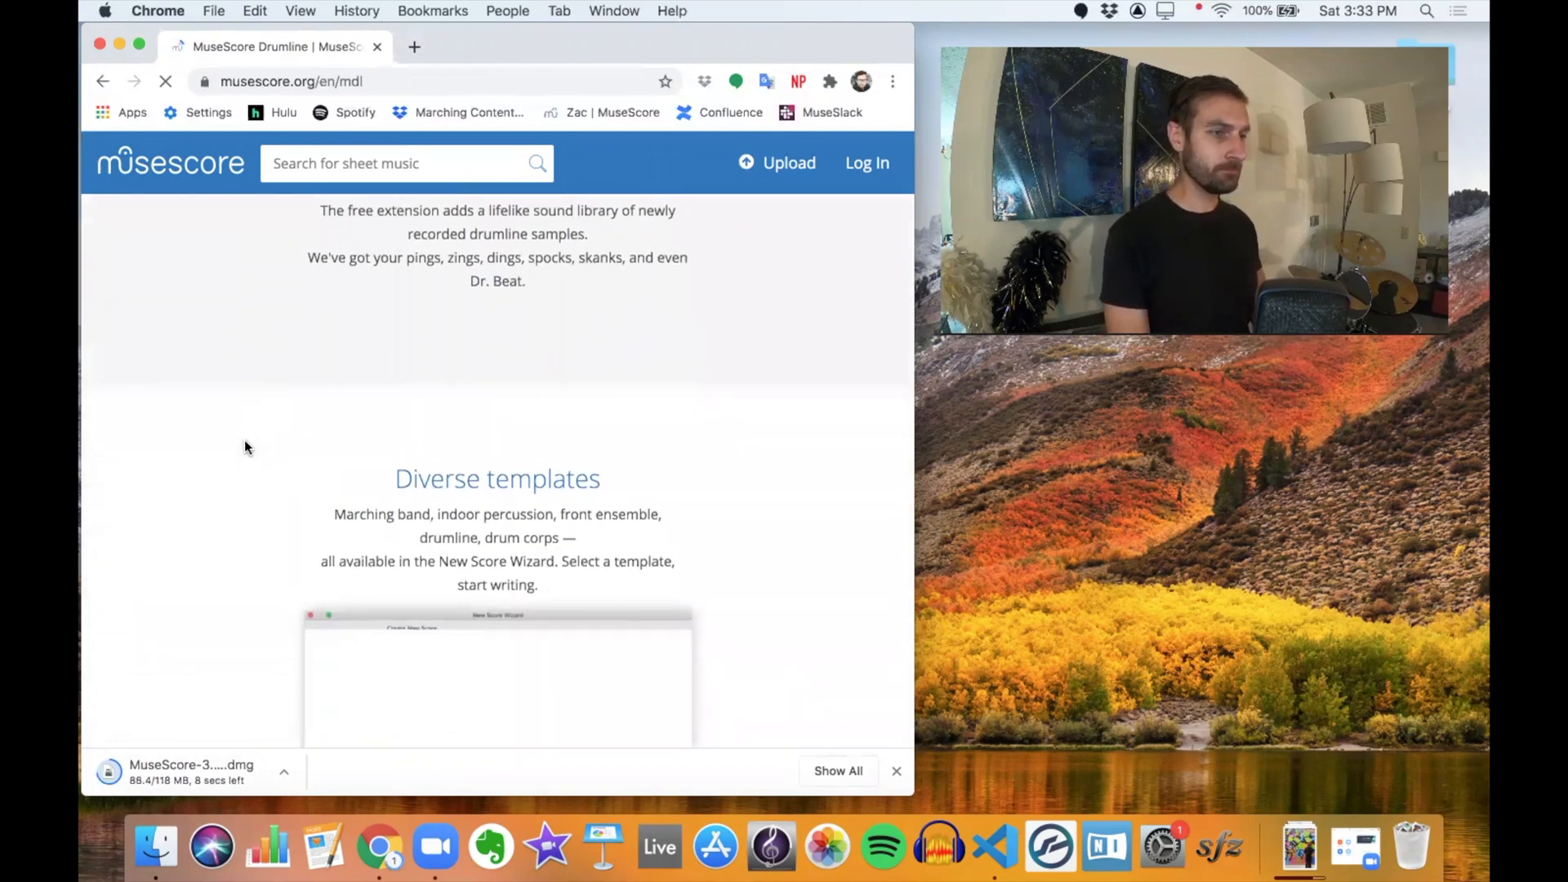
scroll(down, 3)
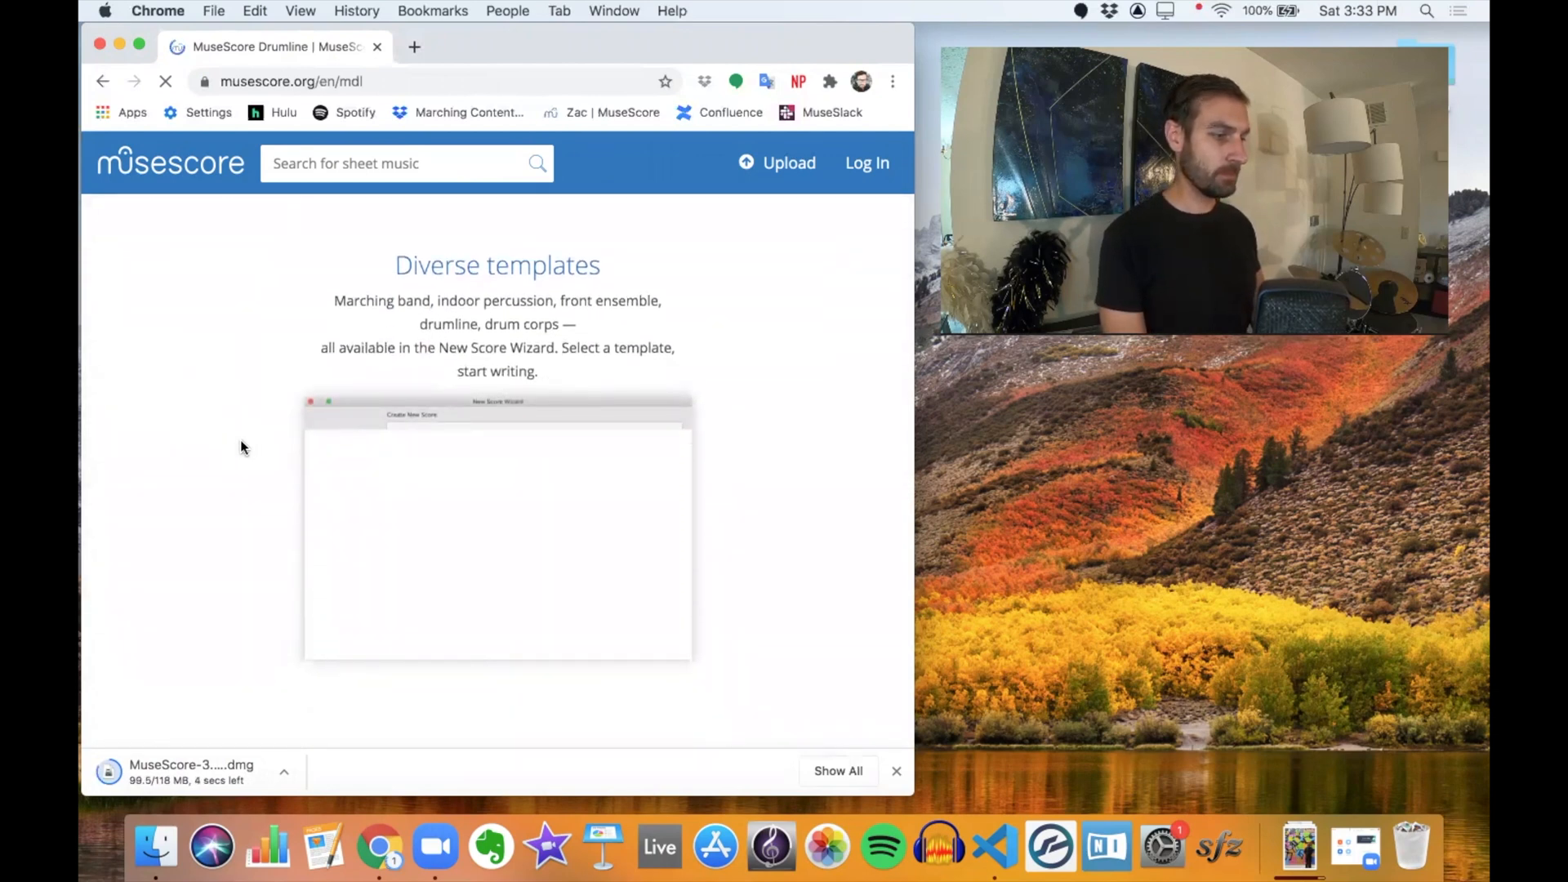
scroll(down, 3)
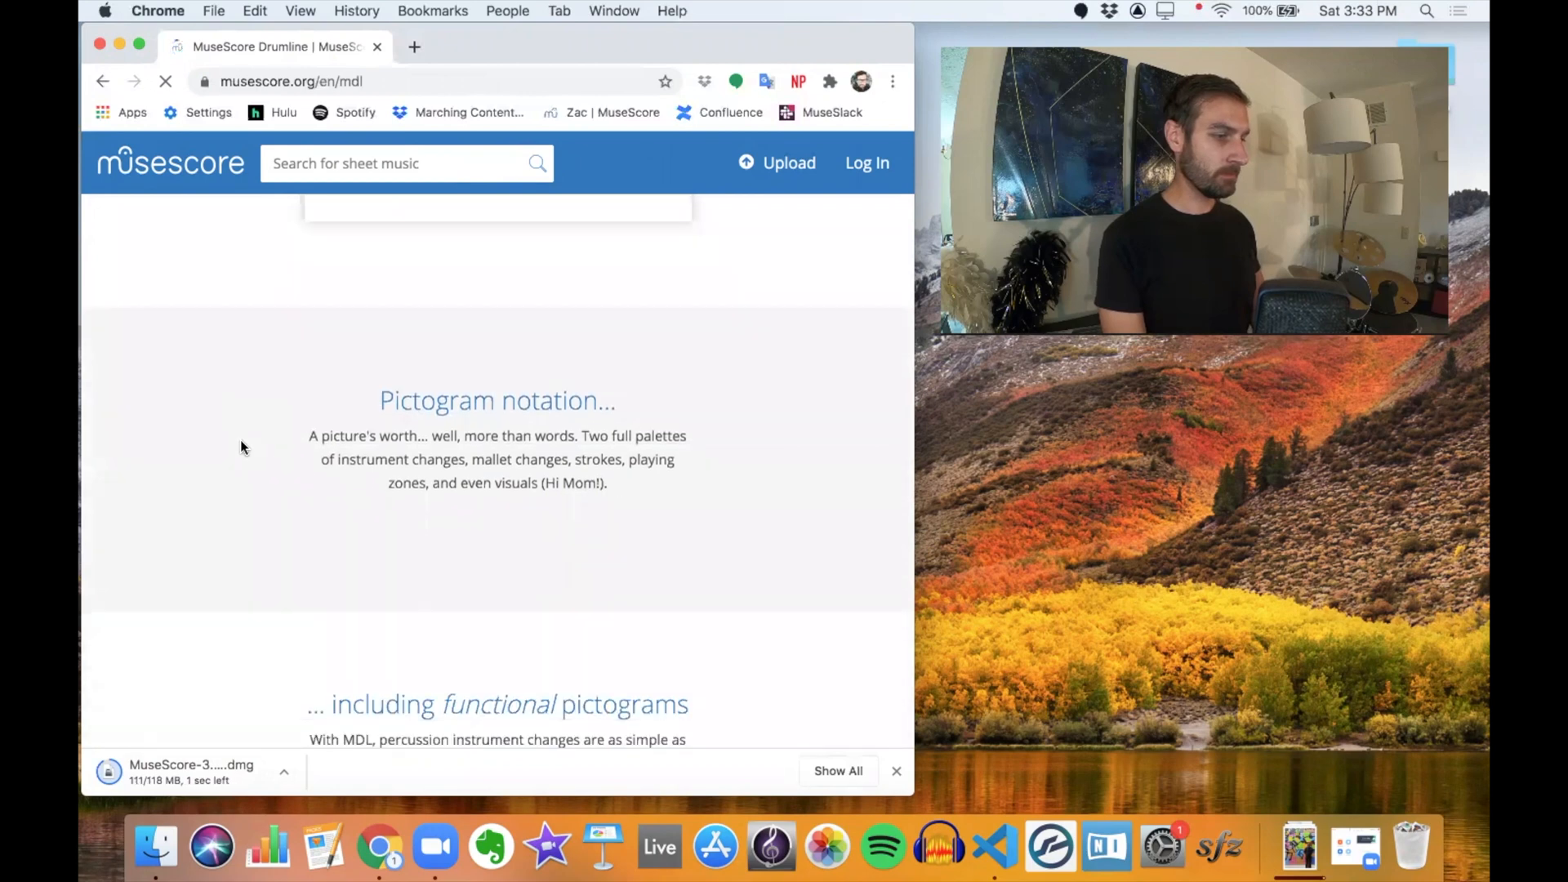
scroll(down, 3)
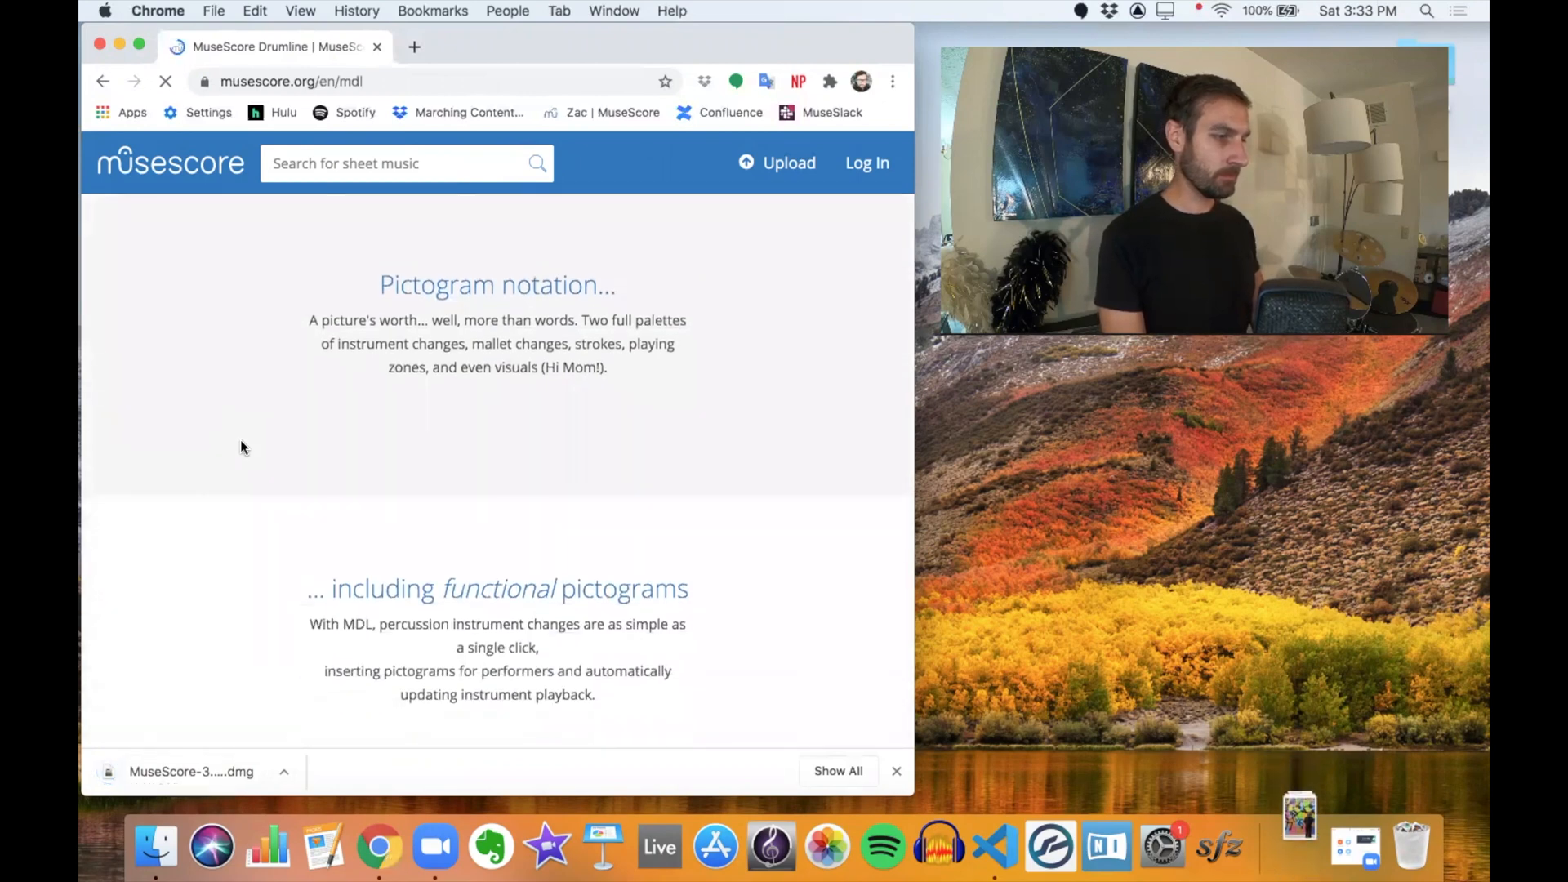
mouse_move(1294, 823)
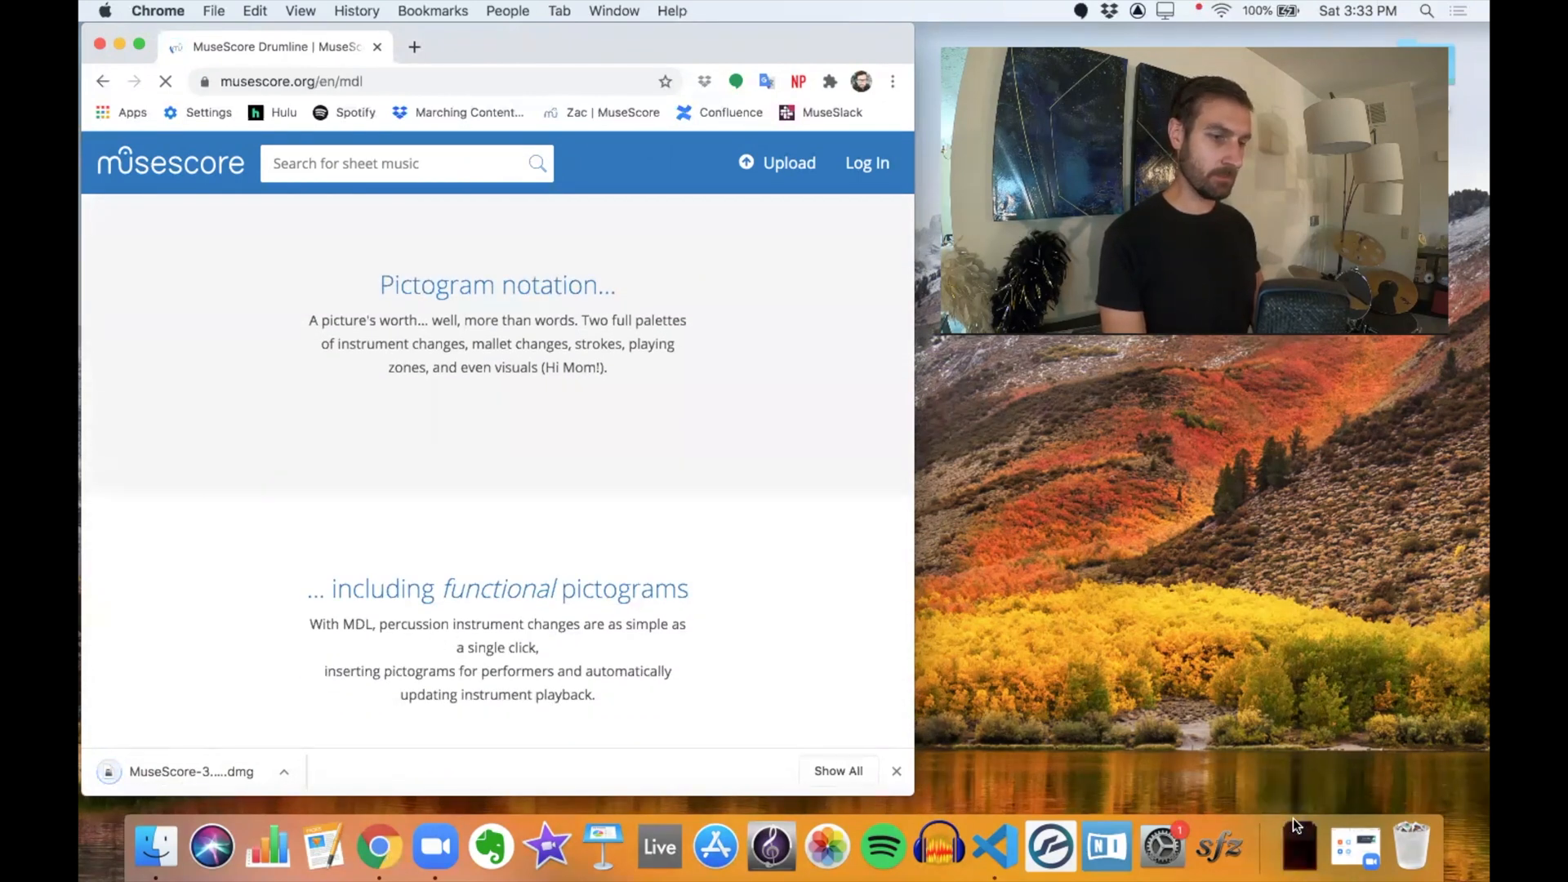
Step: Mount the downloaded MuseScore .dmg and copy MuseScore into the Applications folder
click(1299, 848)
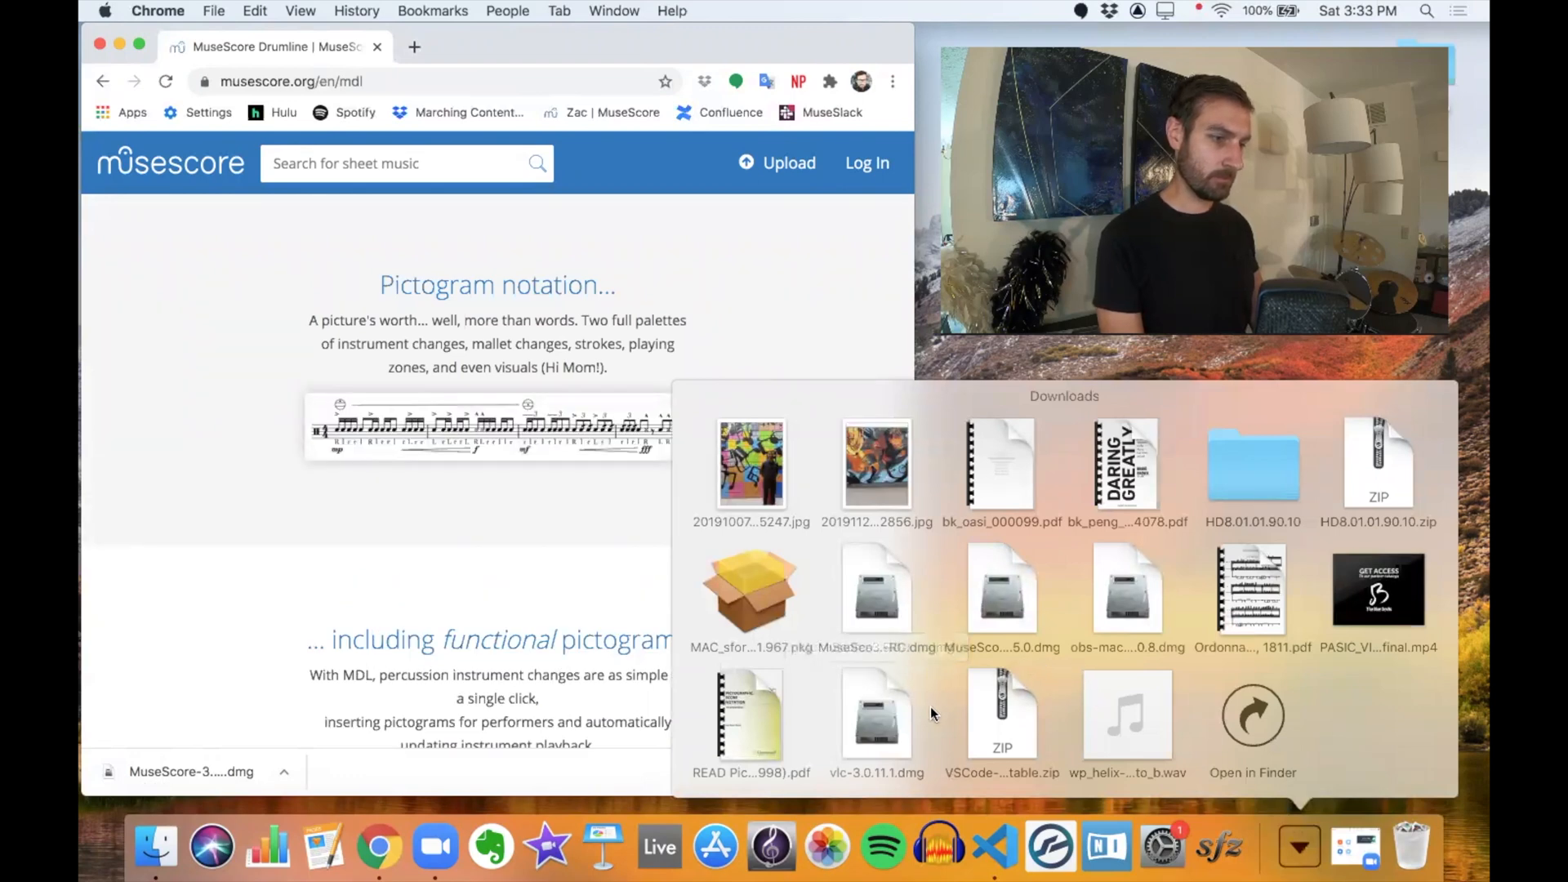
double_click(877, 587)
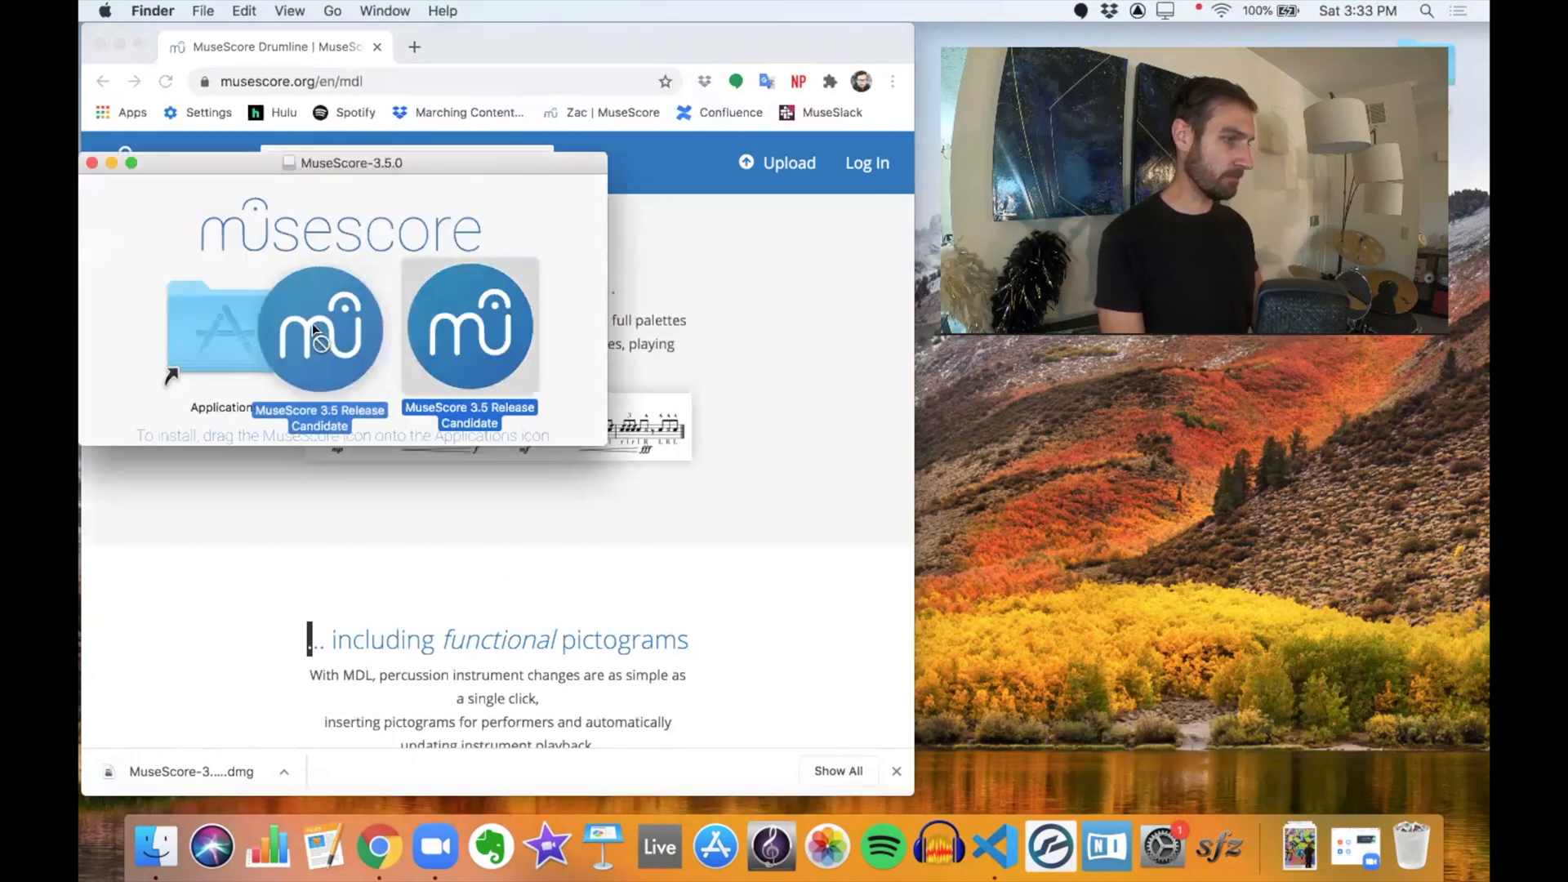
drag(320, 330, 225, 330)
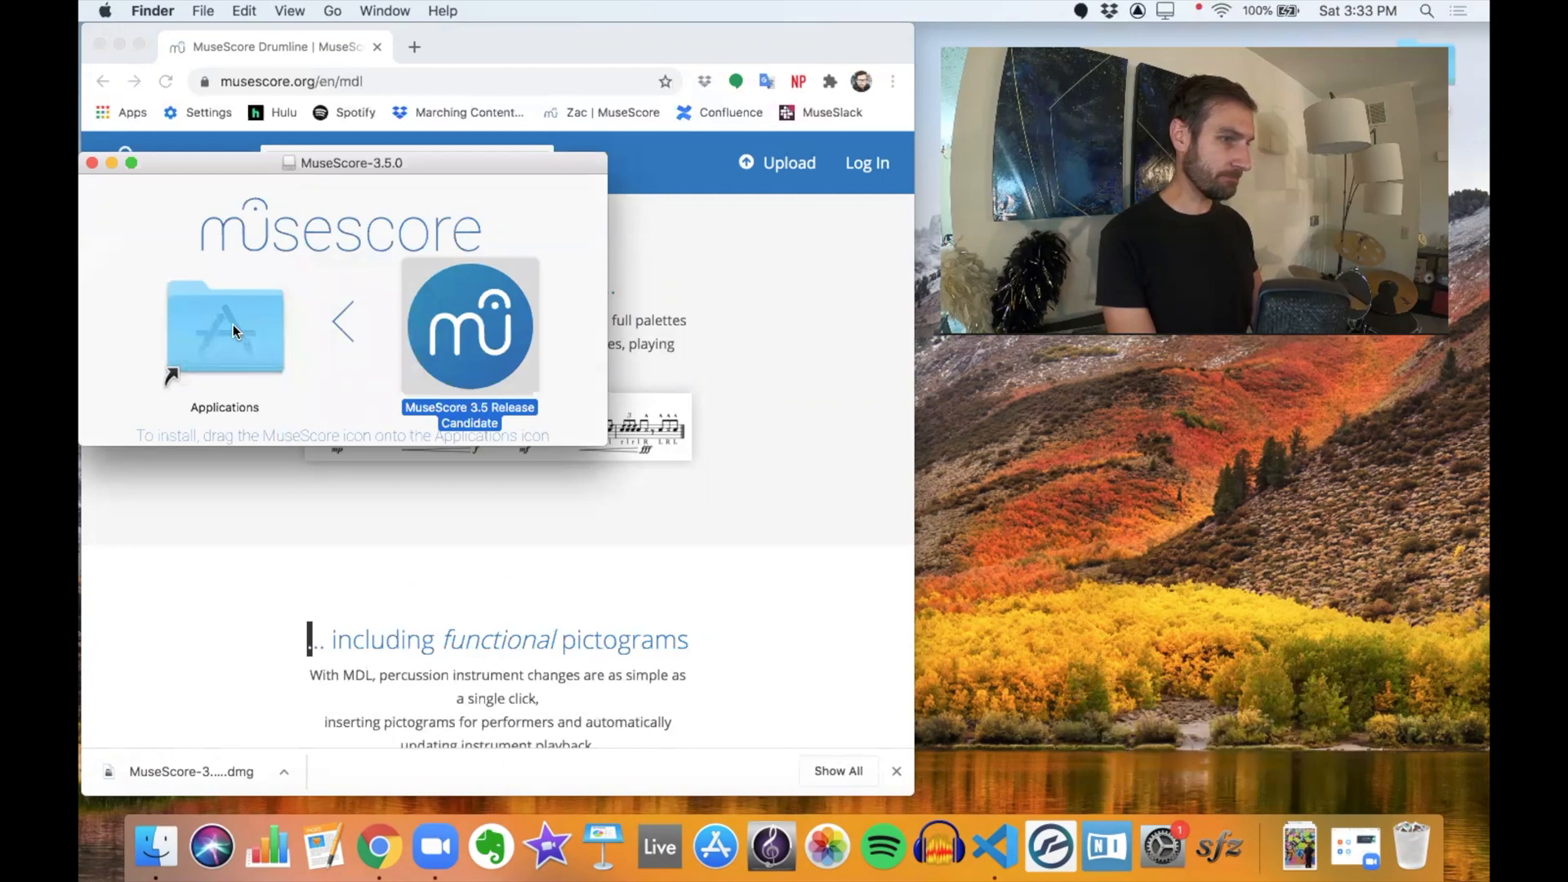
drag(469, 325, 224, 330)
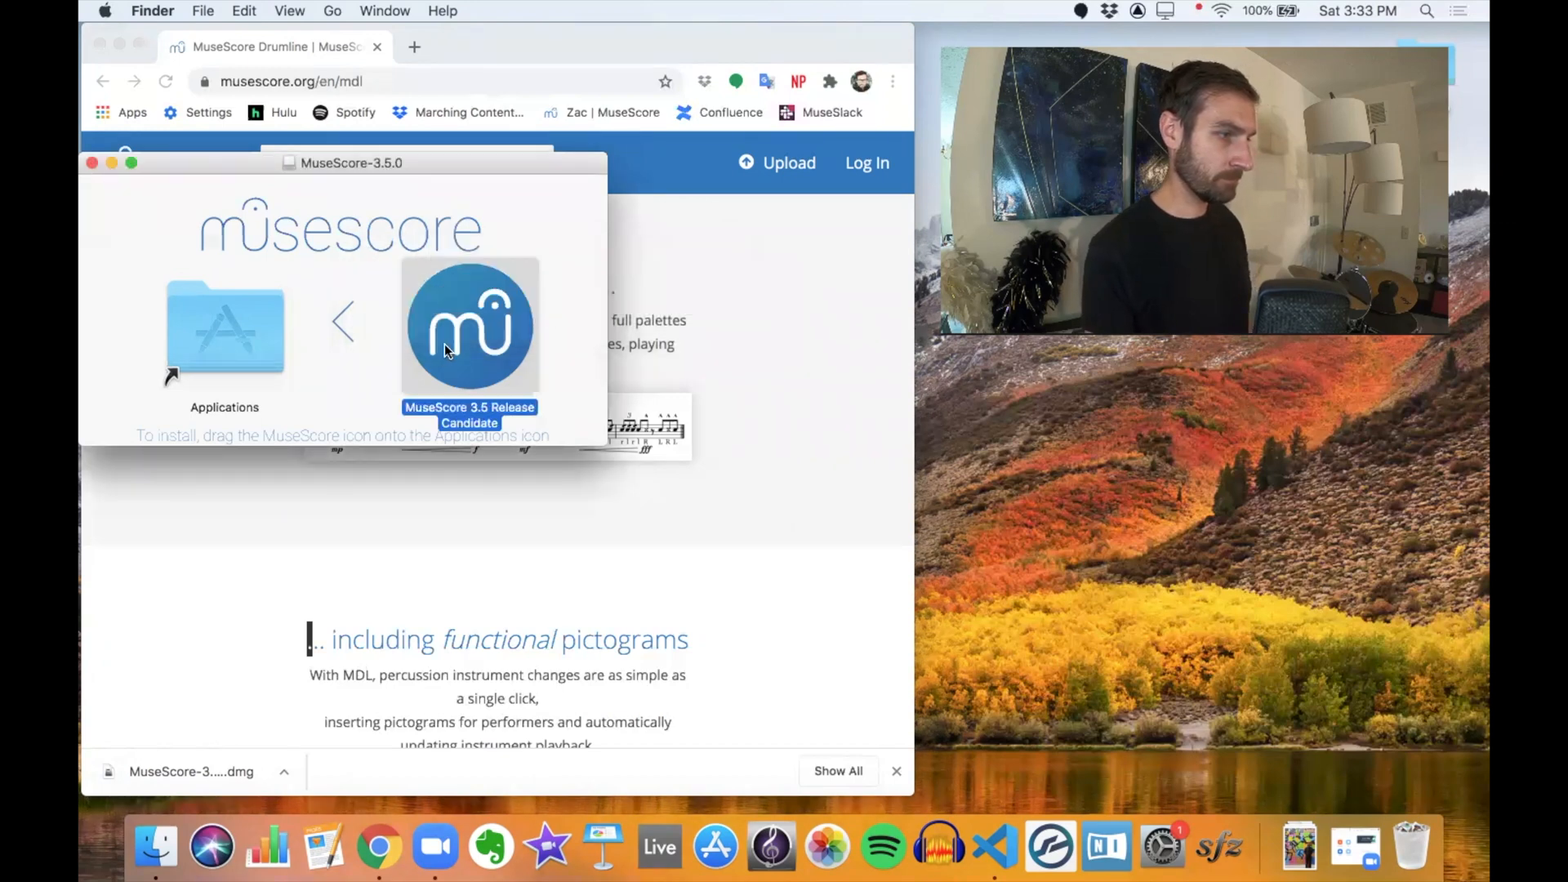
mouse_move(536, 697)
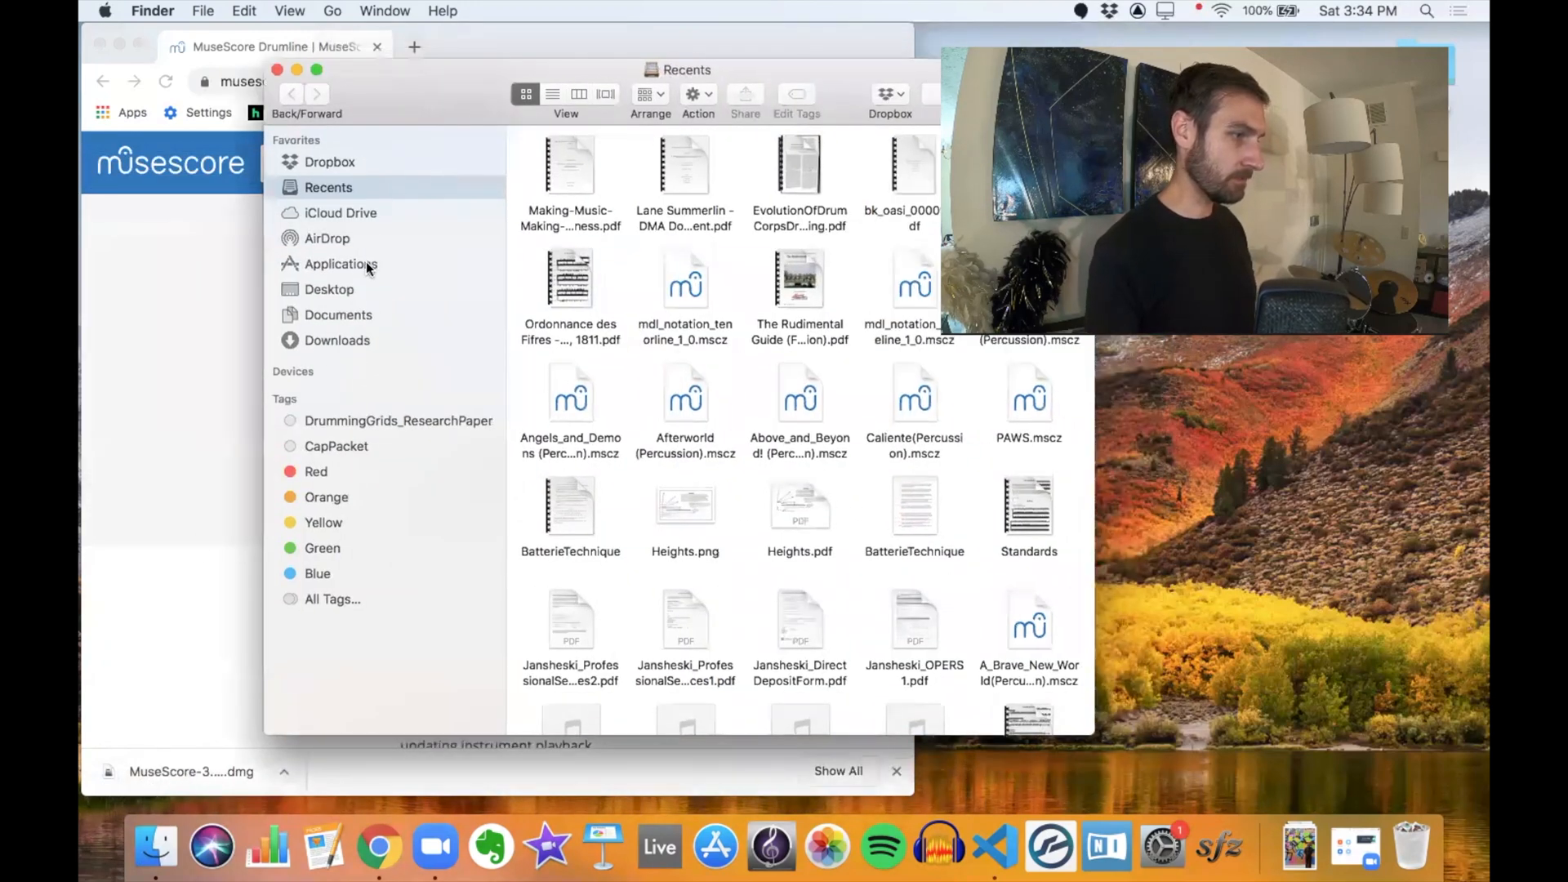
Step: Launch MuseScore 3.5 Release Candidate from Applications, confirming the internet-download warning
click(342, 263)
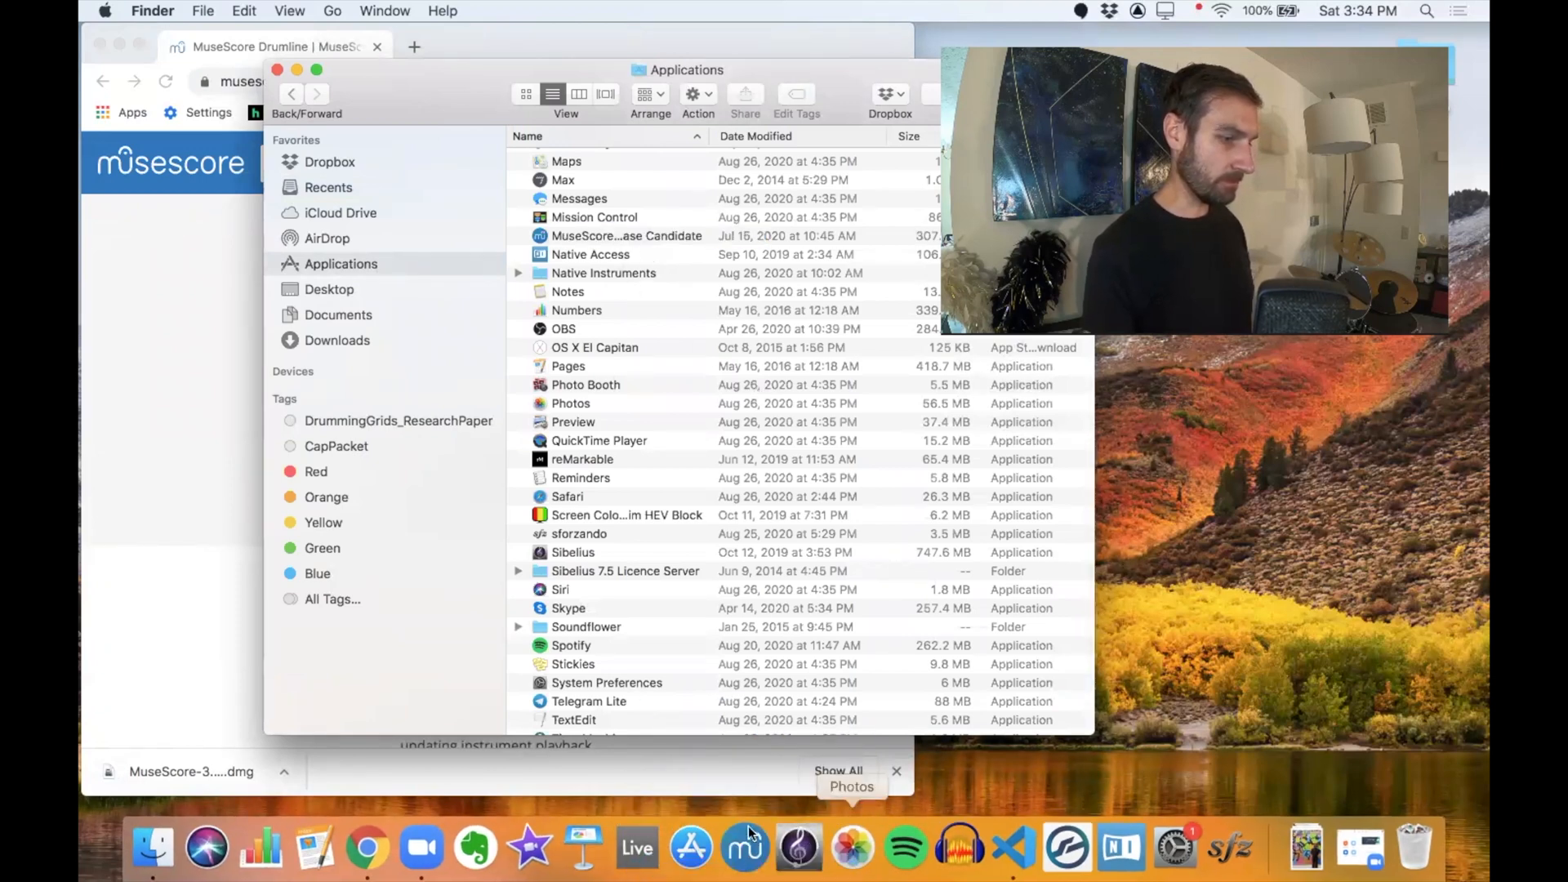
mouse_move(745, 848)
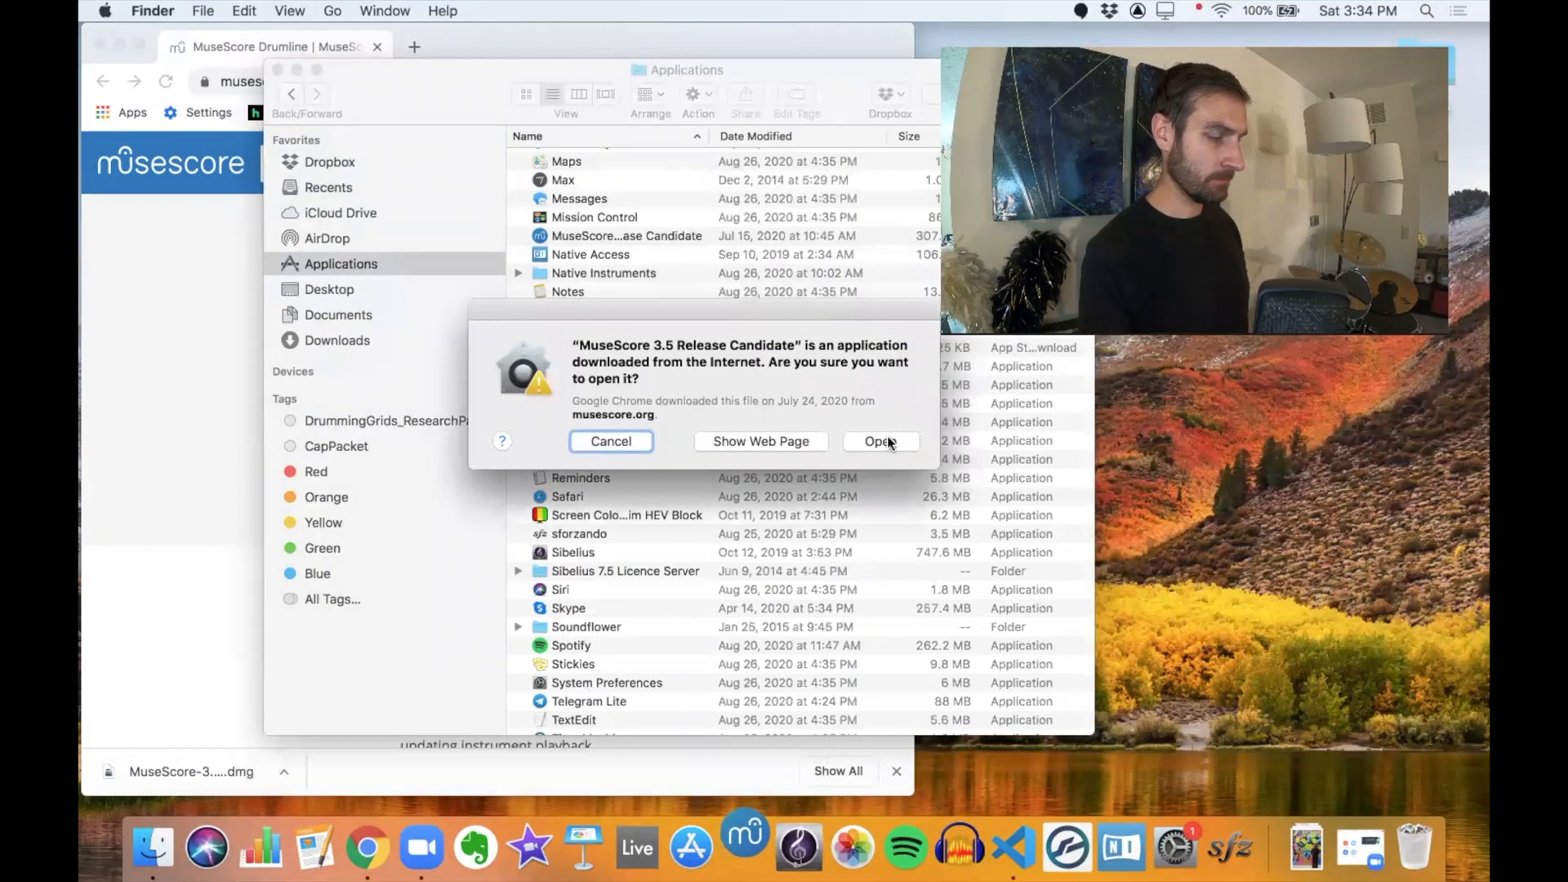
click(879, 441)
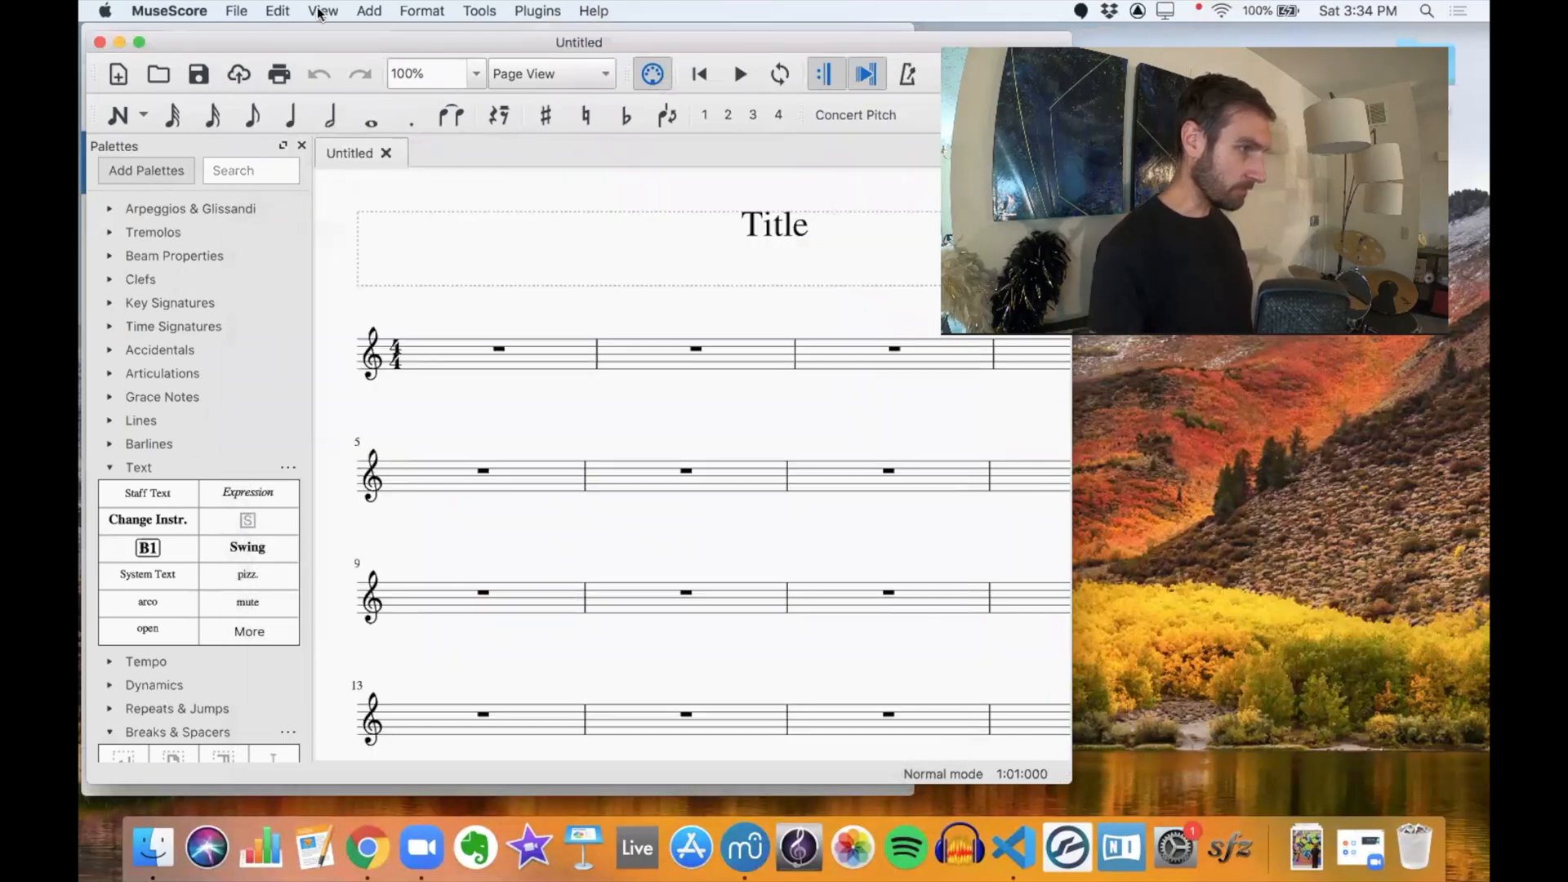
Step: Browse the Add and Edit menus looking for the Instruments command
click(367, 12)
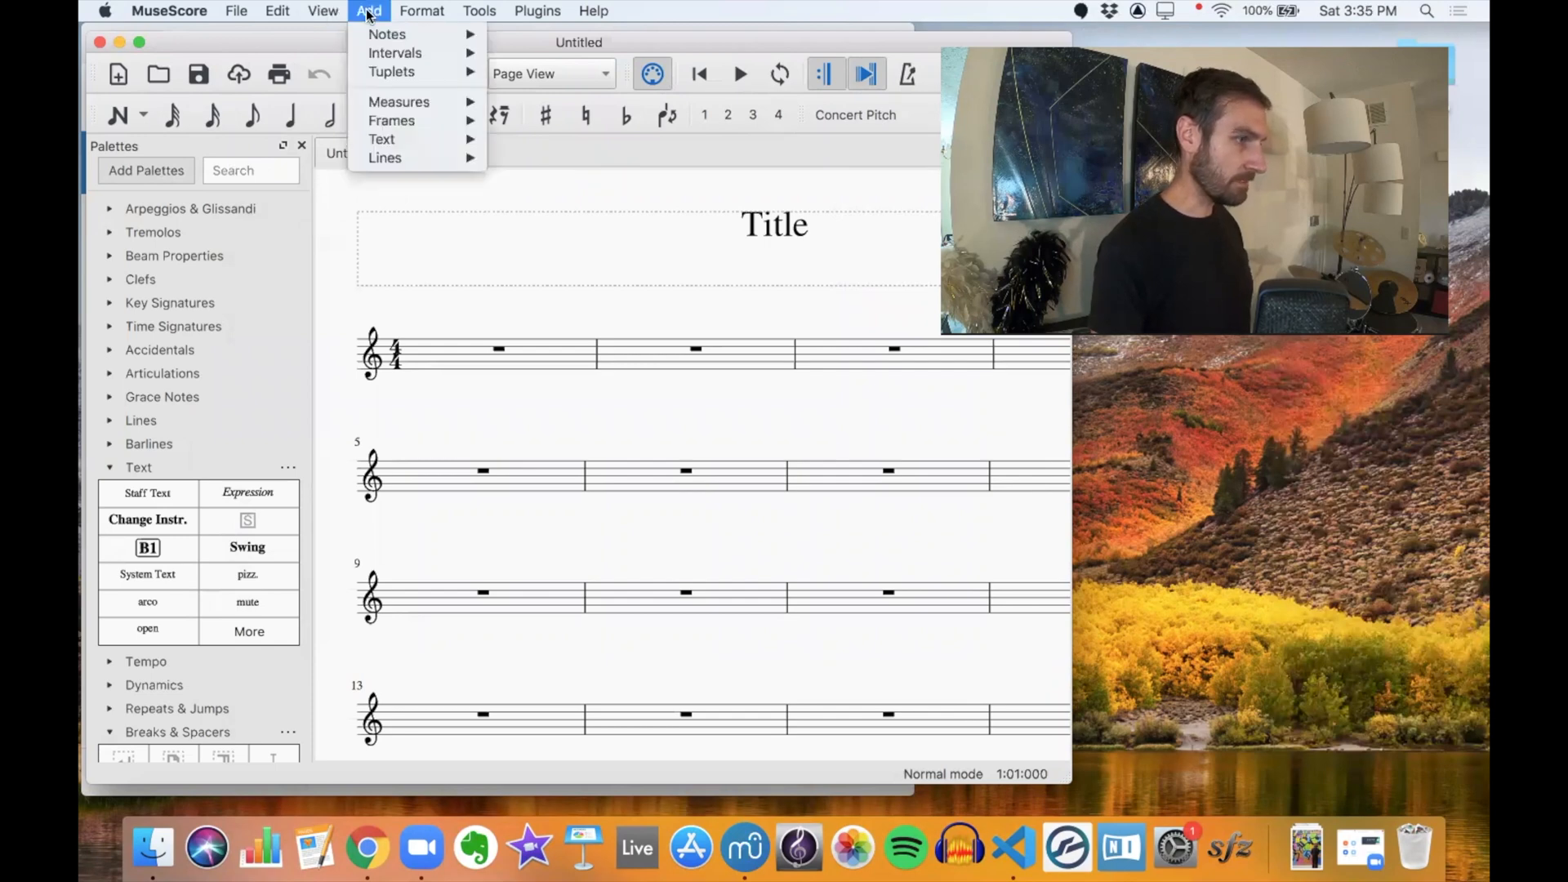
click(277, 11)
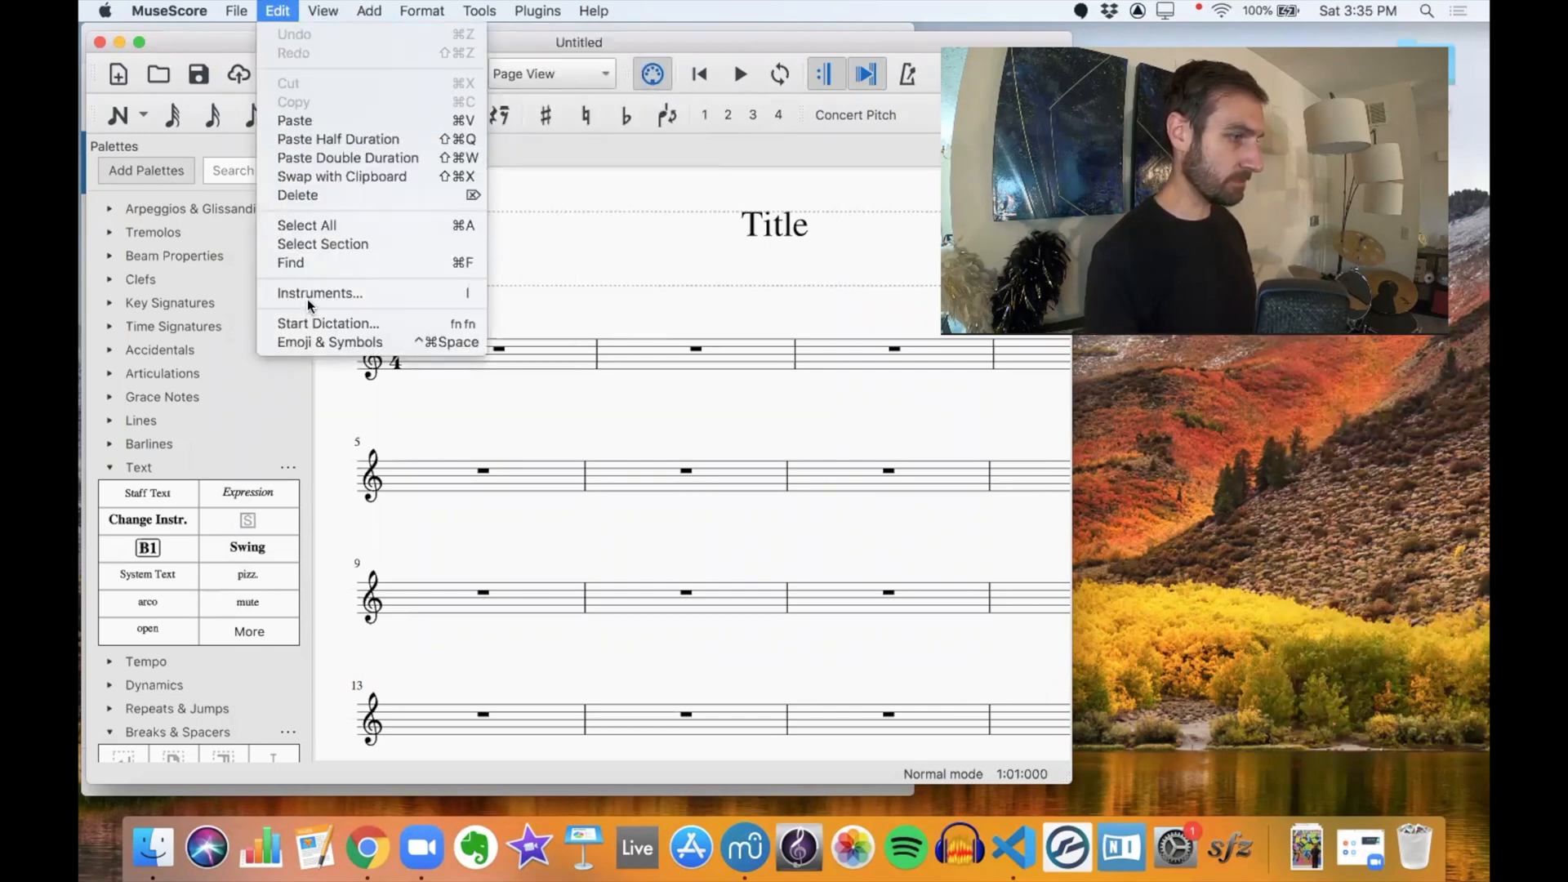
Step: In Instruments setup, switch to Marching Band percussion and select the Piano staff for replacement
click(318, 293)
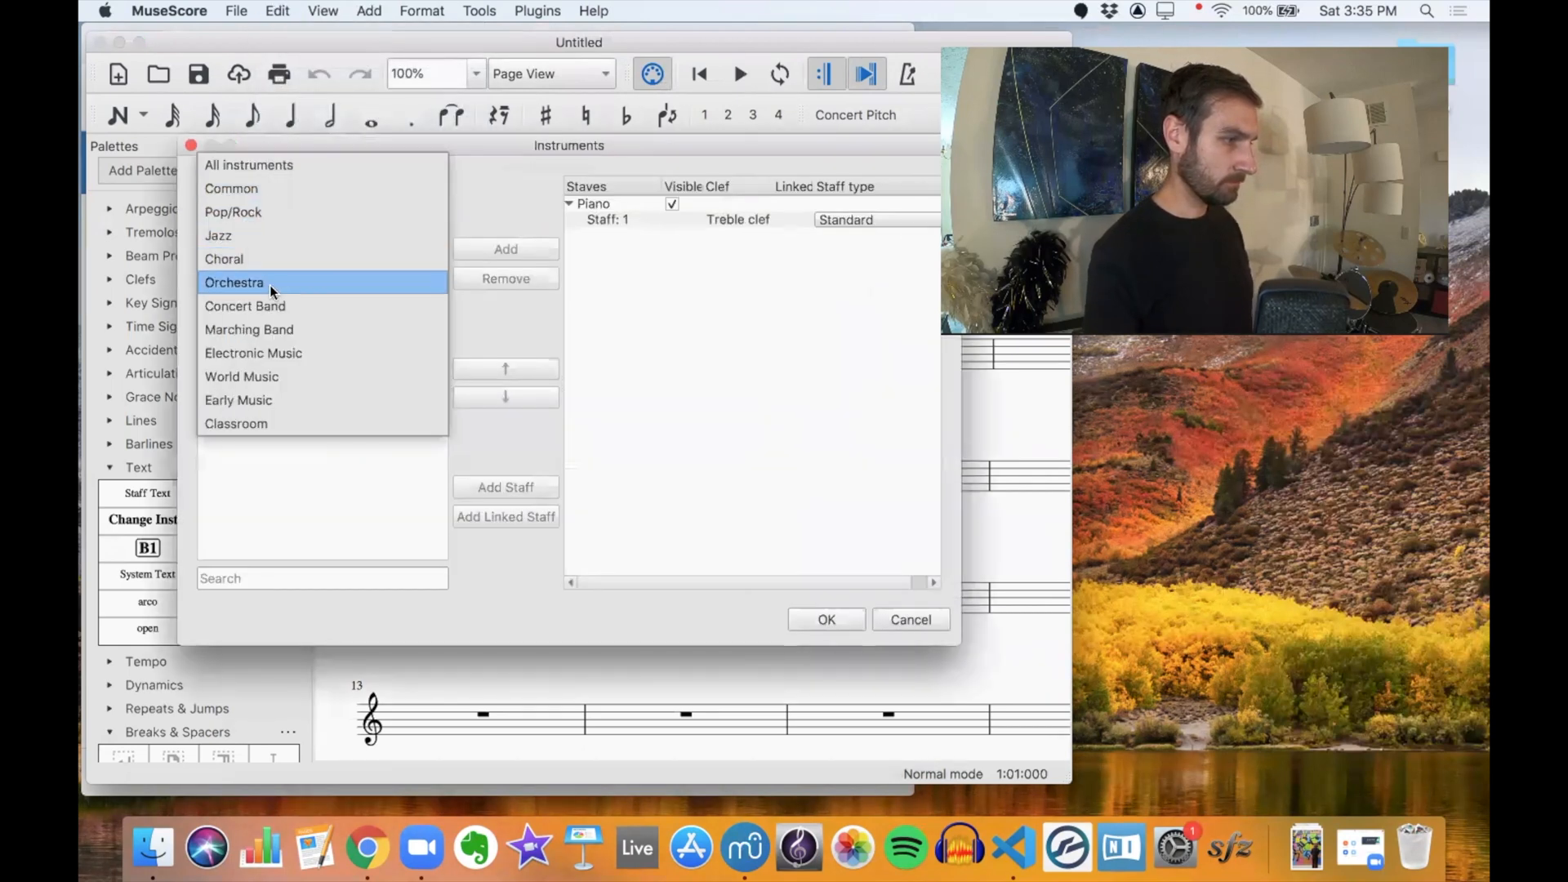
click(248, 329)
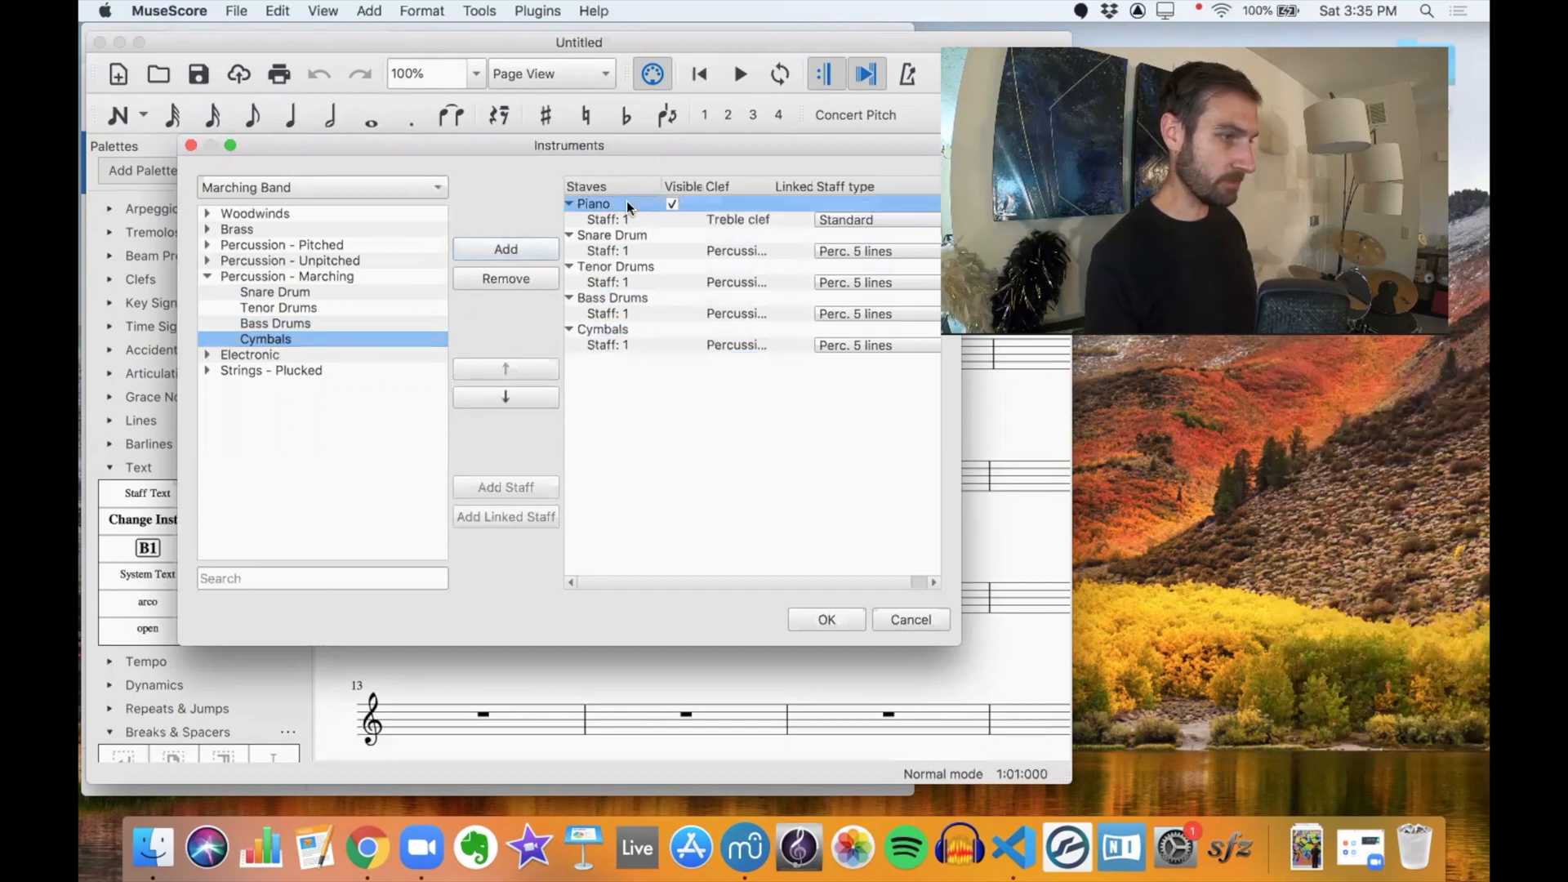
click(827, 619)
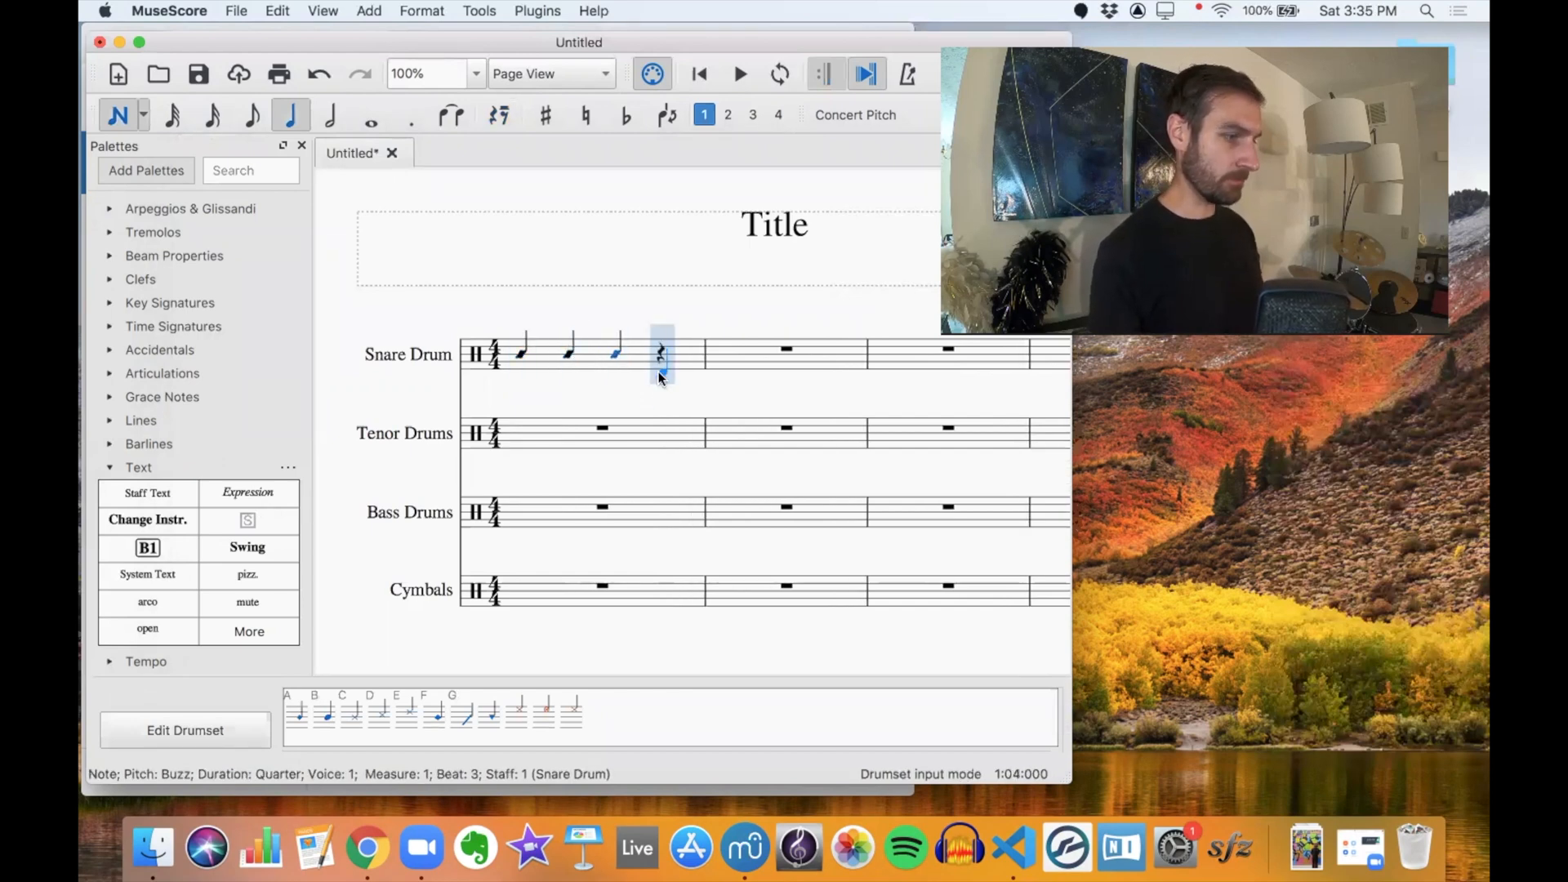
Step: Enter quarter notes with Battery Snare and Drum1 sounds on the Snare and Tenor Drums staves
click(314, 712)
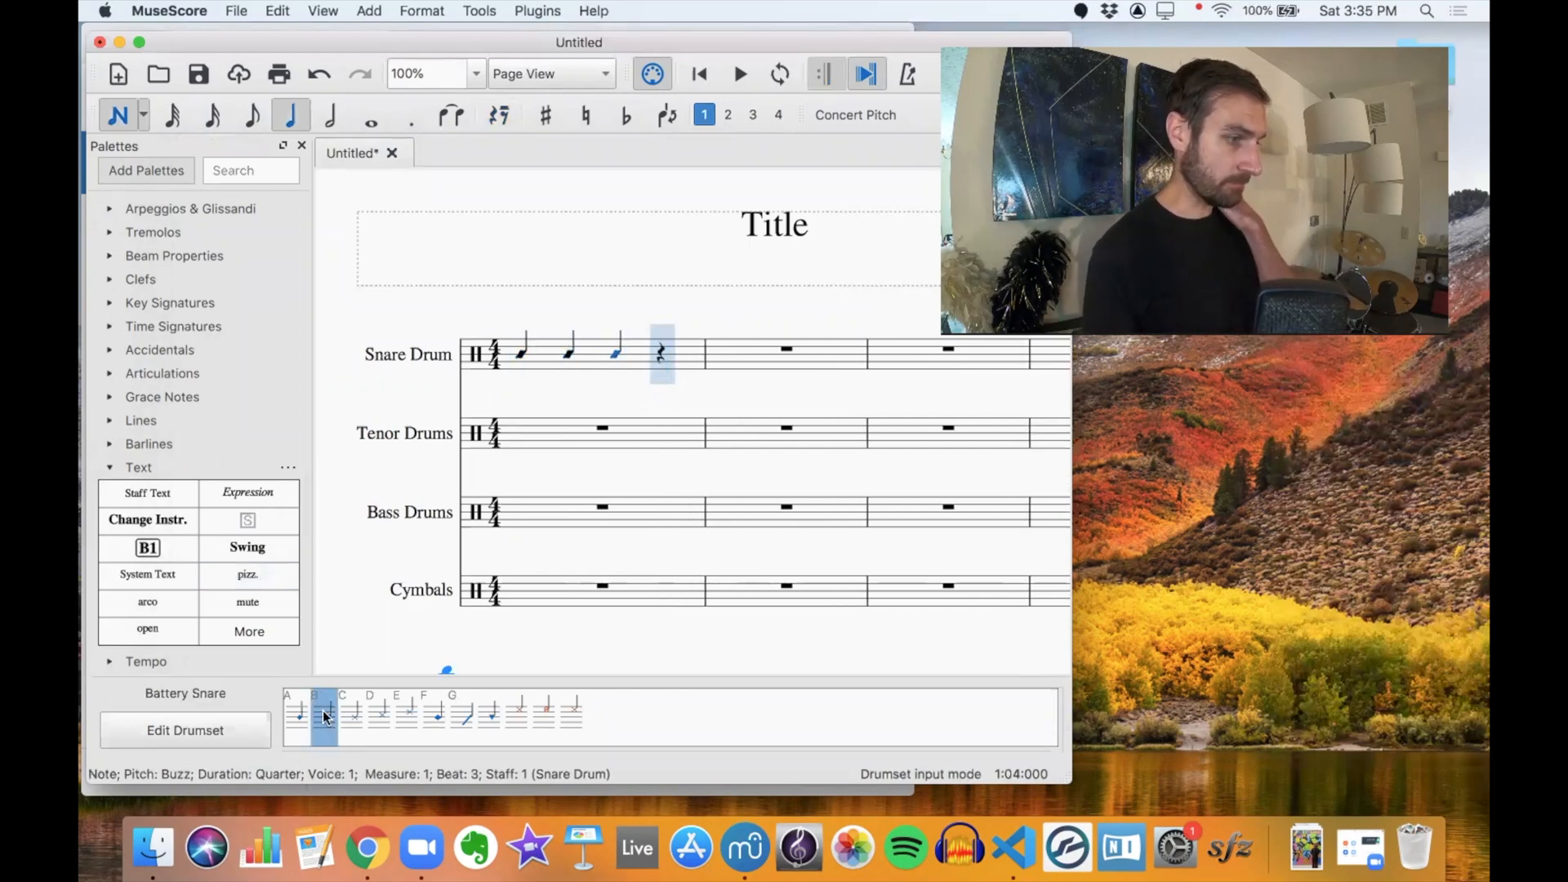
click(521, 433)
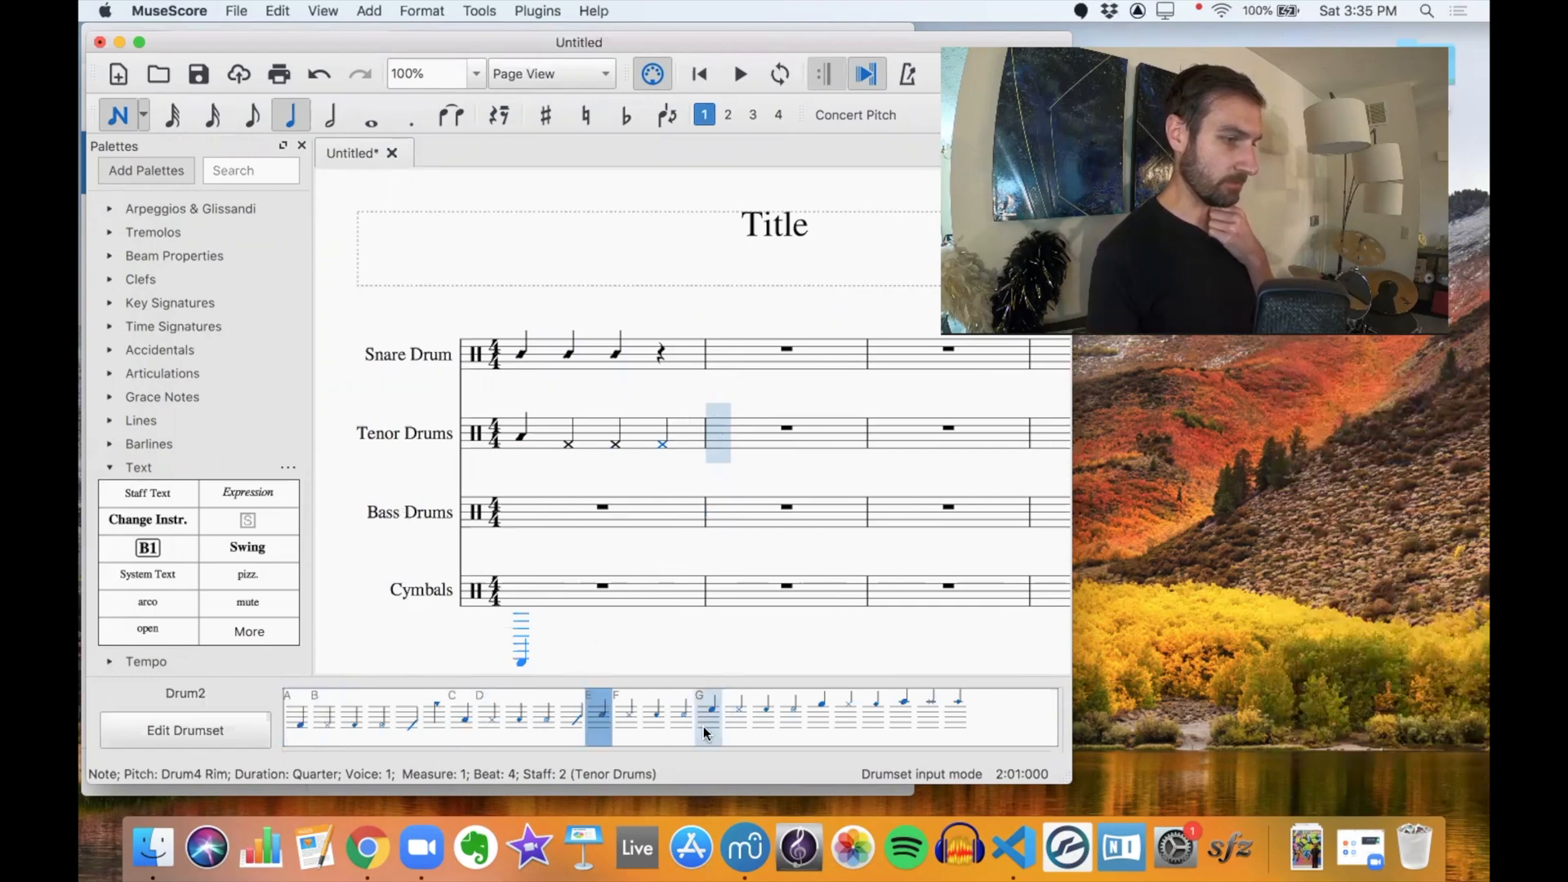
click(707, 719)
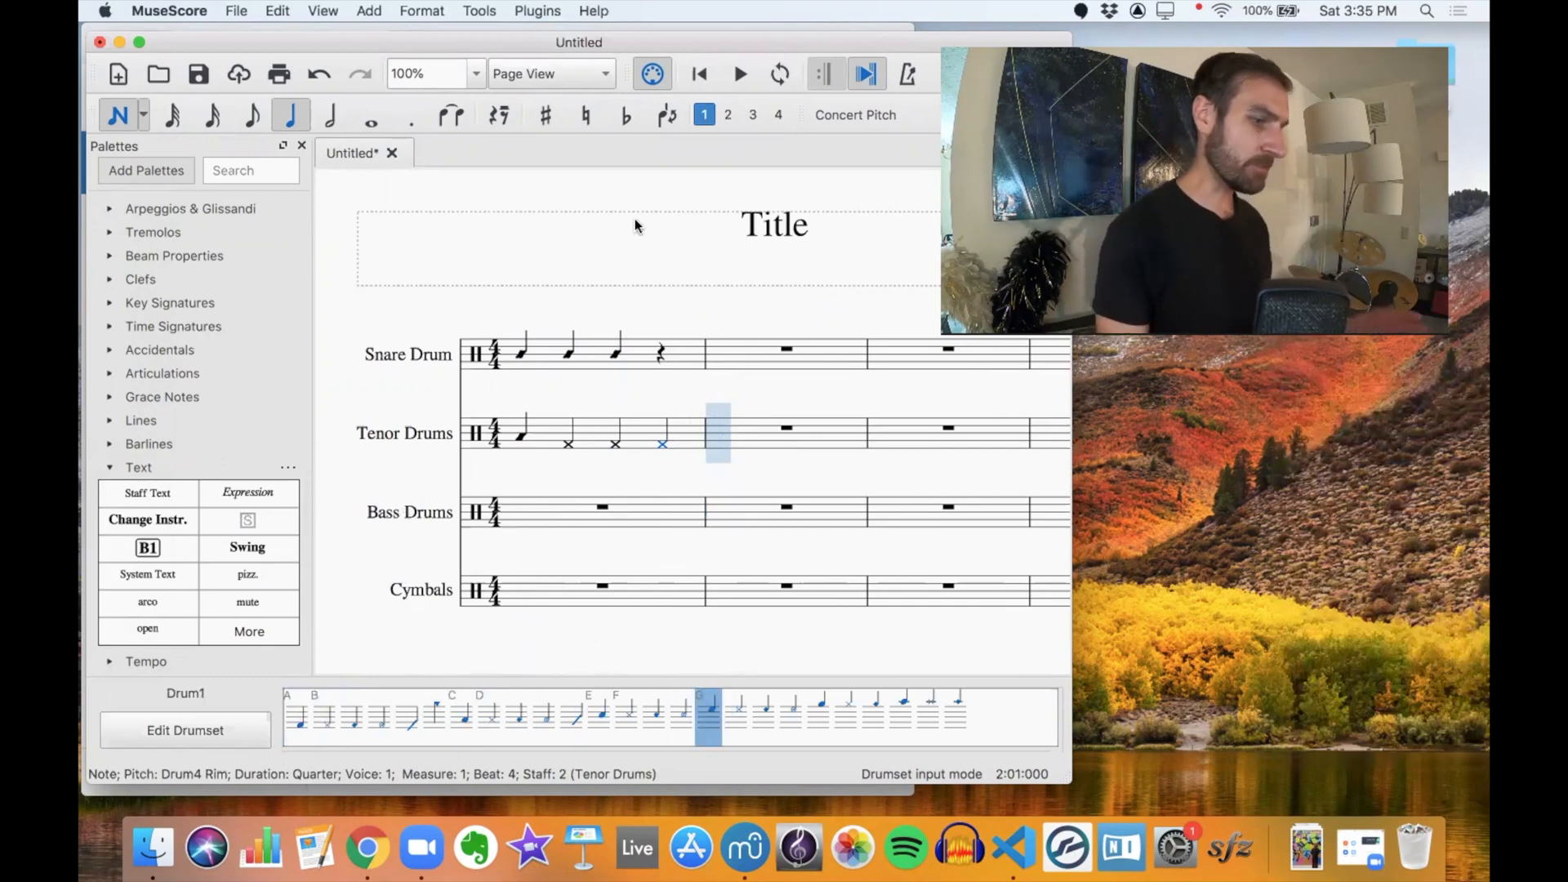
mouse_move(659, 188)
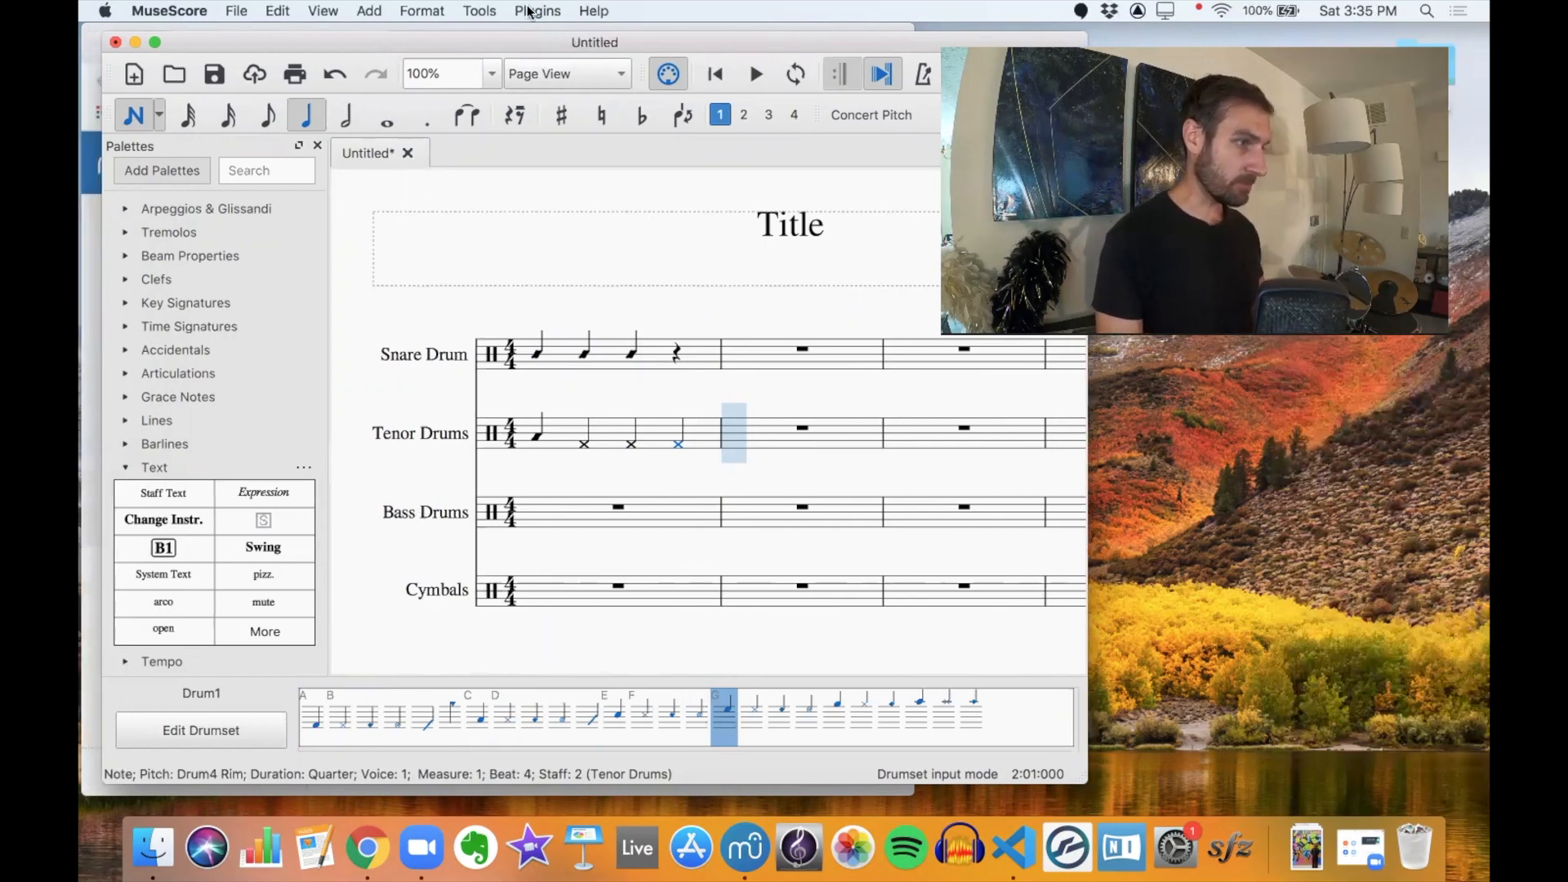
Step: Install the MuseScore Drumline extension from Help > Resource Manager and close the window
click(593, 11)
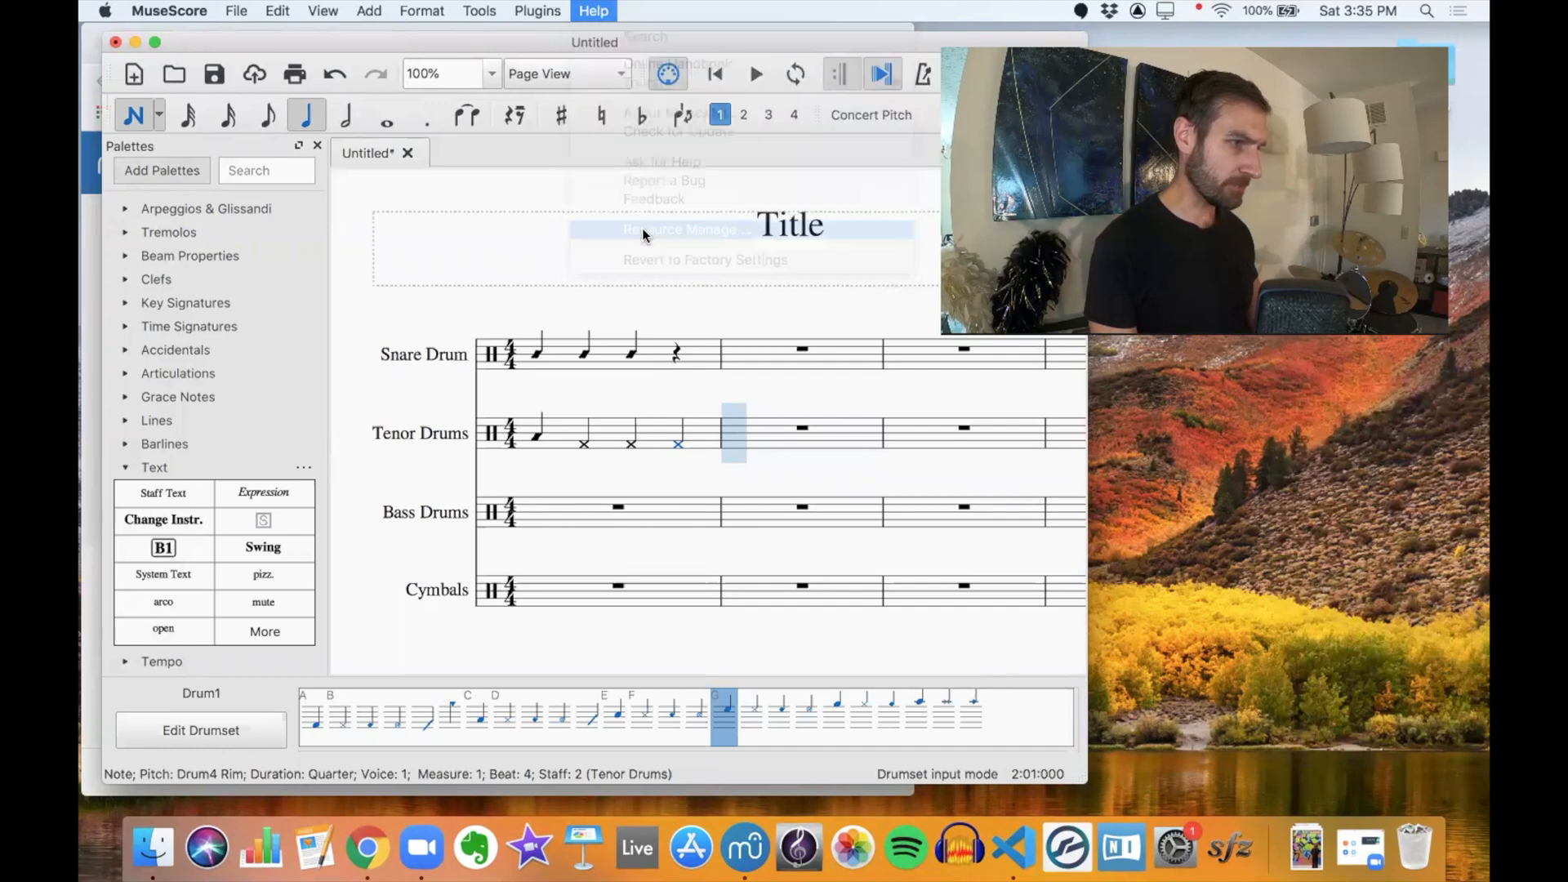
click(683, 228)
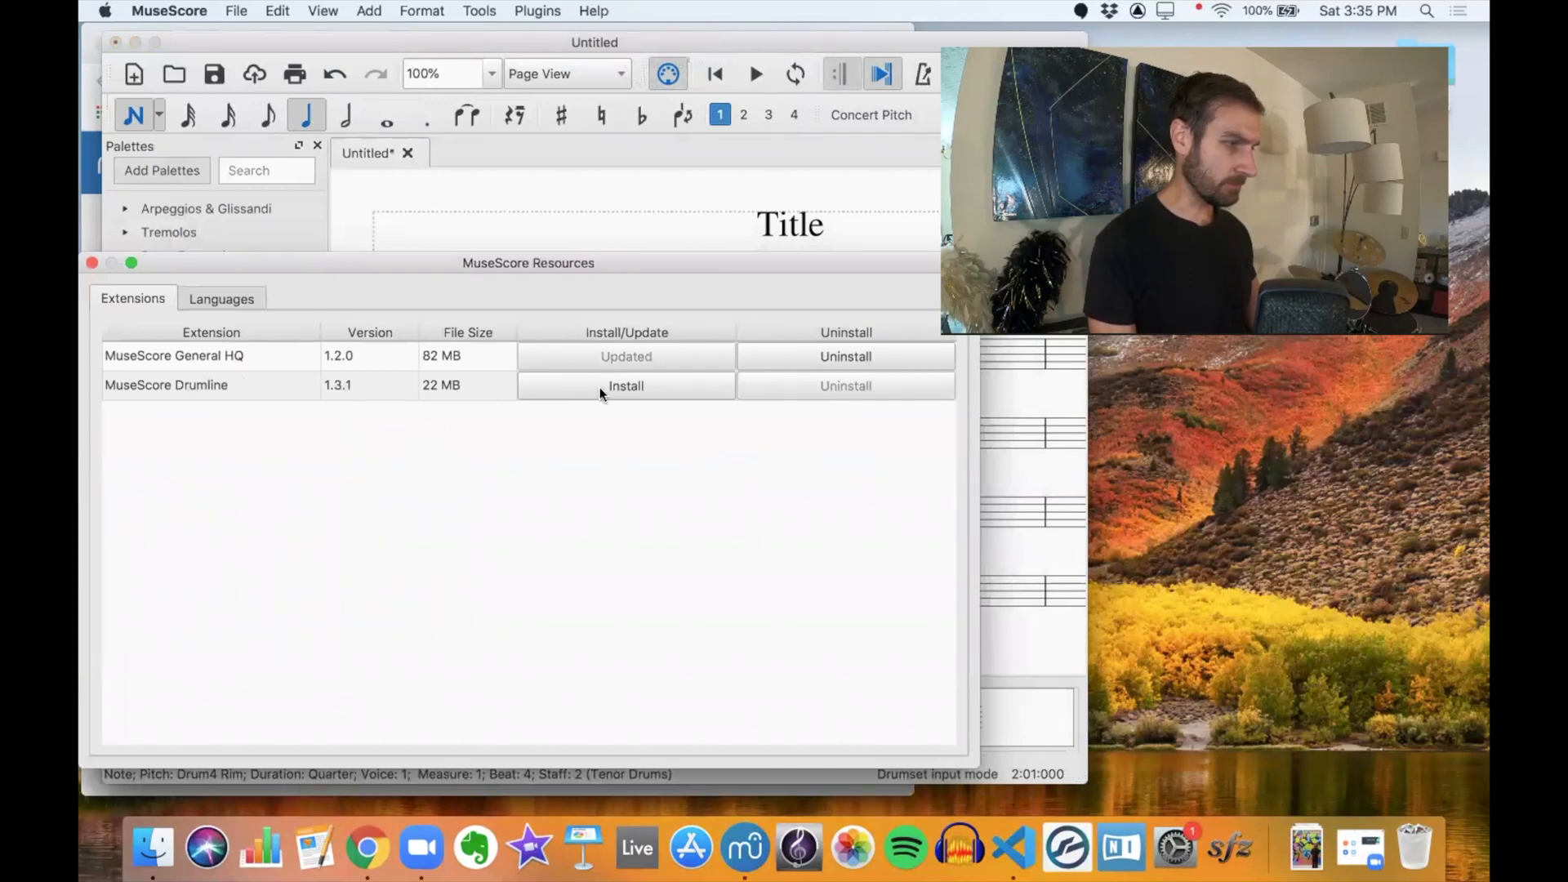
click(625, 386)
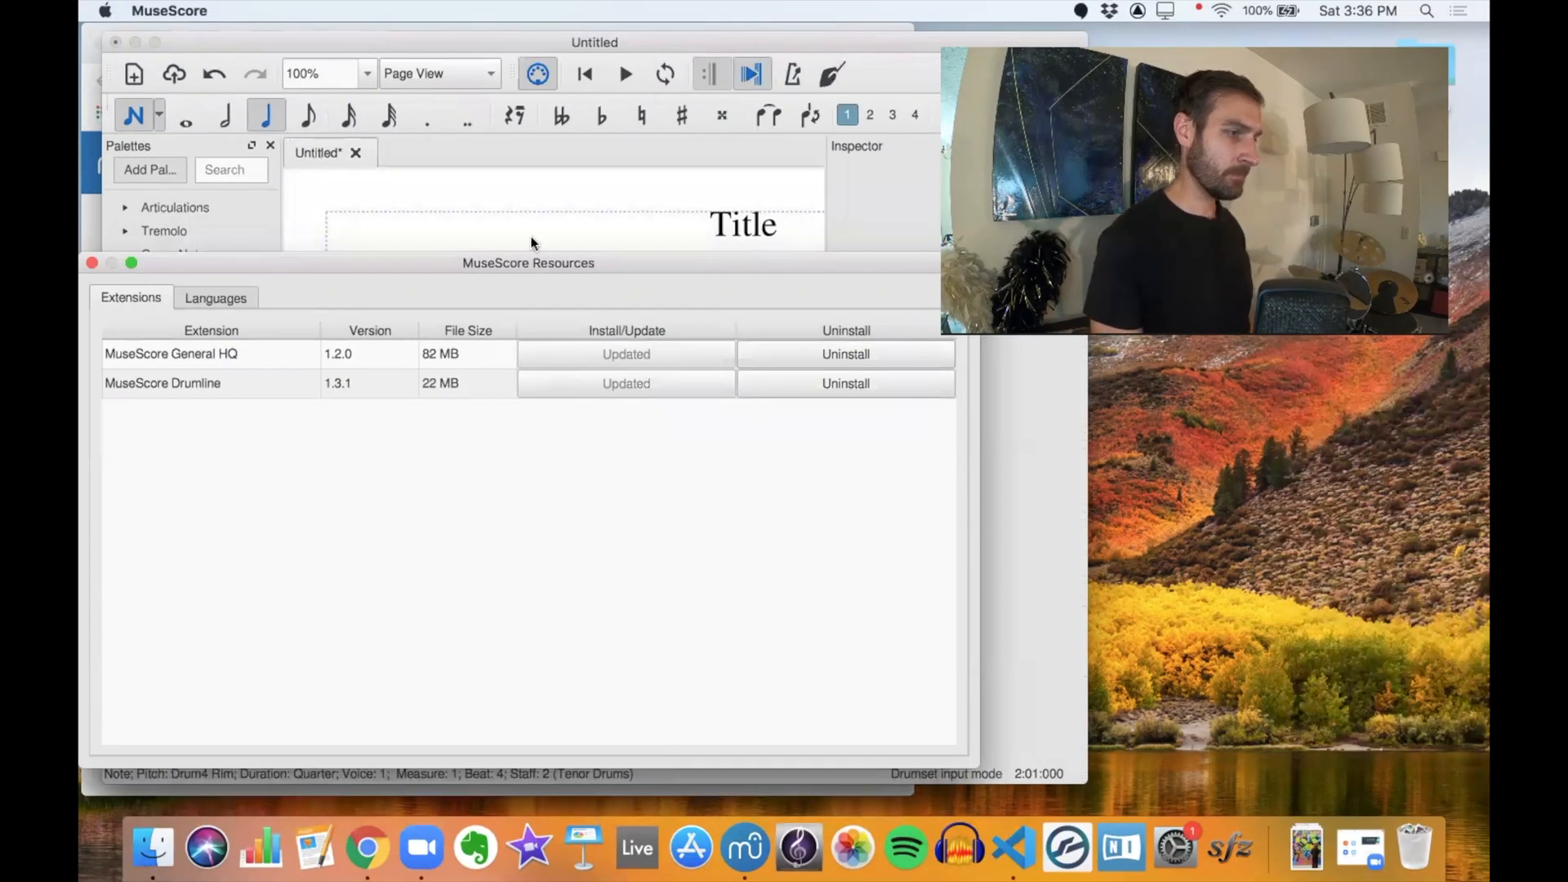
mouse_move(306, 133)
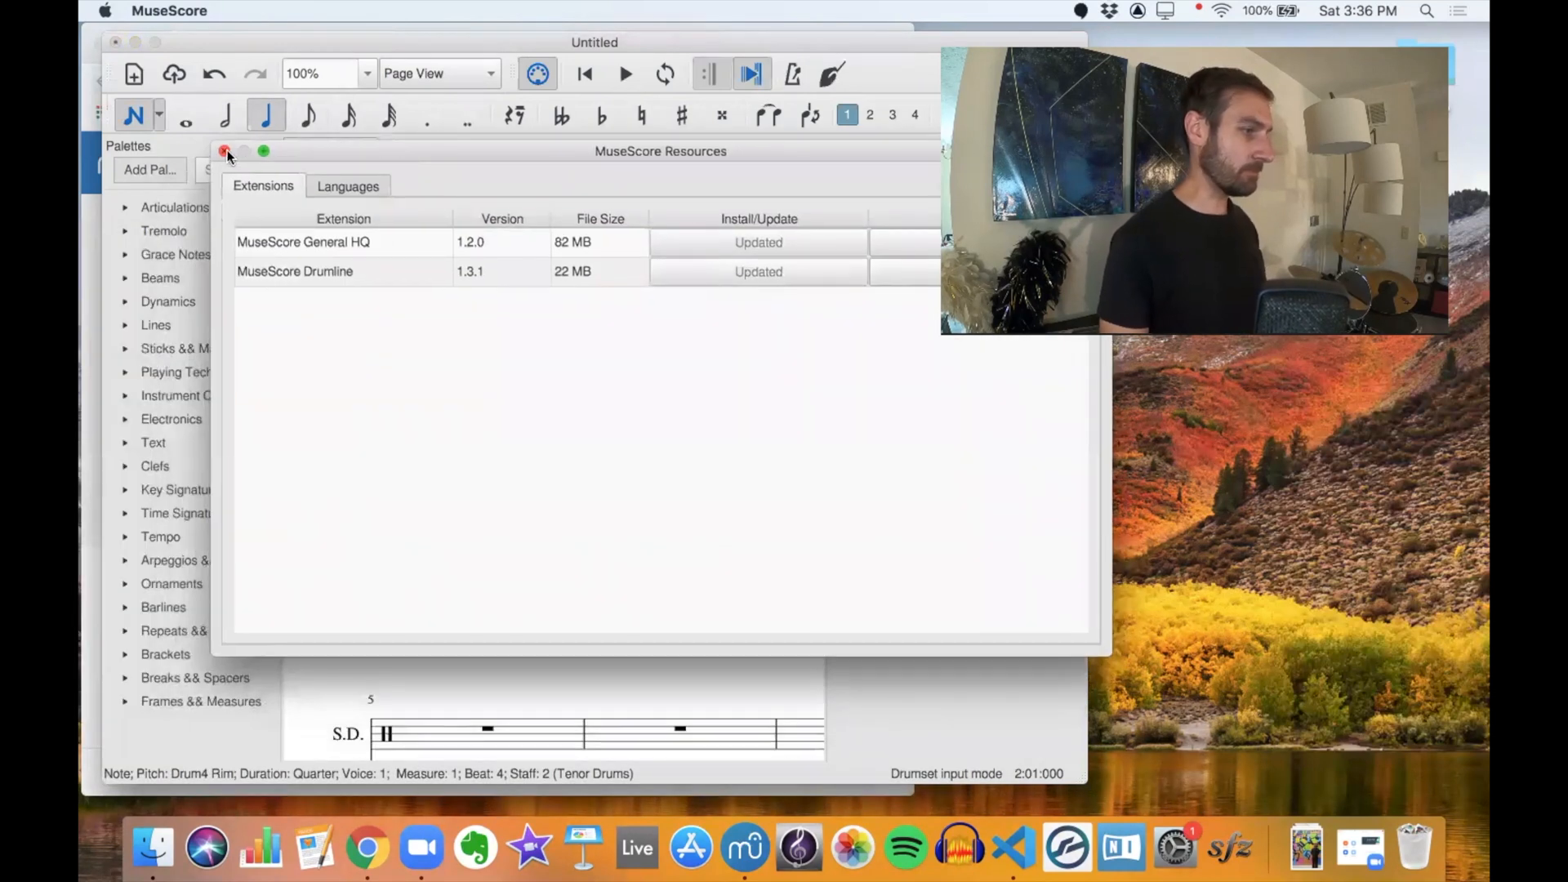
click(223, 150)
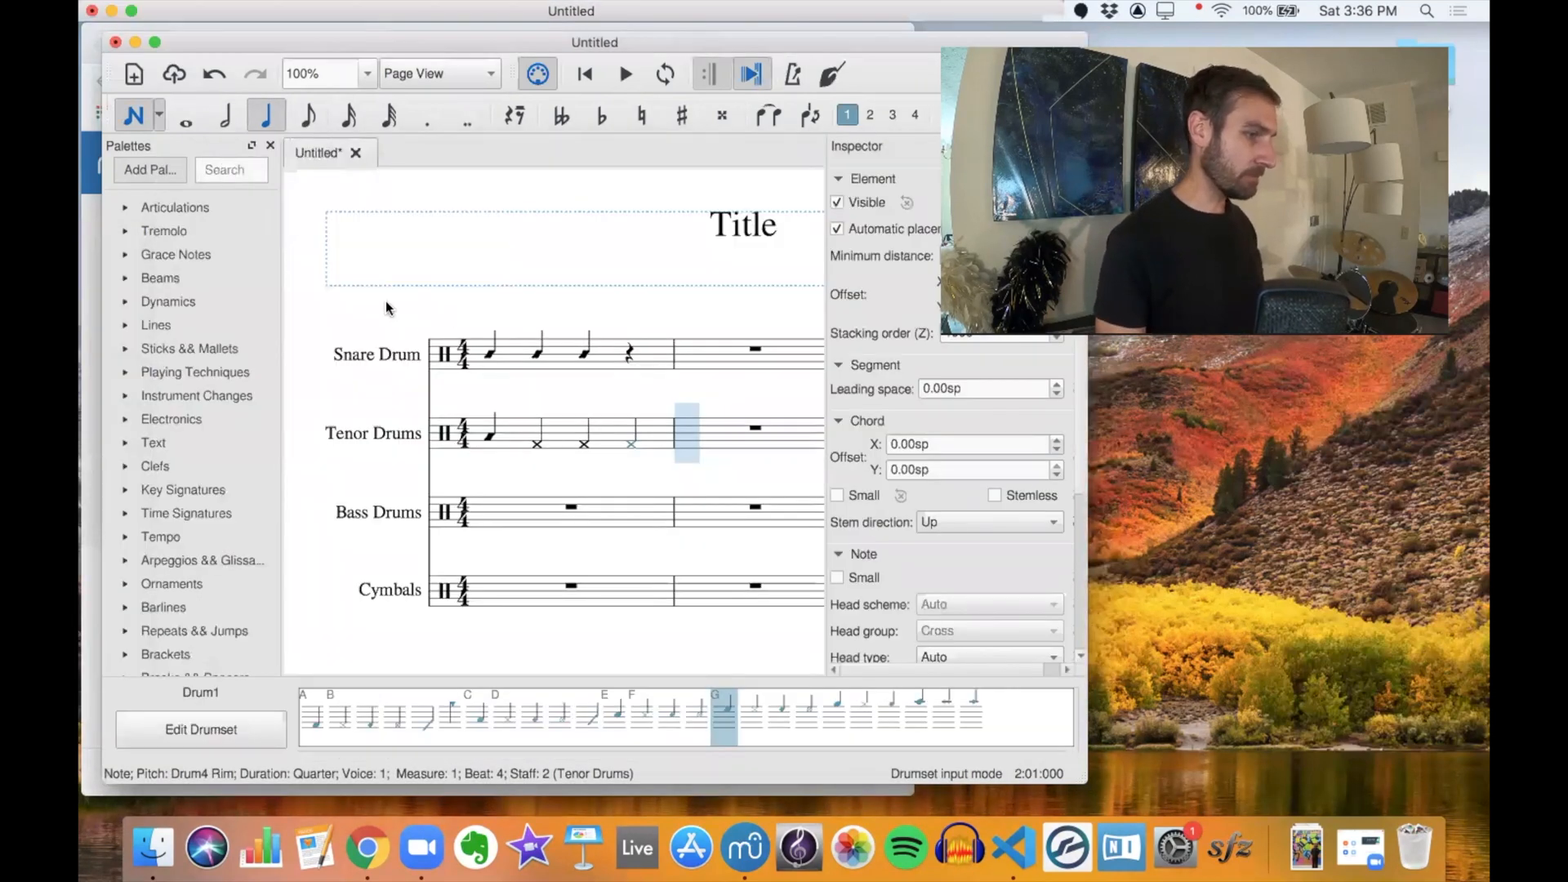
click(370, 11)
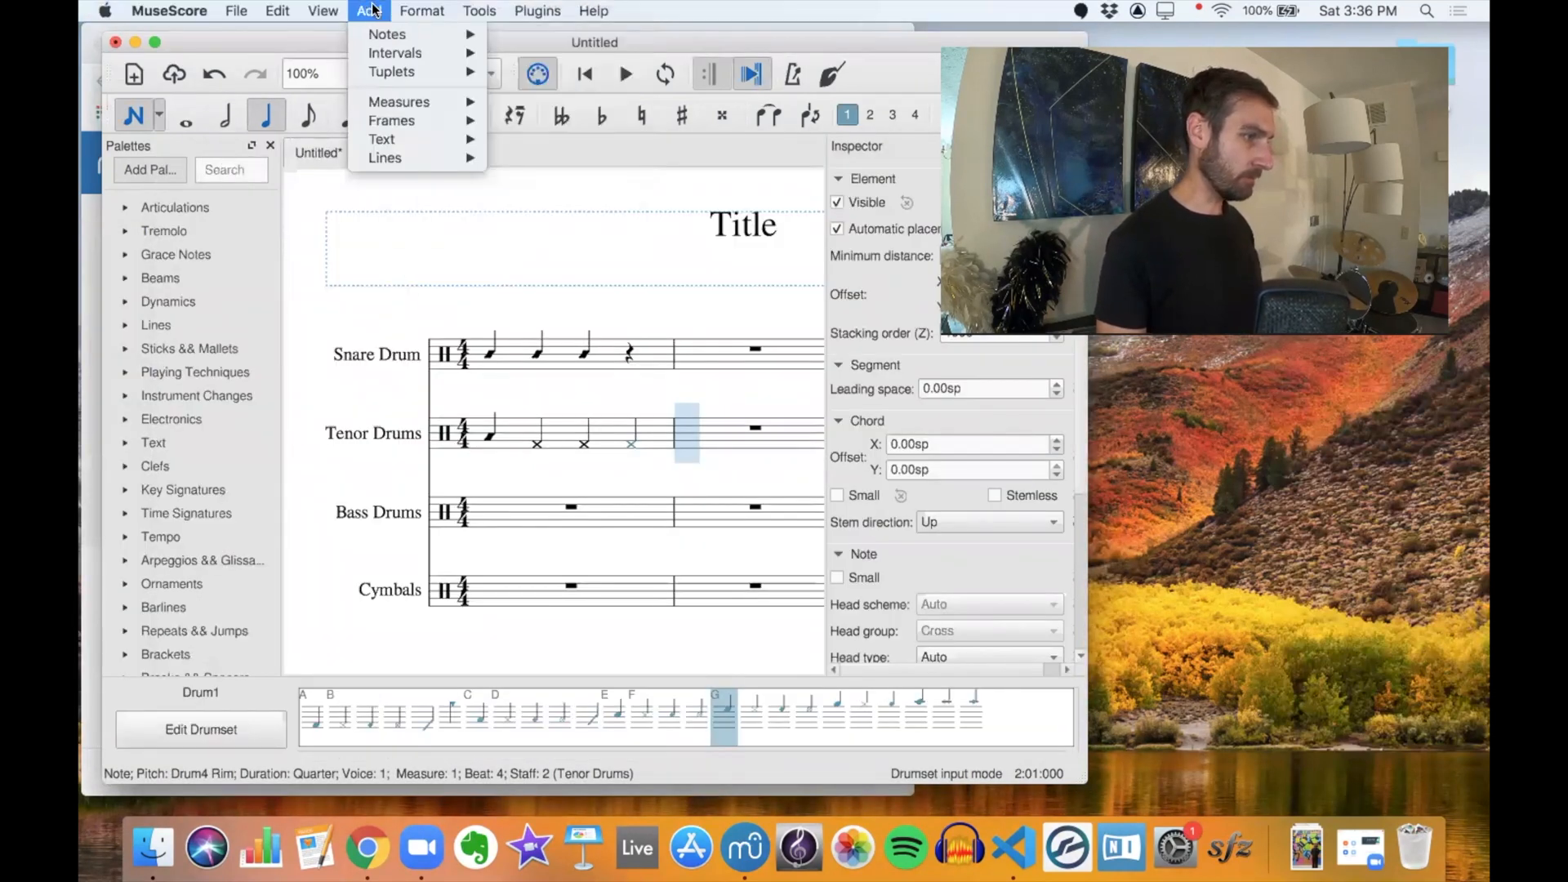
click(278, 11)
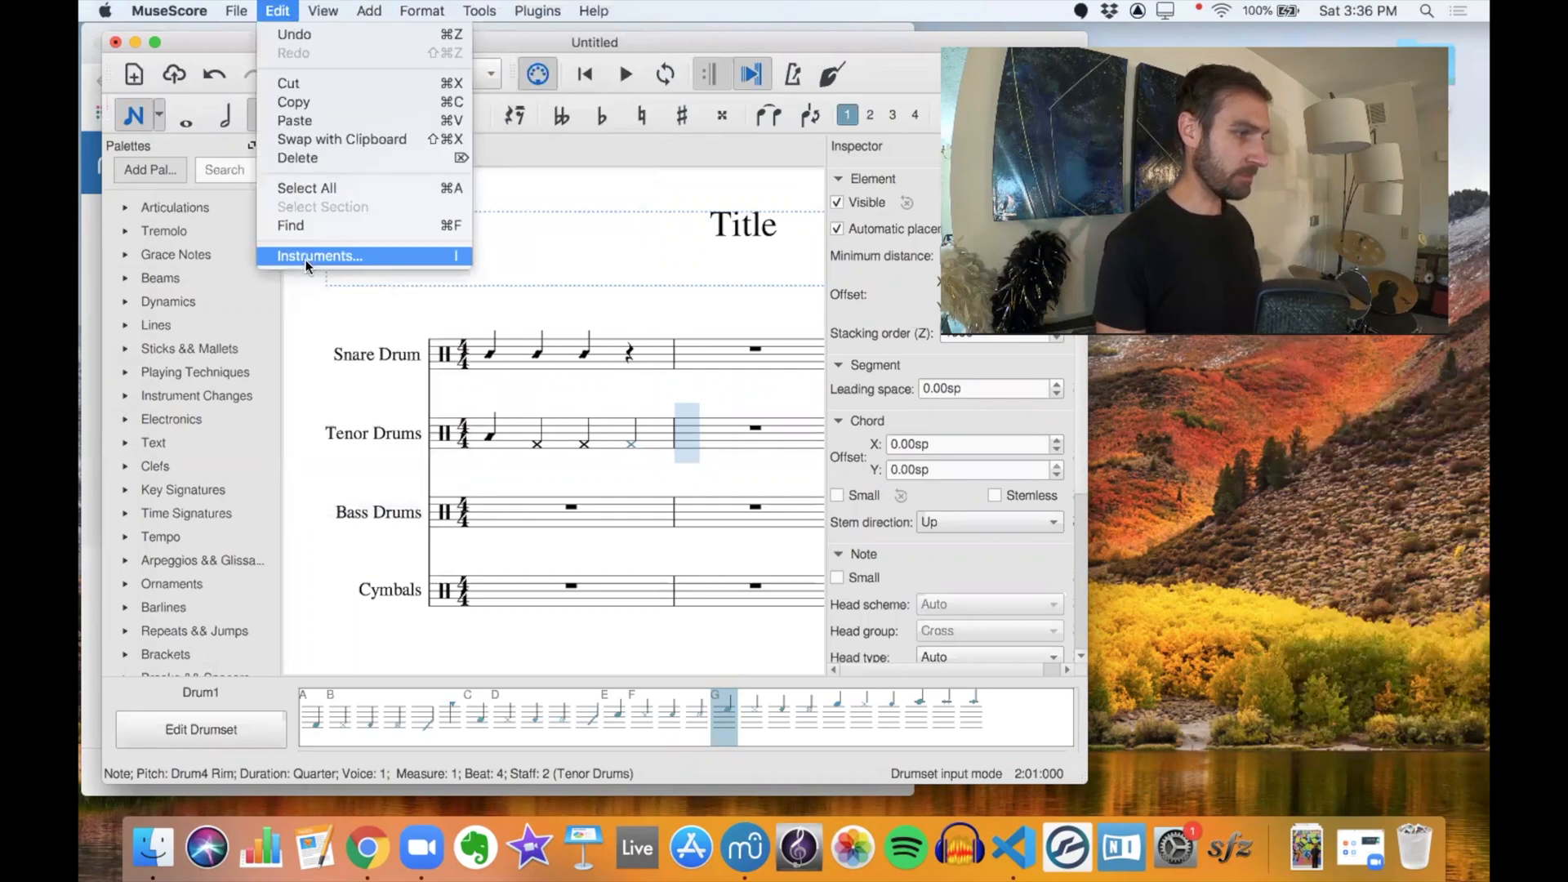
click(319, 256)
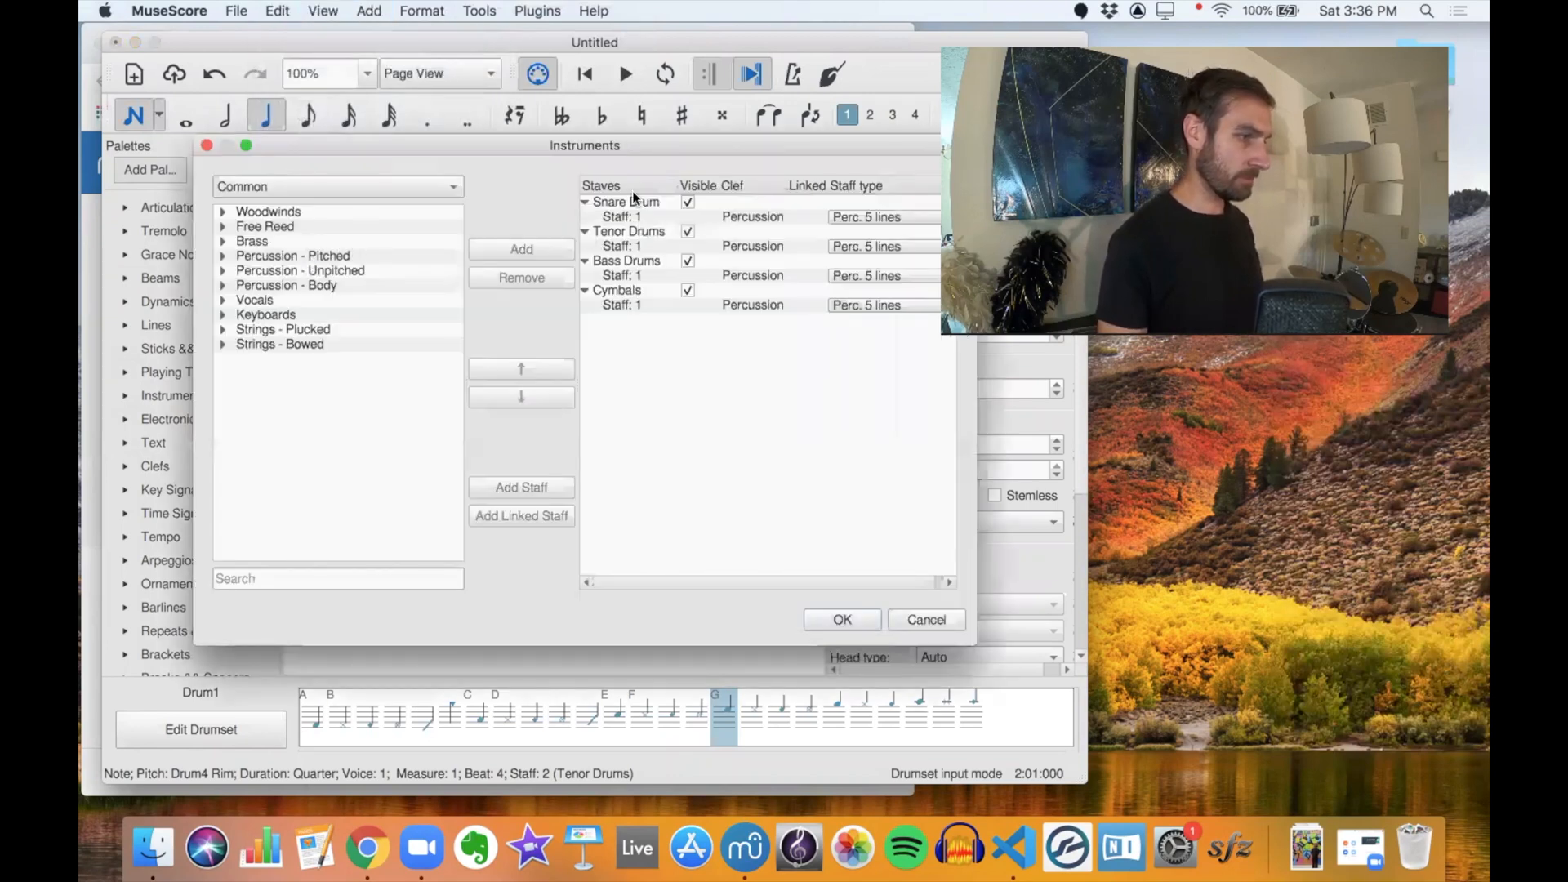
click(521, 278)
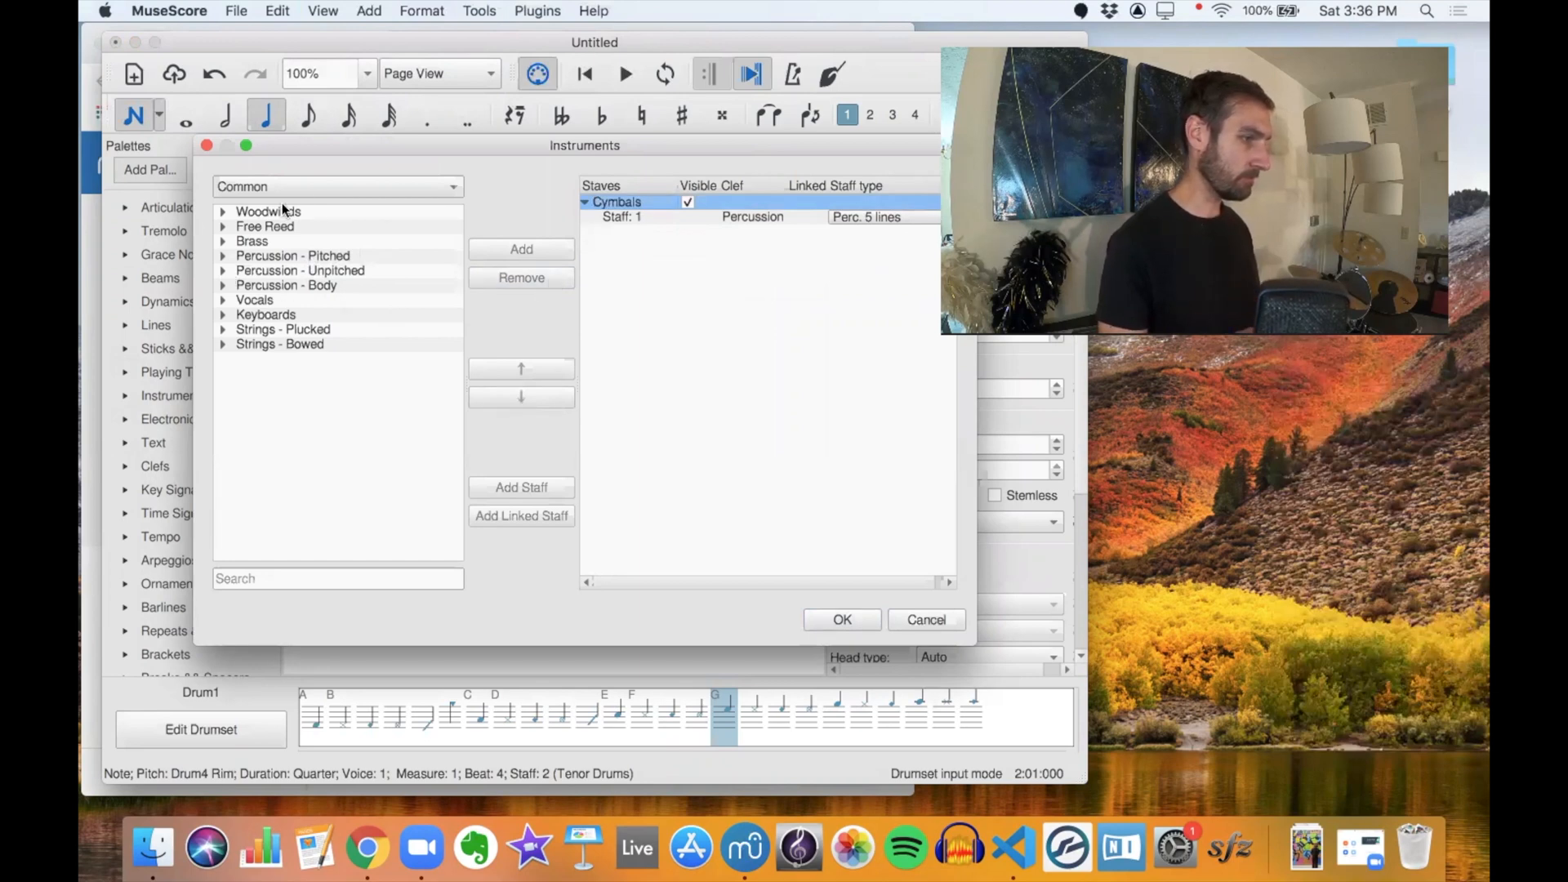
click(336, 186)
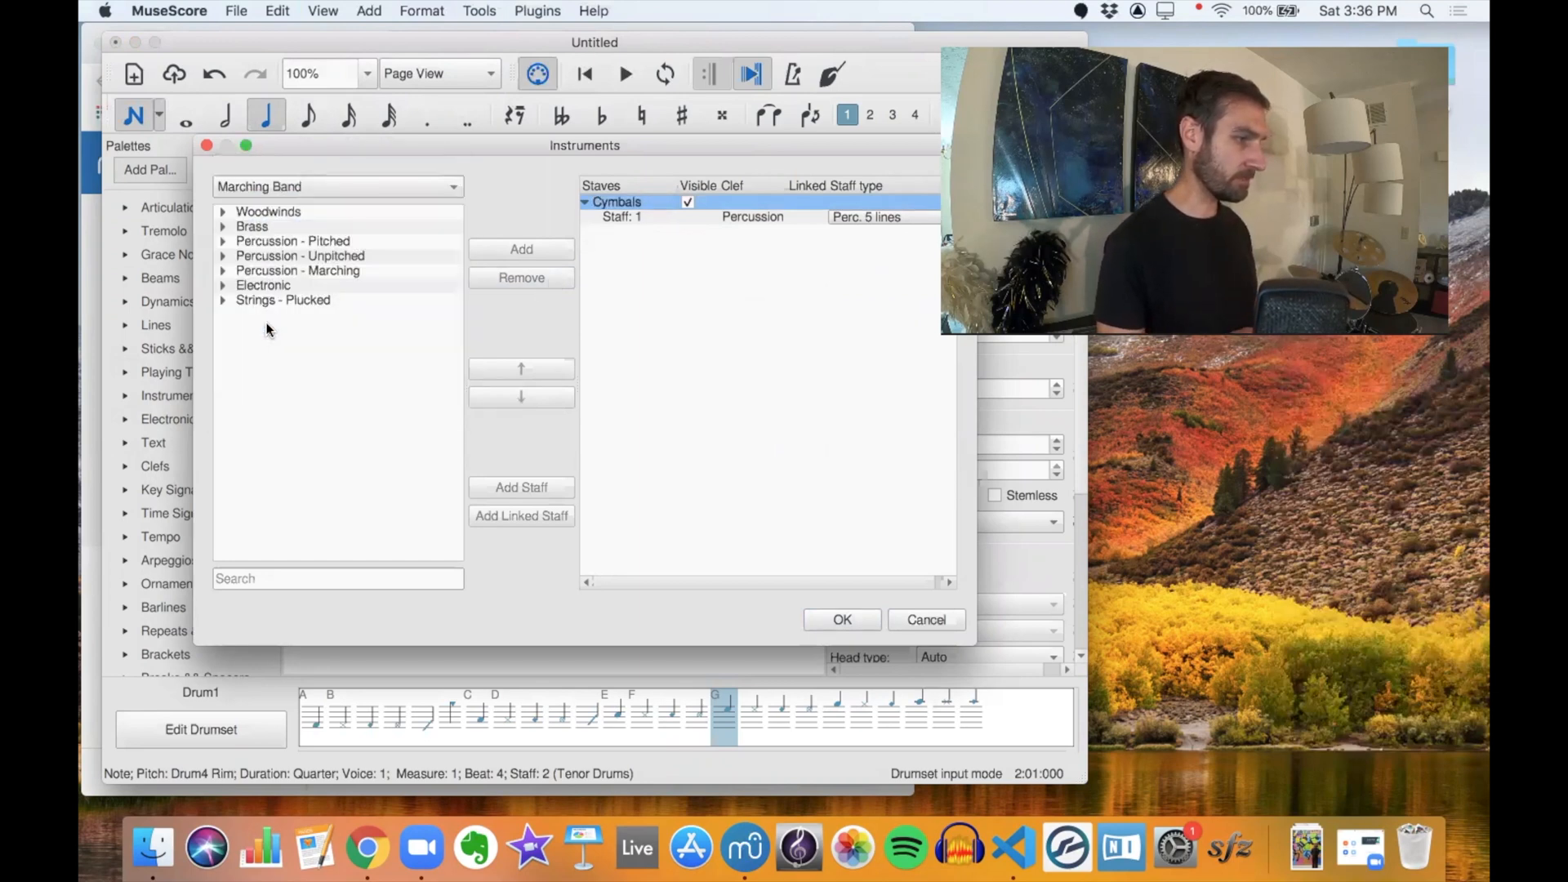
click(298, 269)
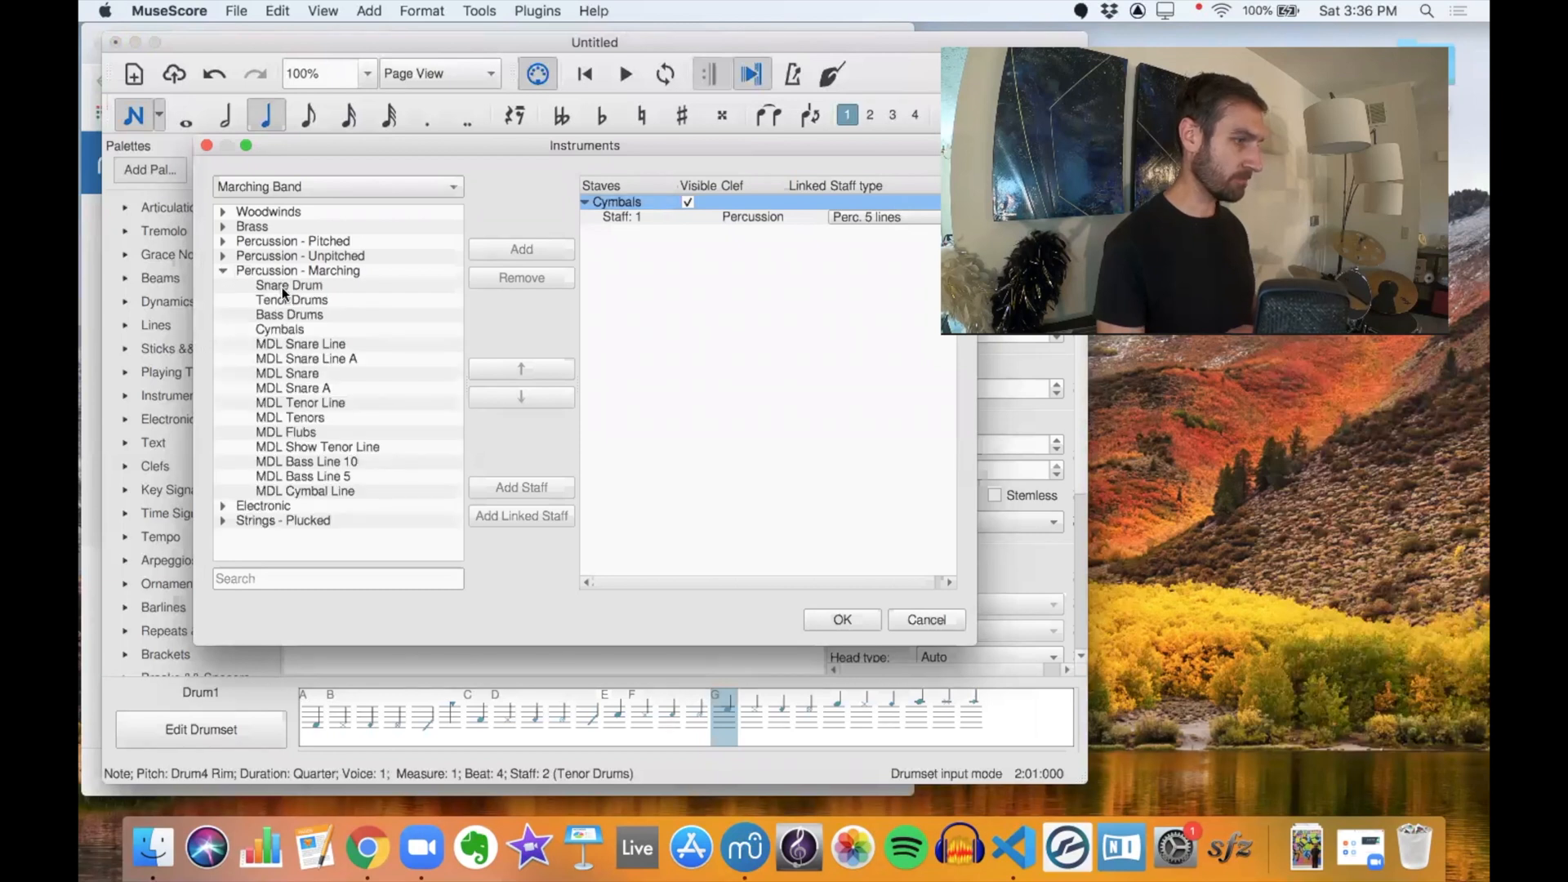
click(293, 389)
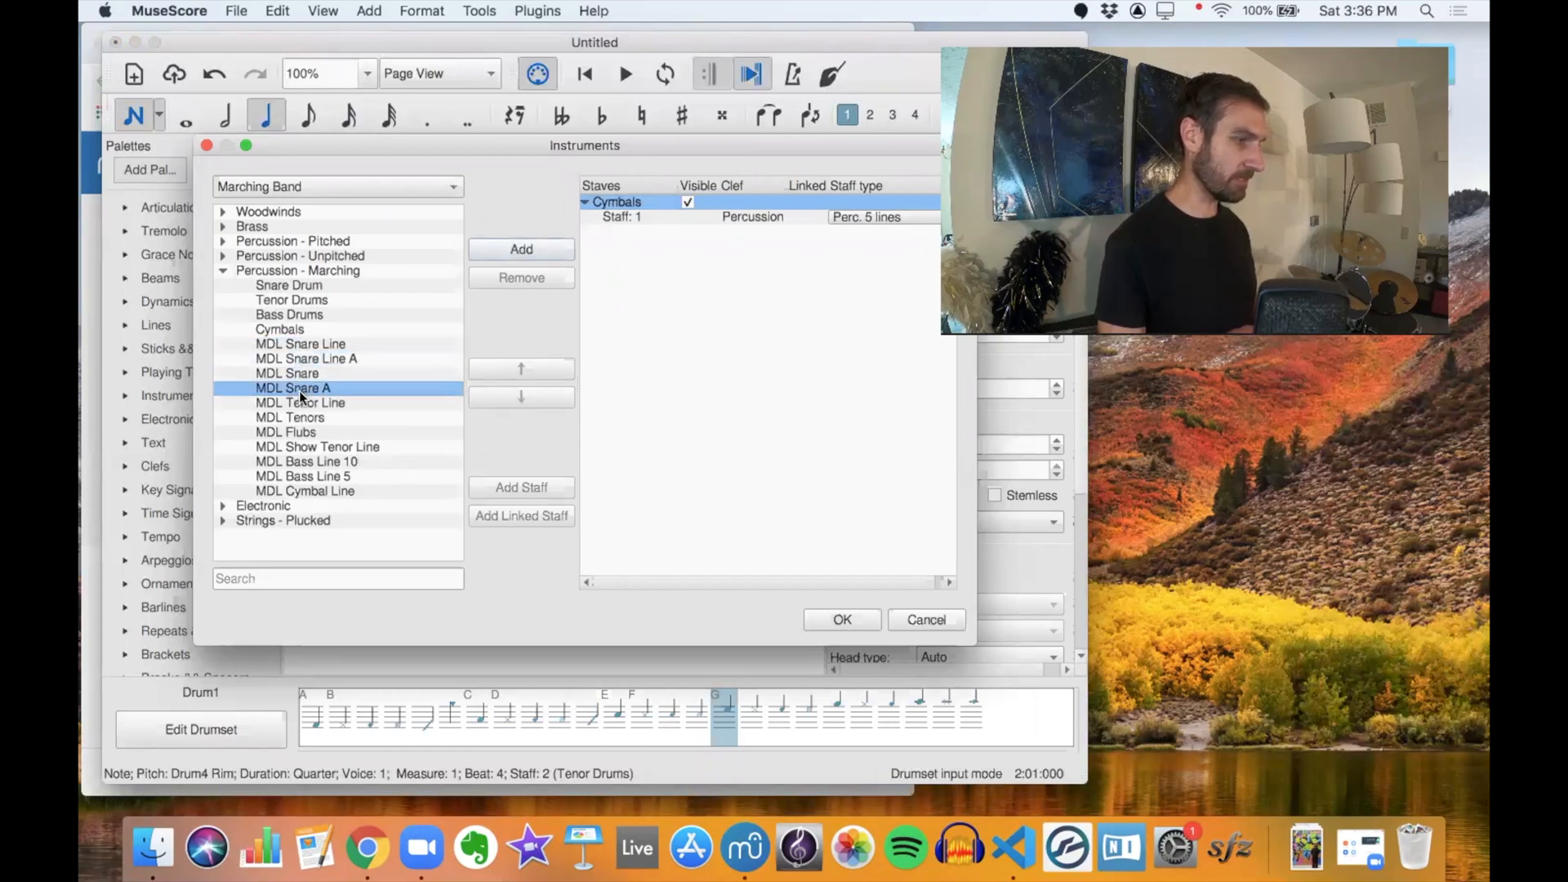
click(317, 447)
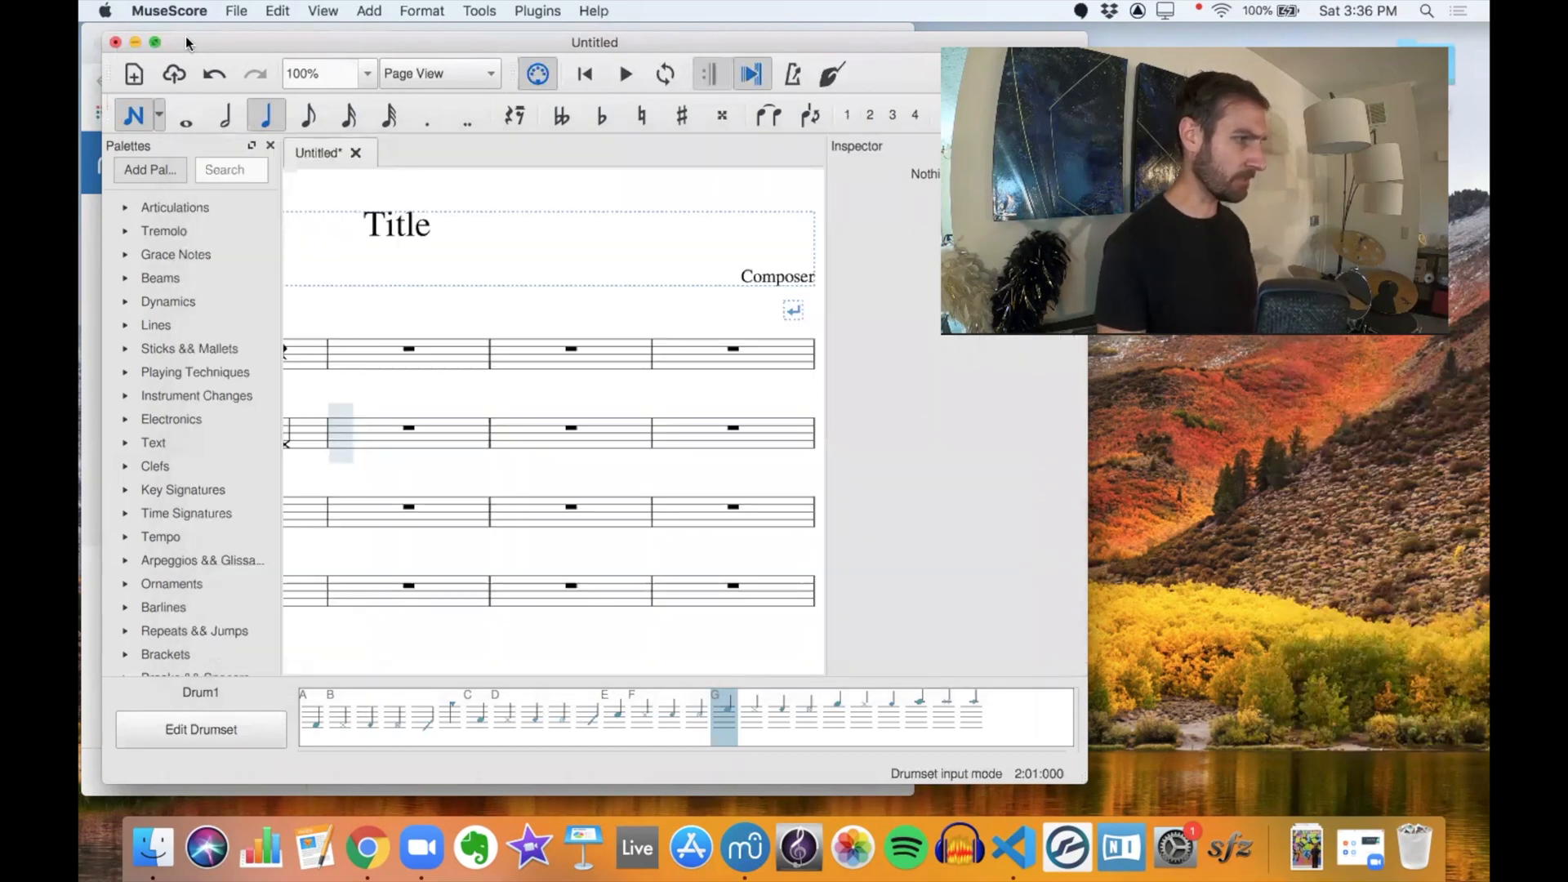
Step: Start a new score in the wizard titled 'MDL Drumline'
click(134, 74)
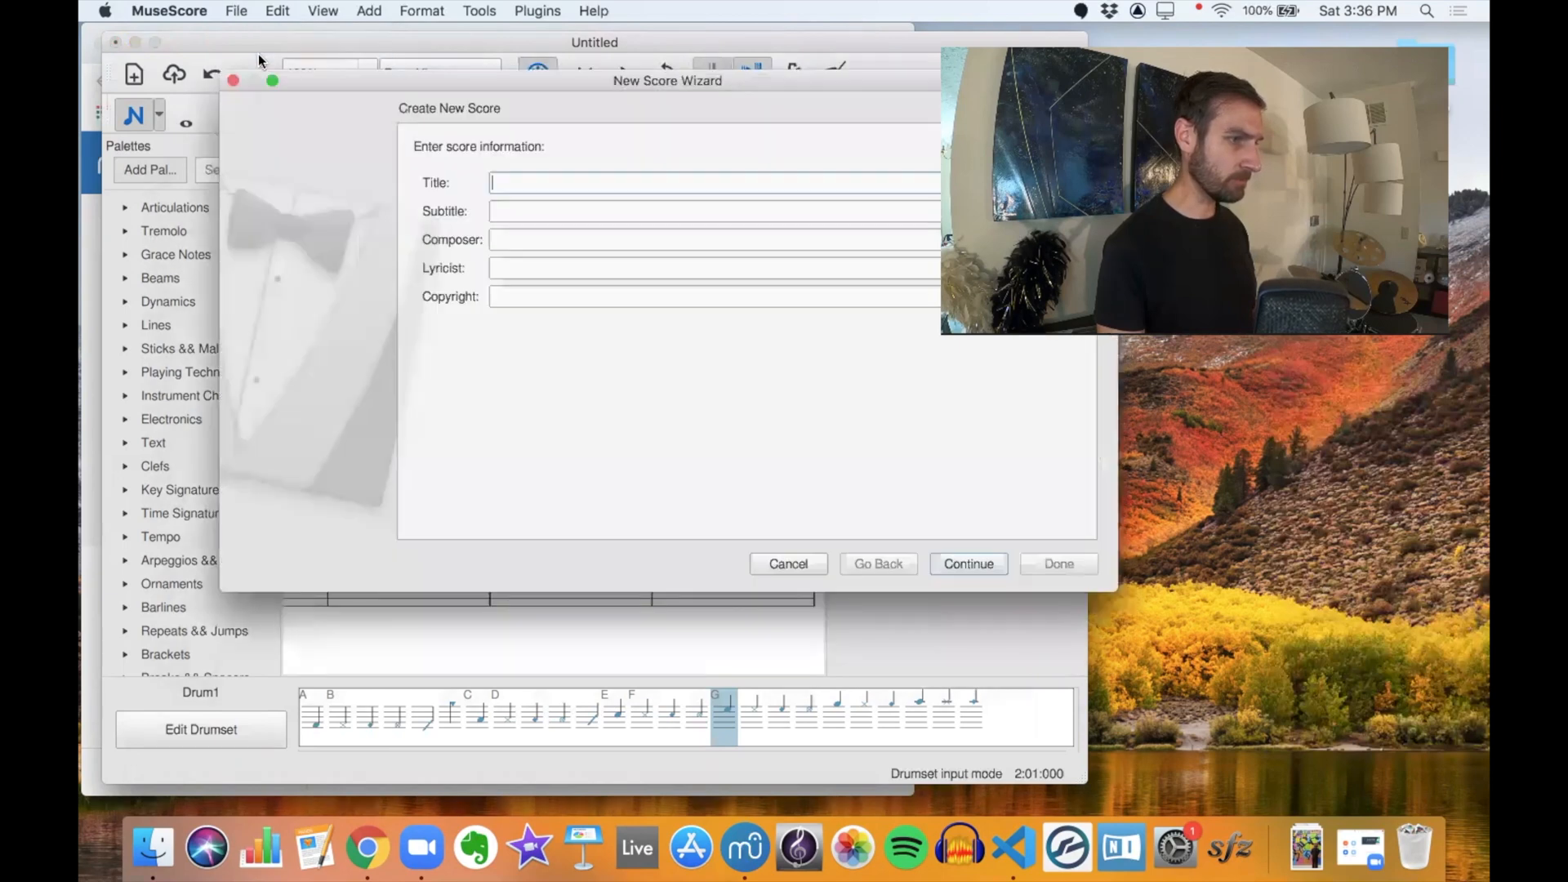
mouse_move(636, 383)
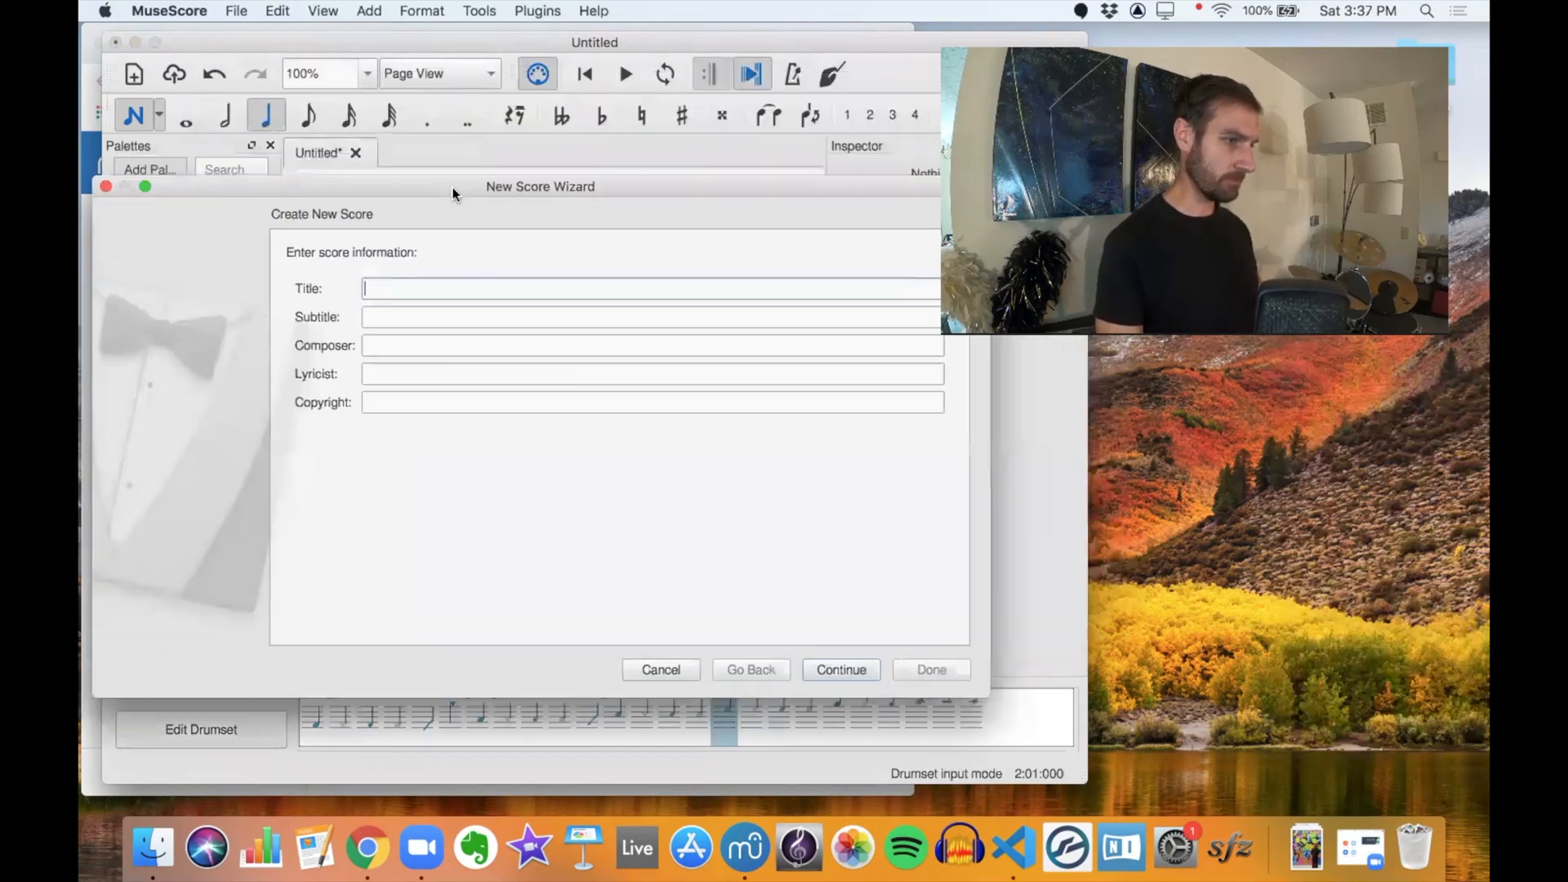
text(MDL)
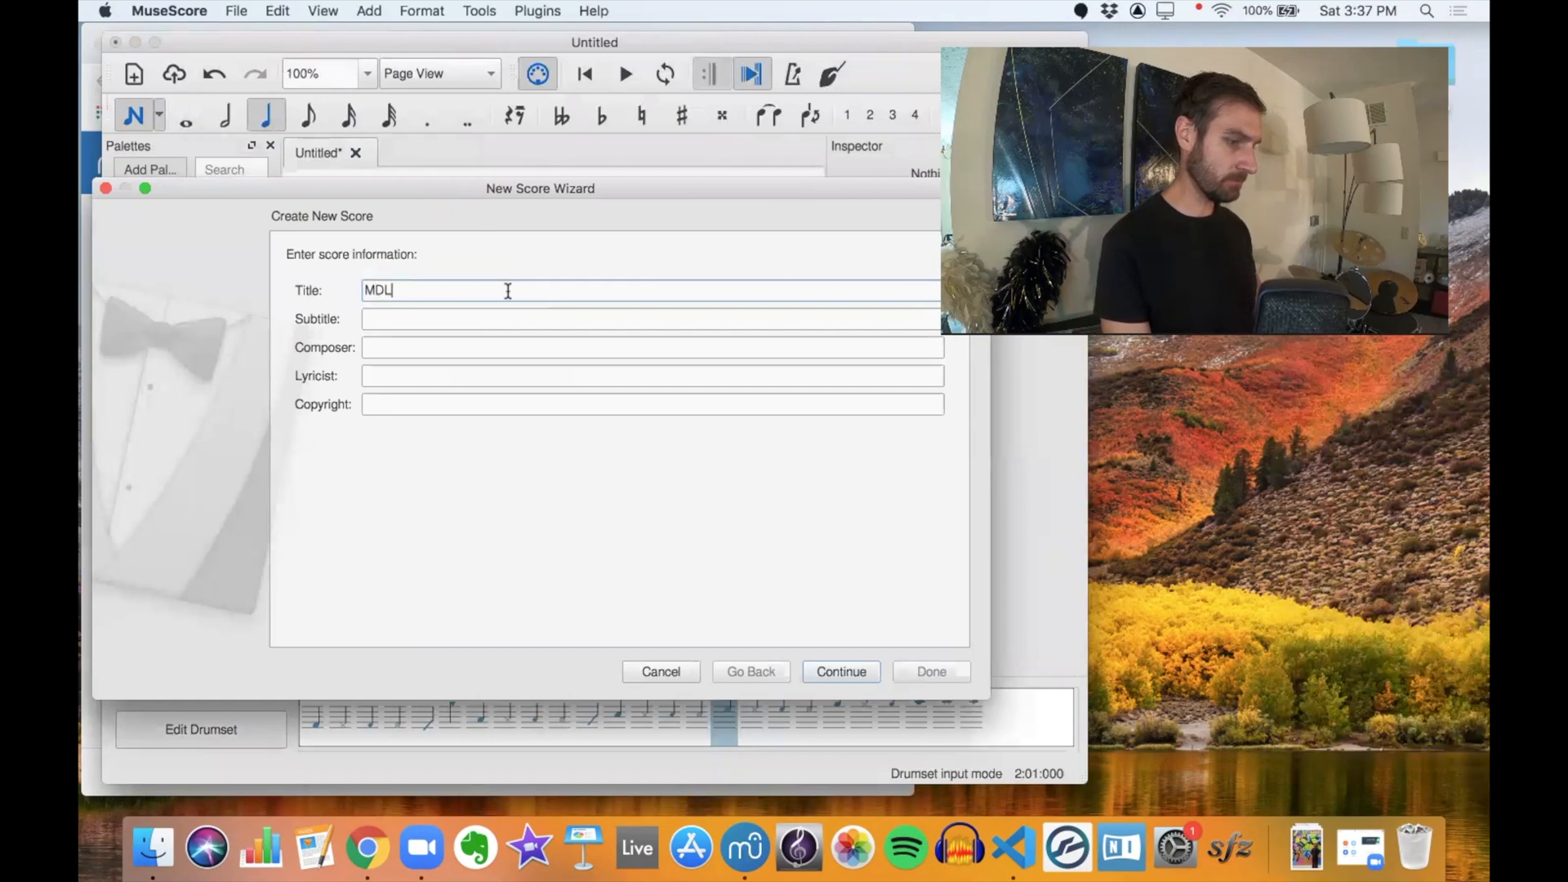
text(Drumline)
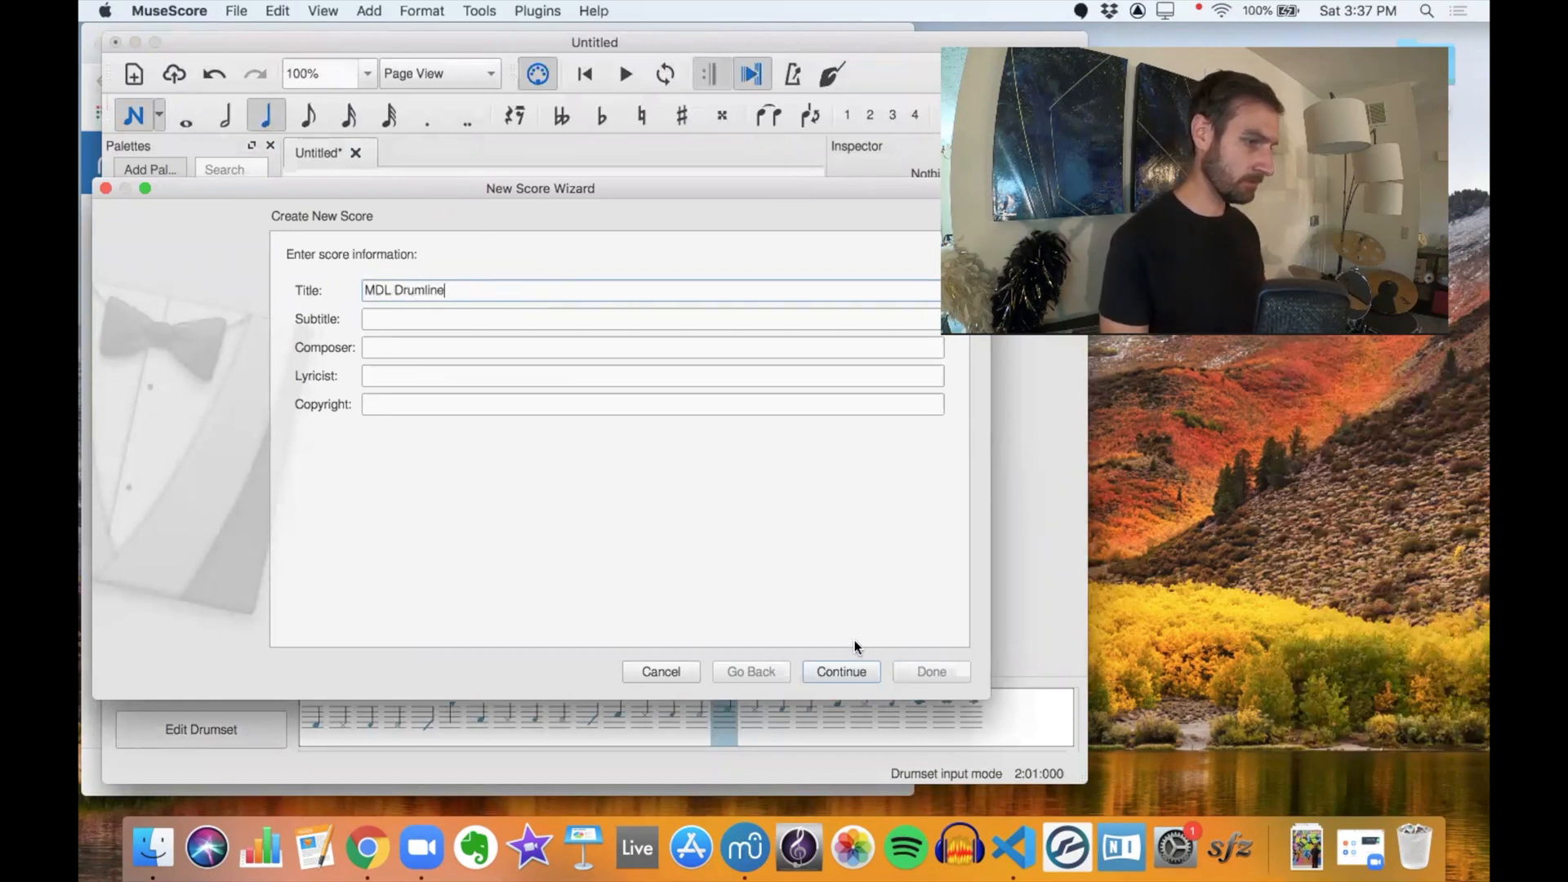
Step: Create the score from the MDL Battery (A) DrumLine template, keeping 4/4 time and 32 measures
click(840, 672)
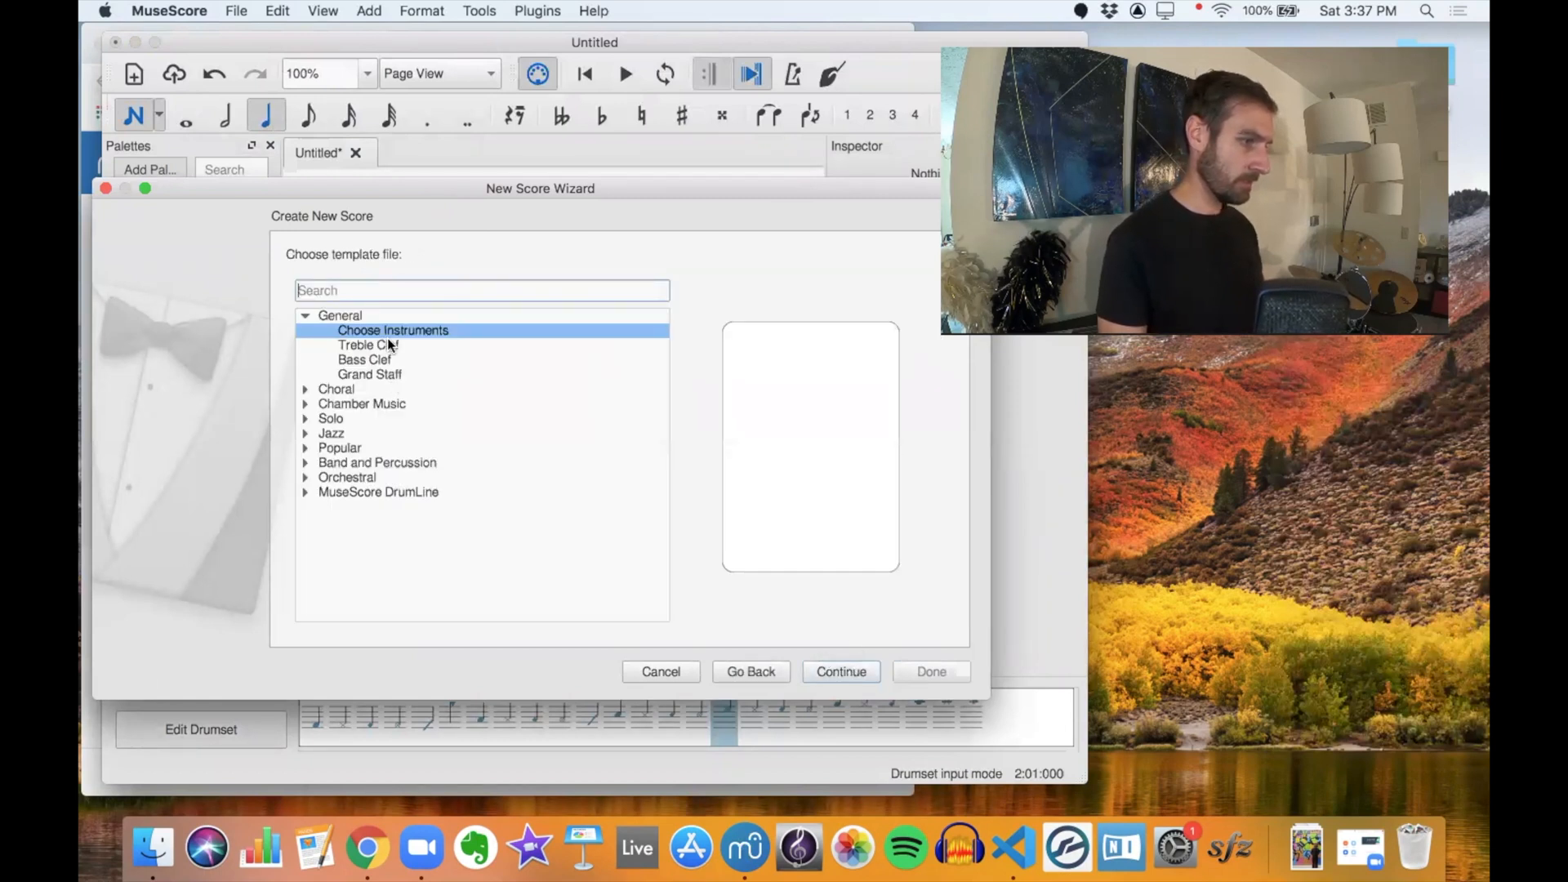
click(377, 492)
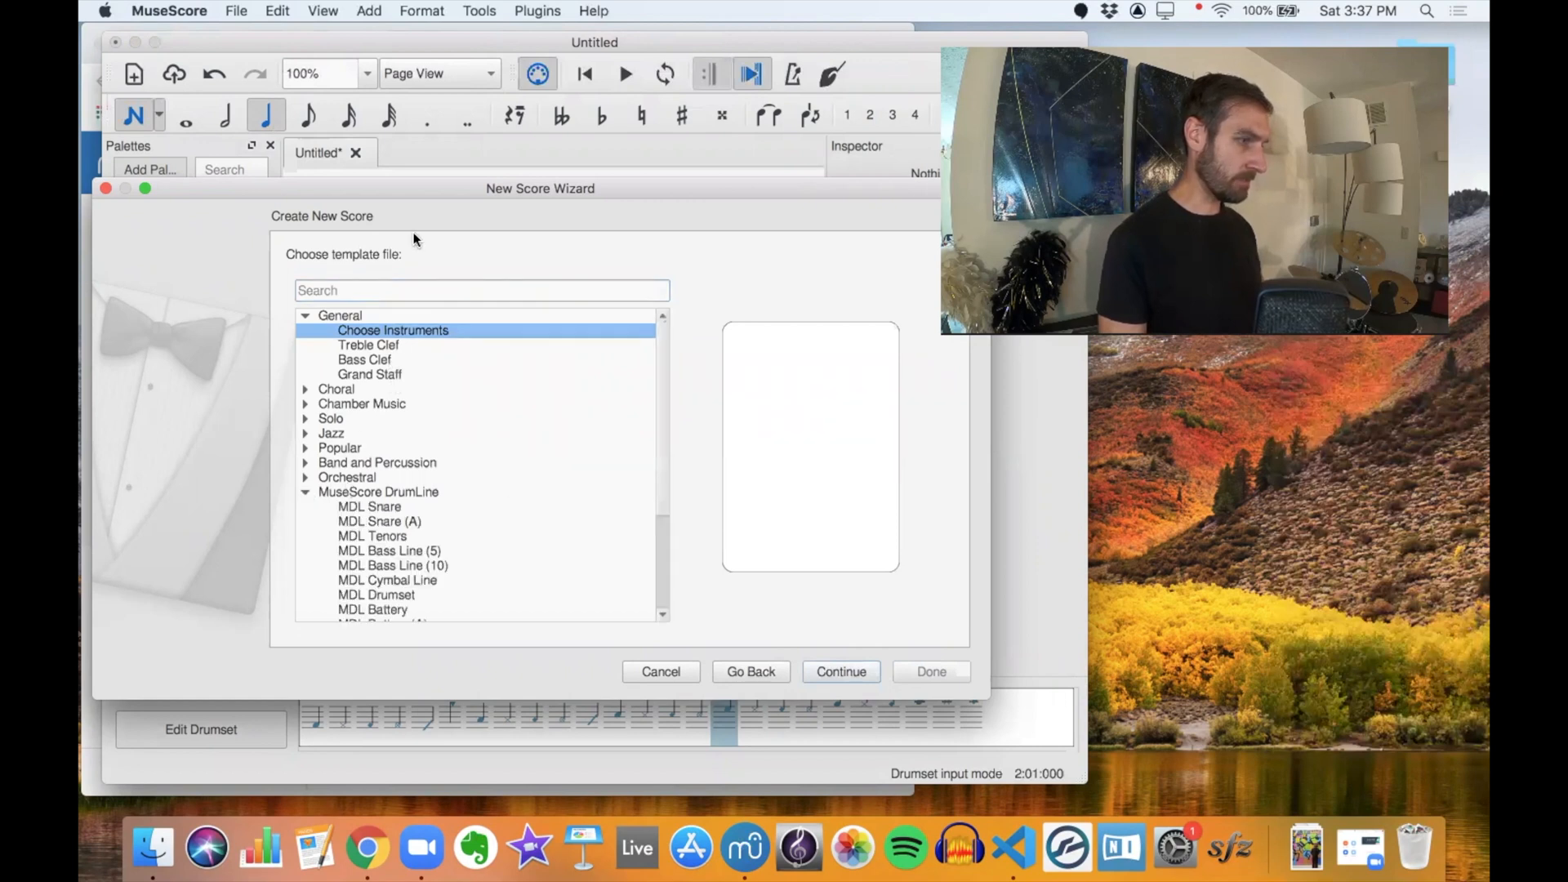
scroll(down, 3)
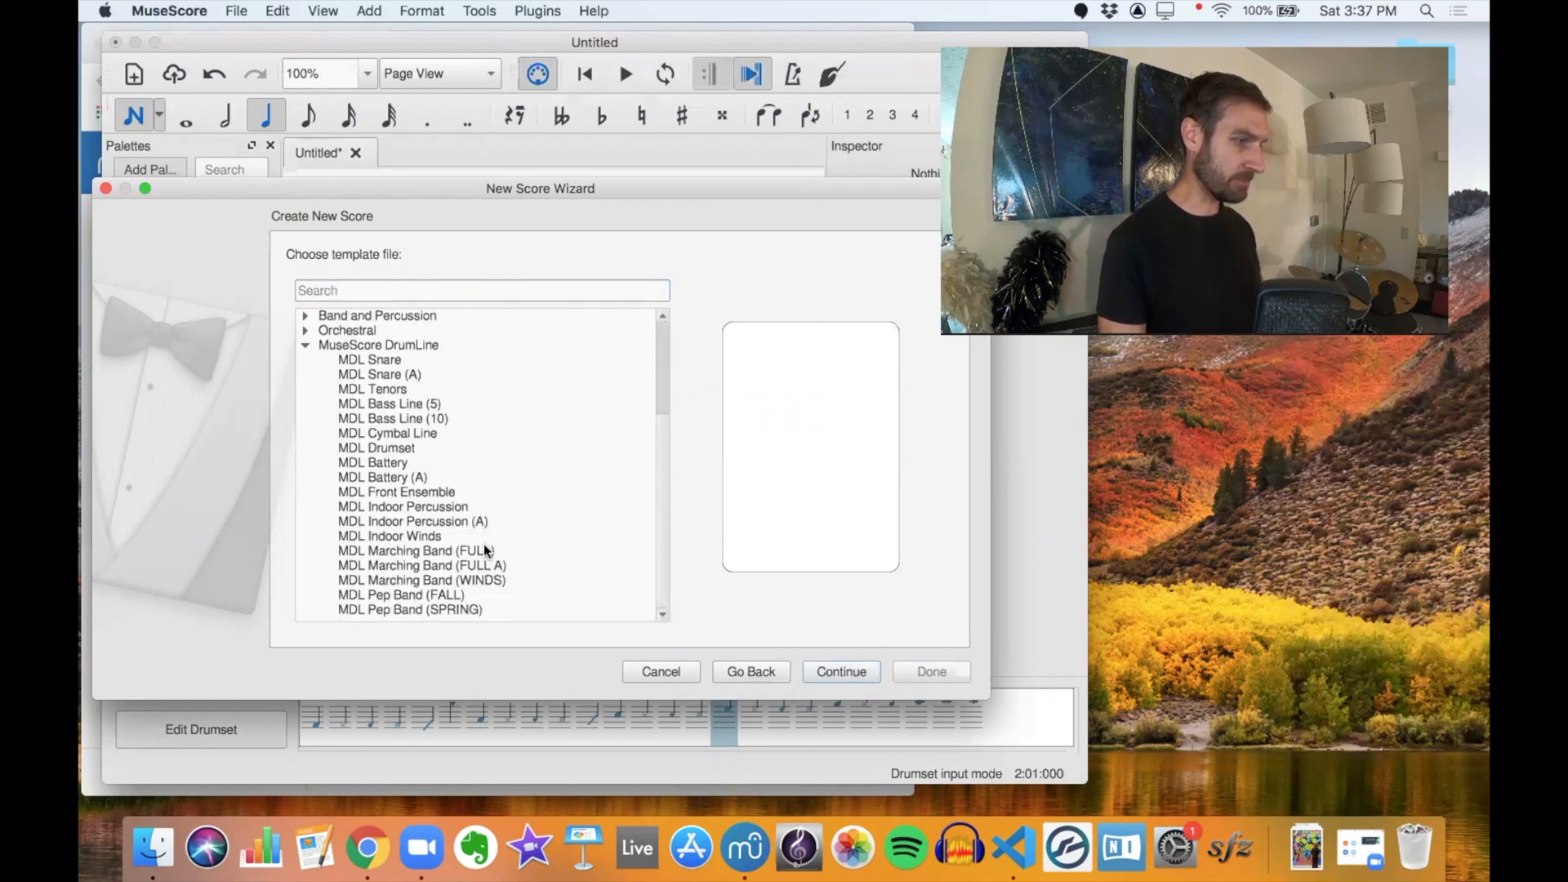
click(381, 477)
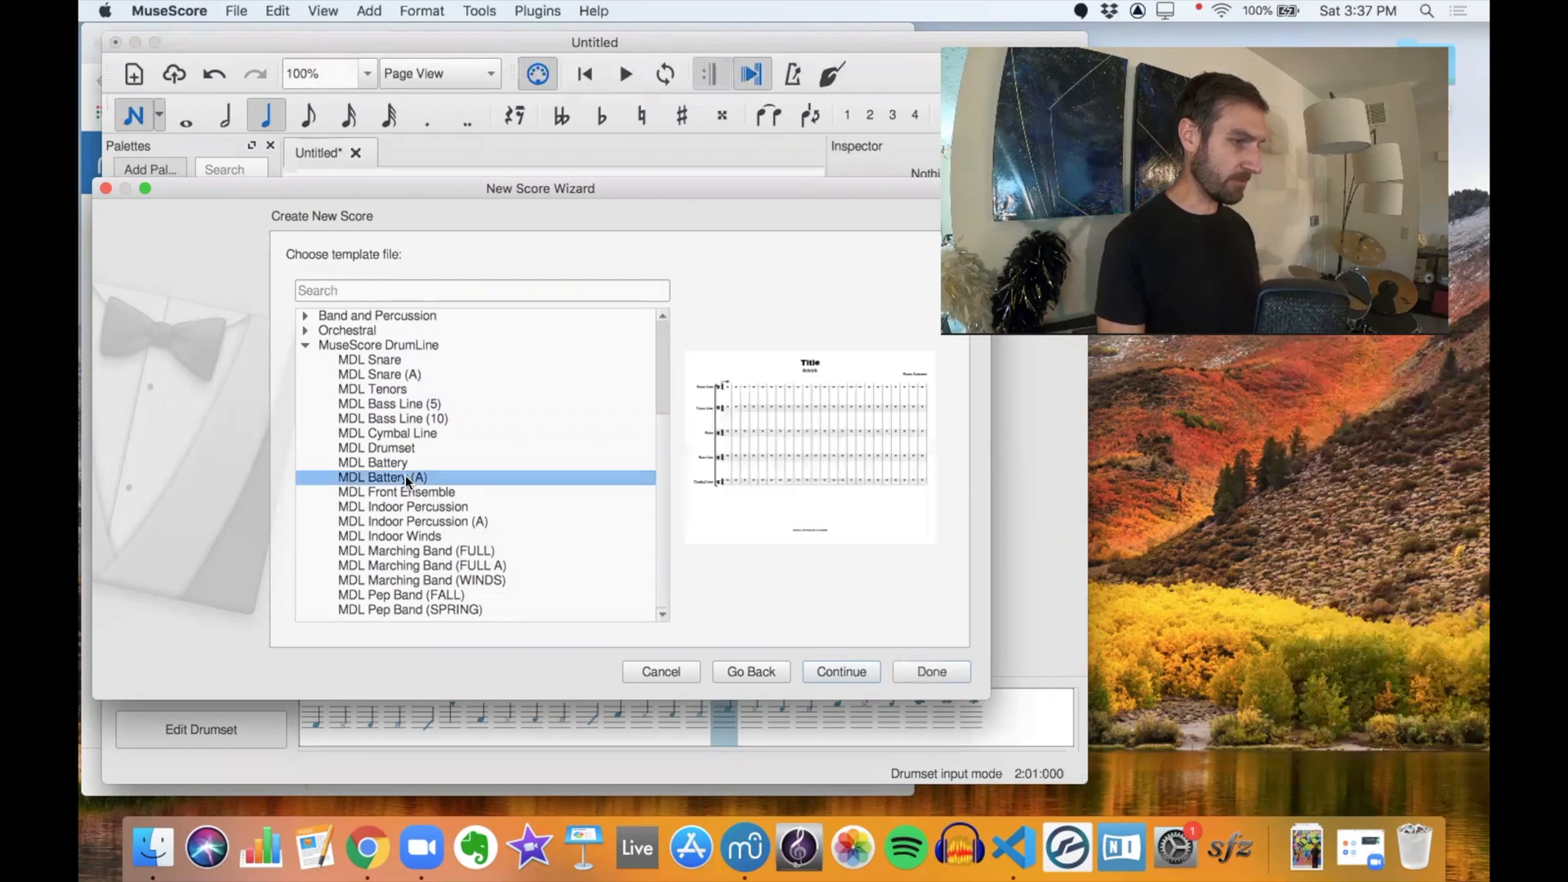
mouse_move(855, 684)
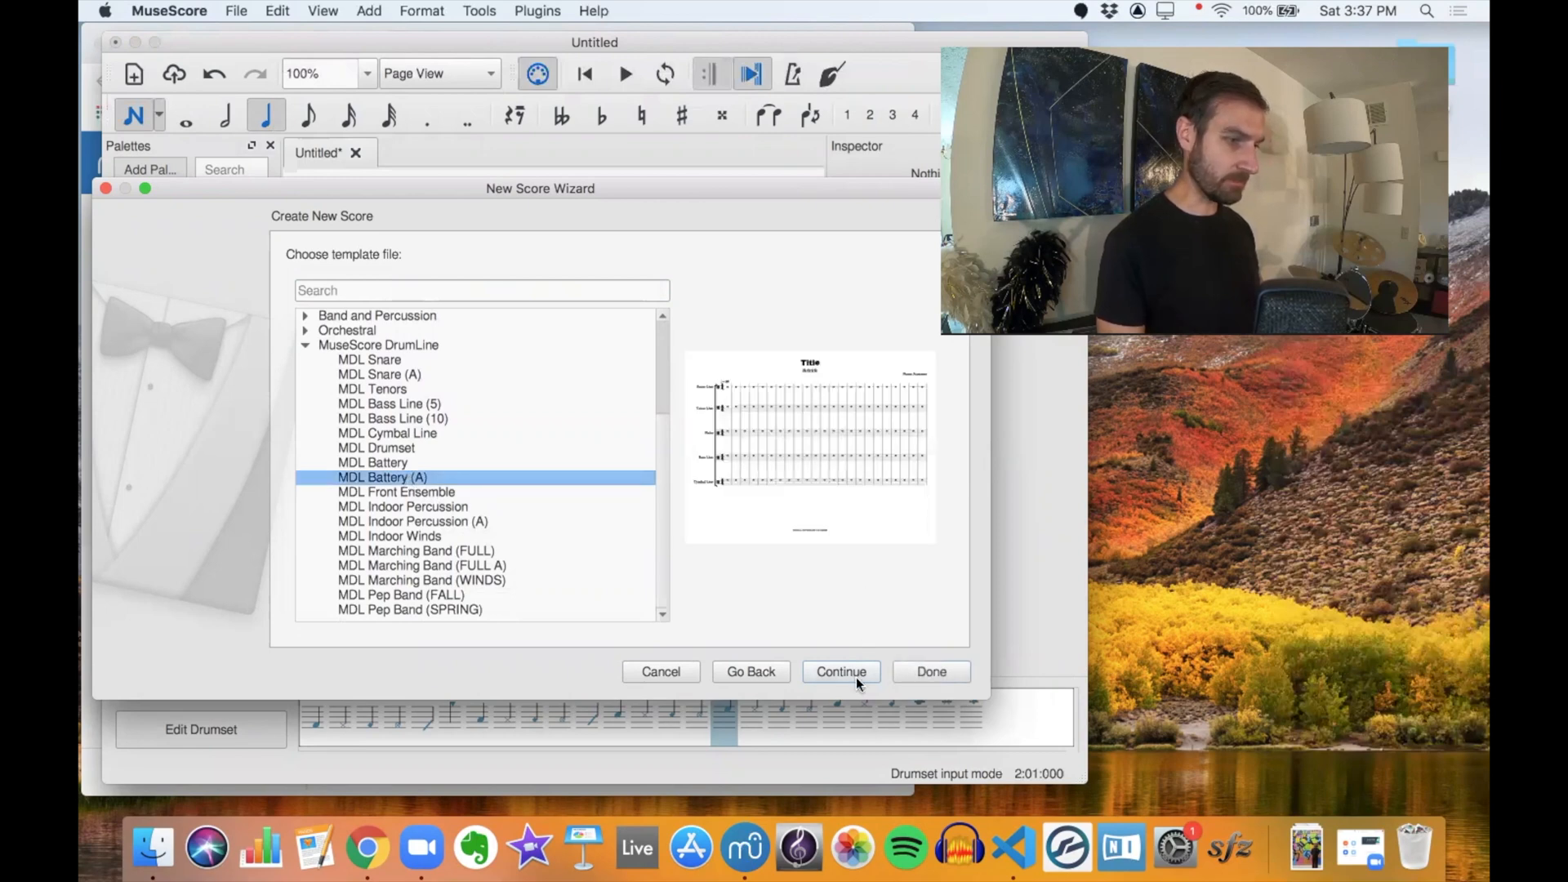
click(842, 672)
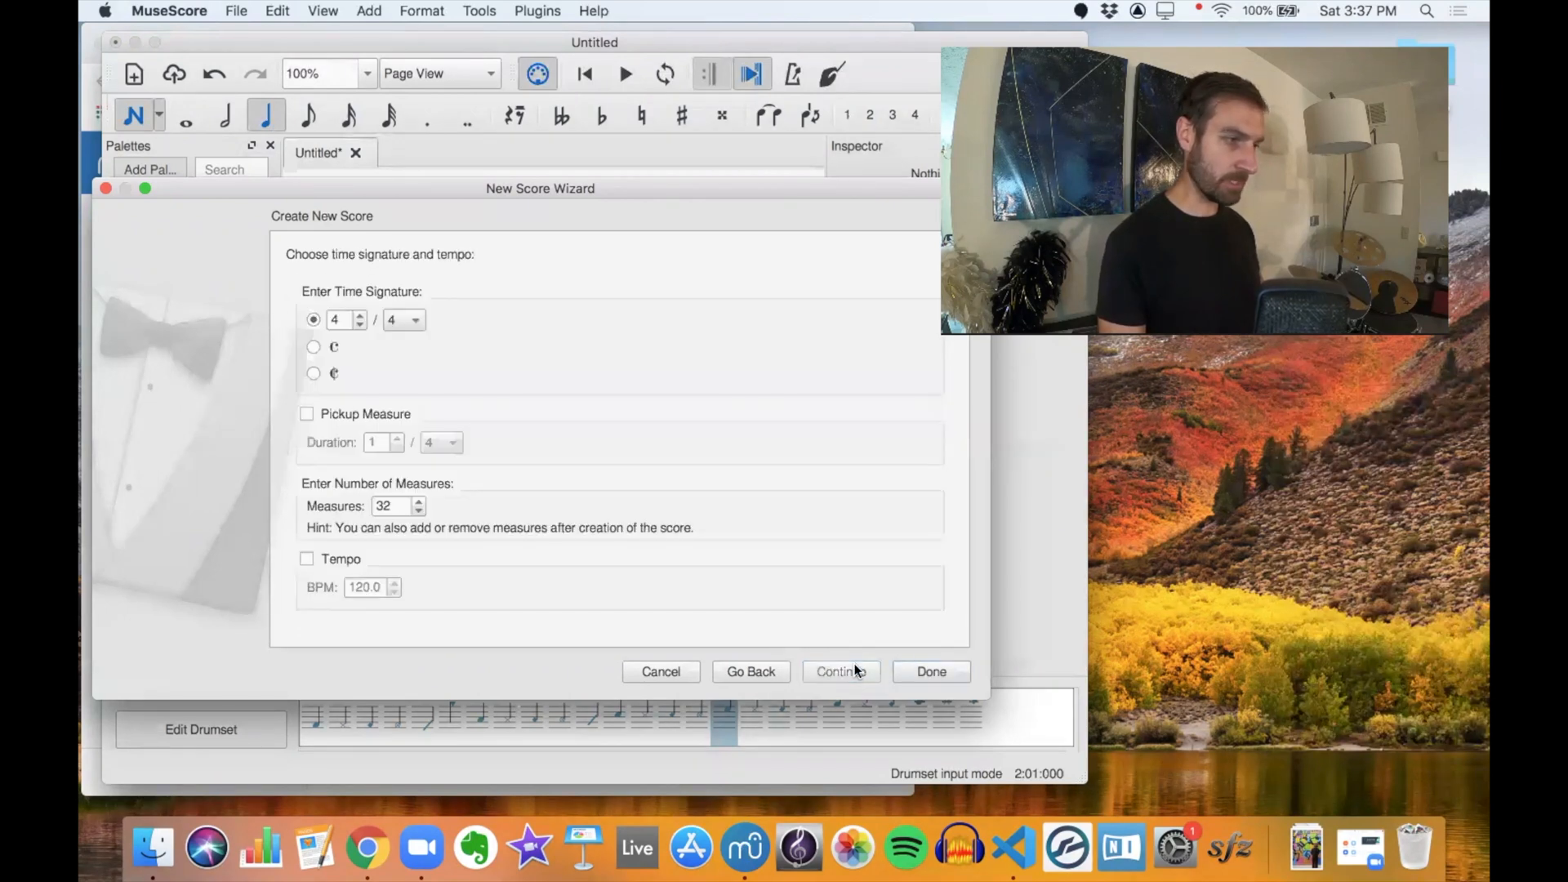
click(930, 672)
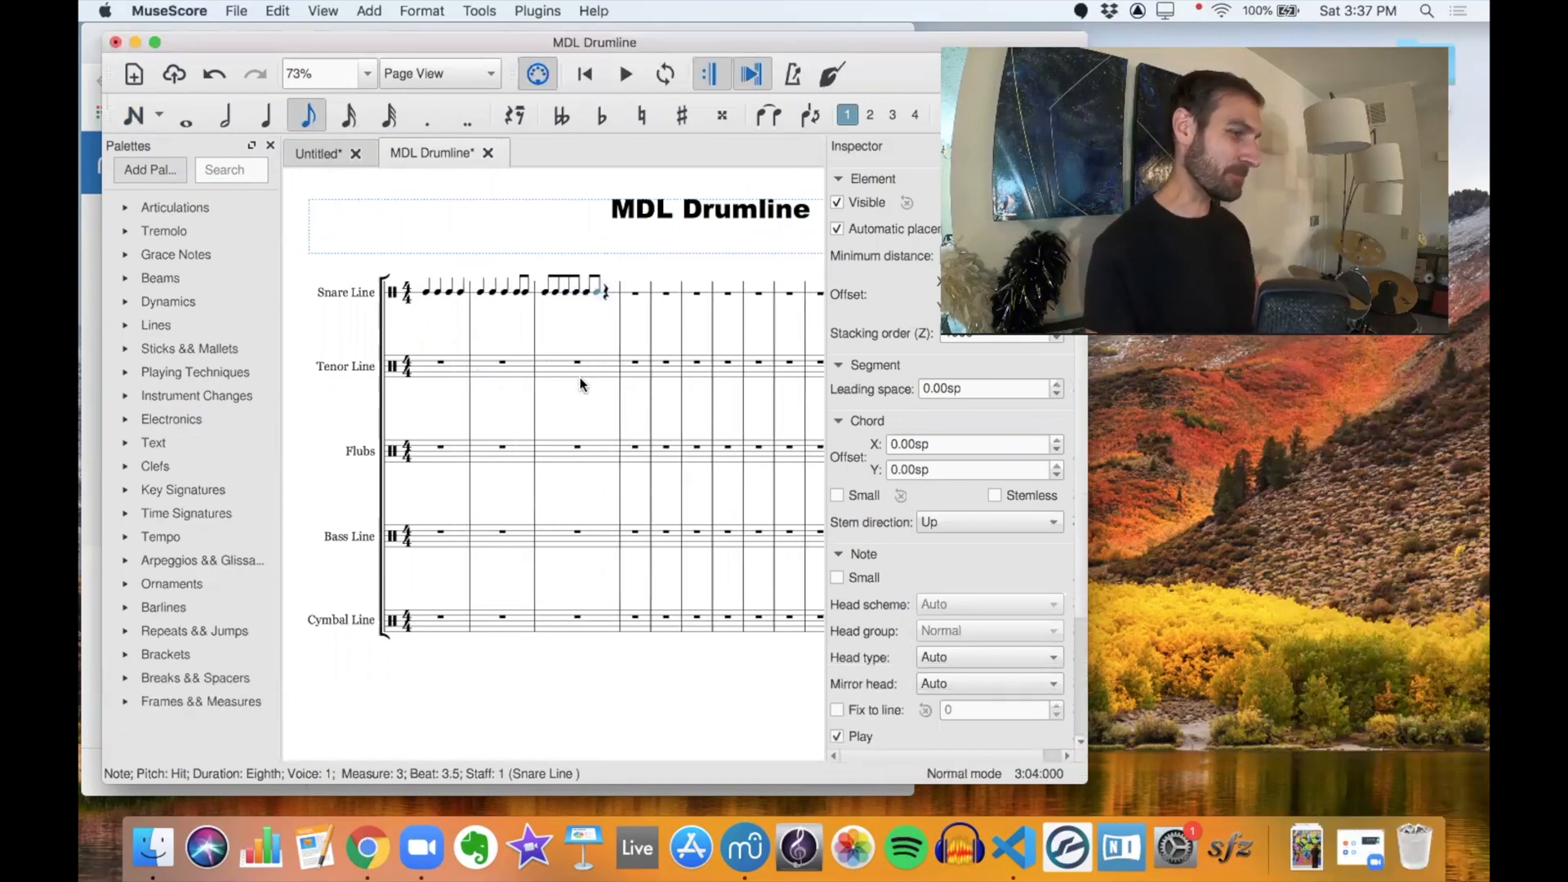
Step: Enter four ascending quarter notes in Tenor Line measure 3, then move to Bass Line measure 3
click(547, 362)
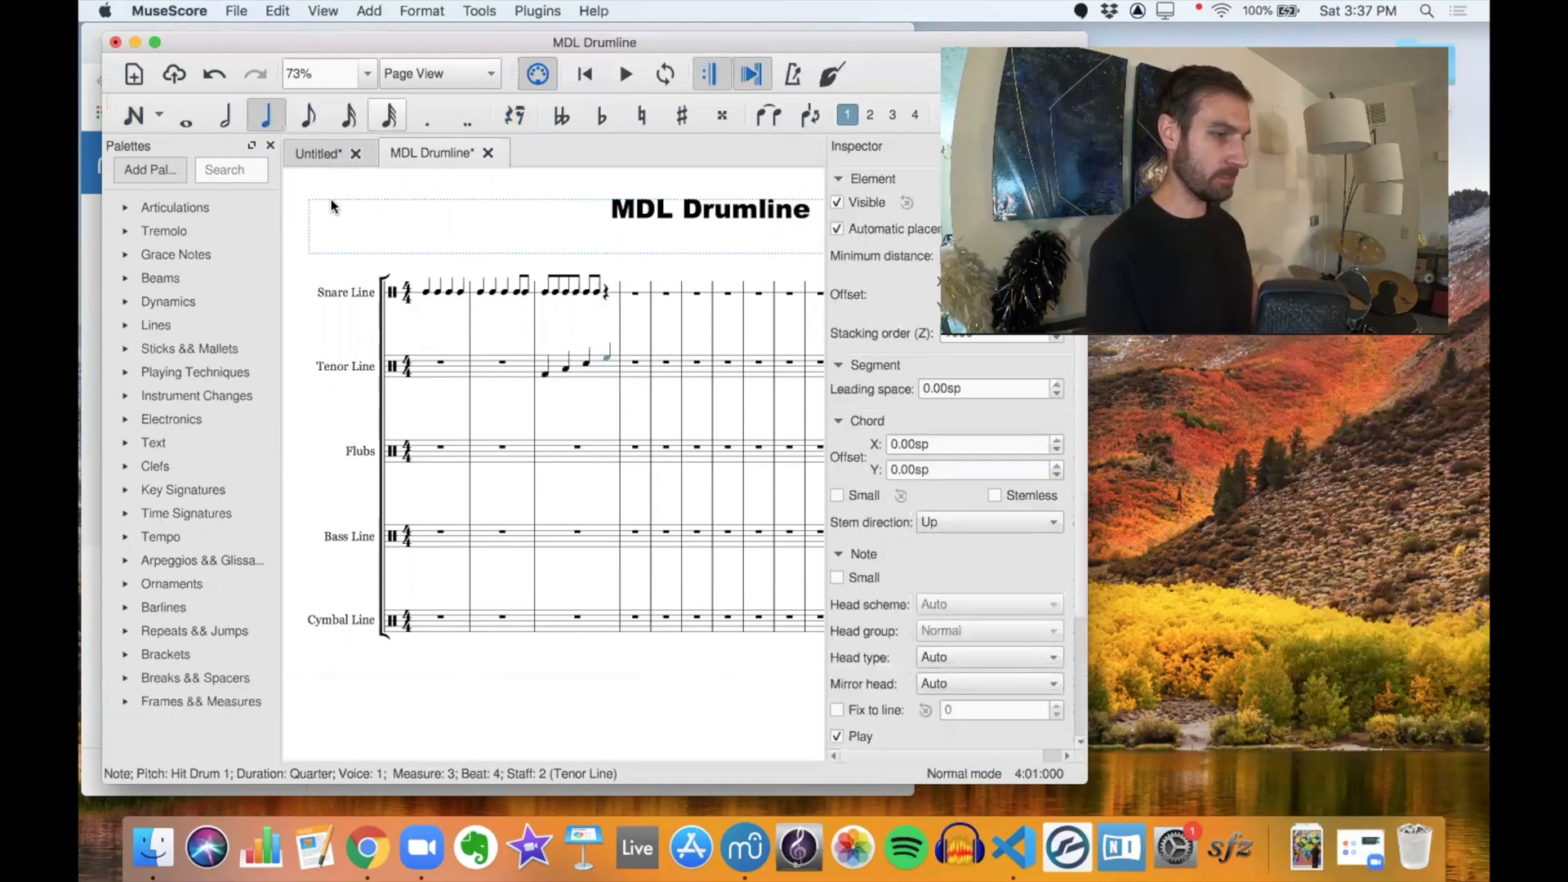
click(577, 531)
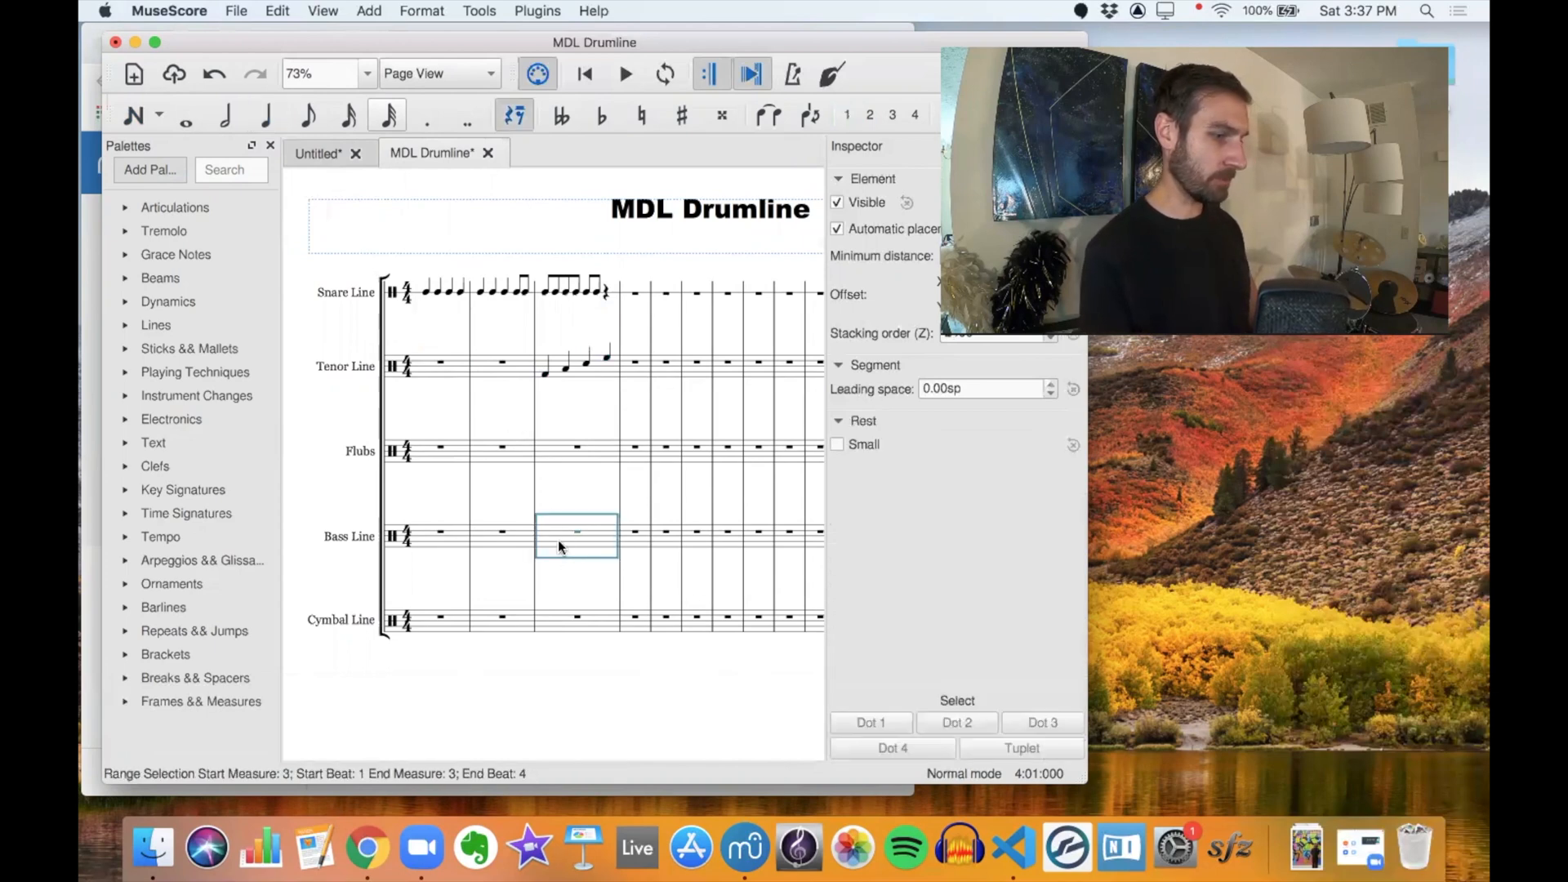